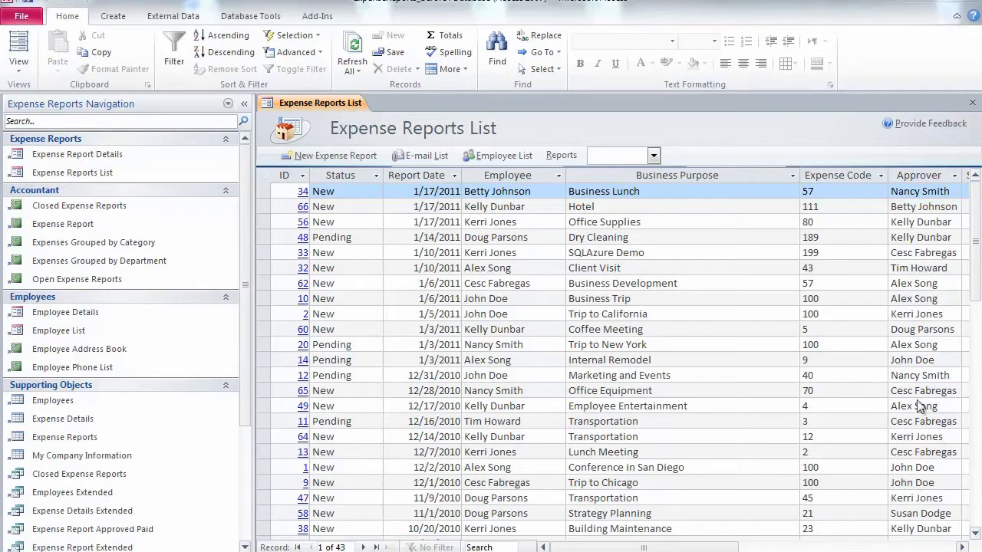
pyautogui.moveTo(901, 252)
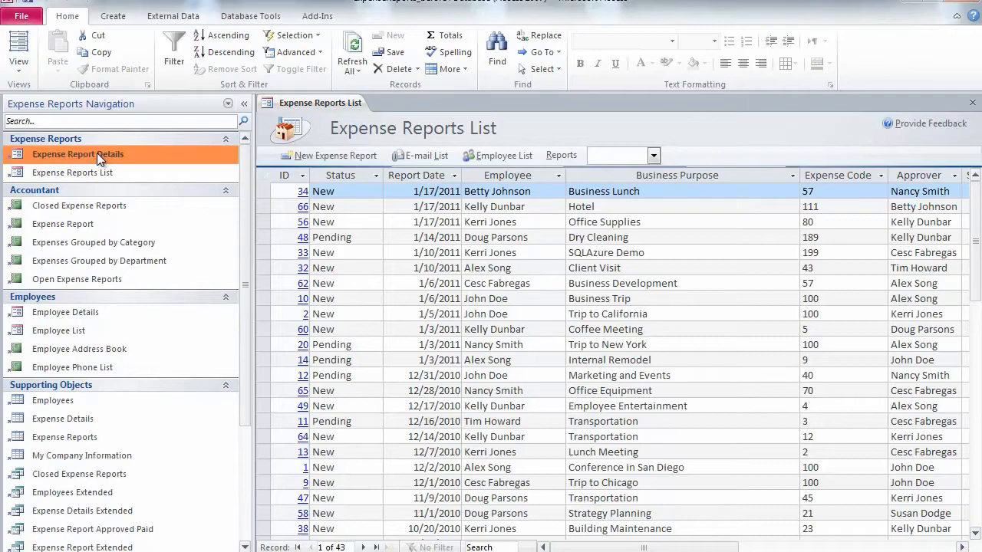
# - Open the Employee List form in Access, then go back to the Expense Reports List
pyautogui.click(77, 154)
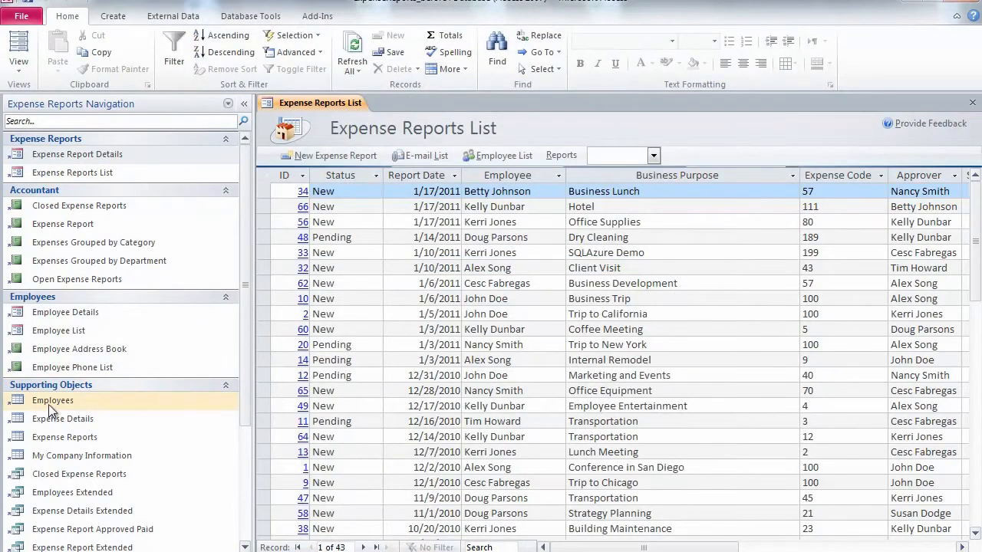
pyautogui.click(60, 330)
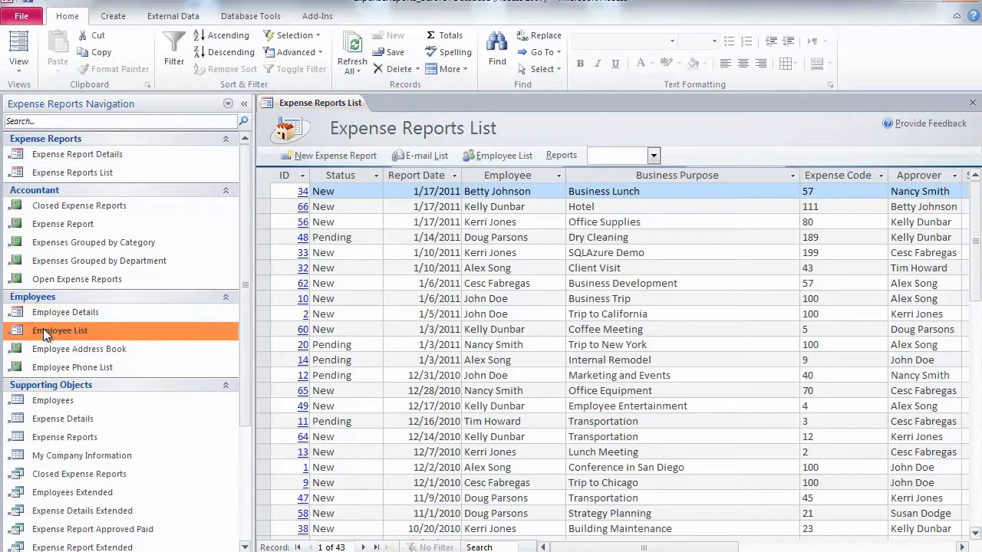
pyautogui.click(59, 330)
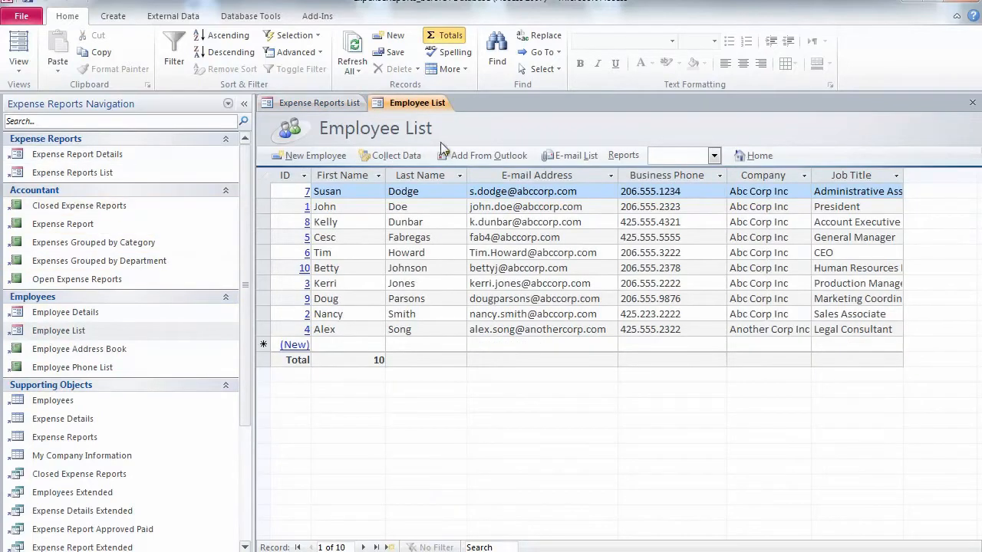
pyautogui.click(320, 102)
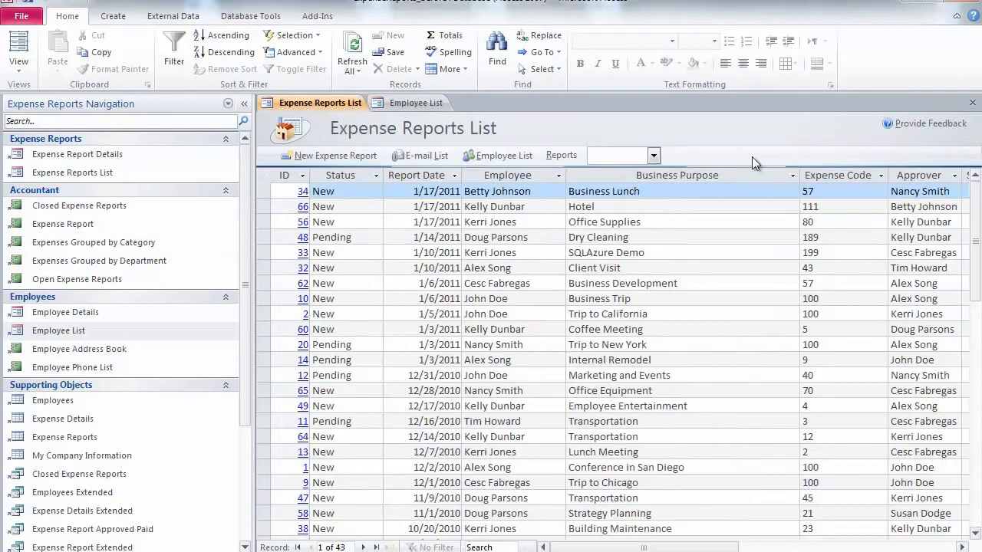
pyautogui.moveTo(744, 232)
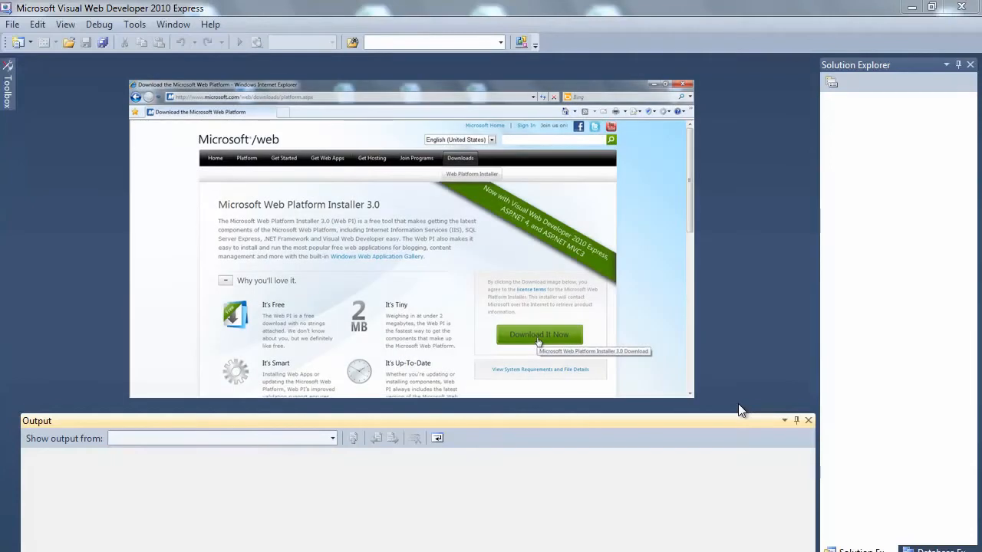
# - Download and run the Web Platform Installer to get Visual Web Developer 2010 Express
pyautogui.click(538, 334)
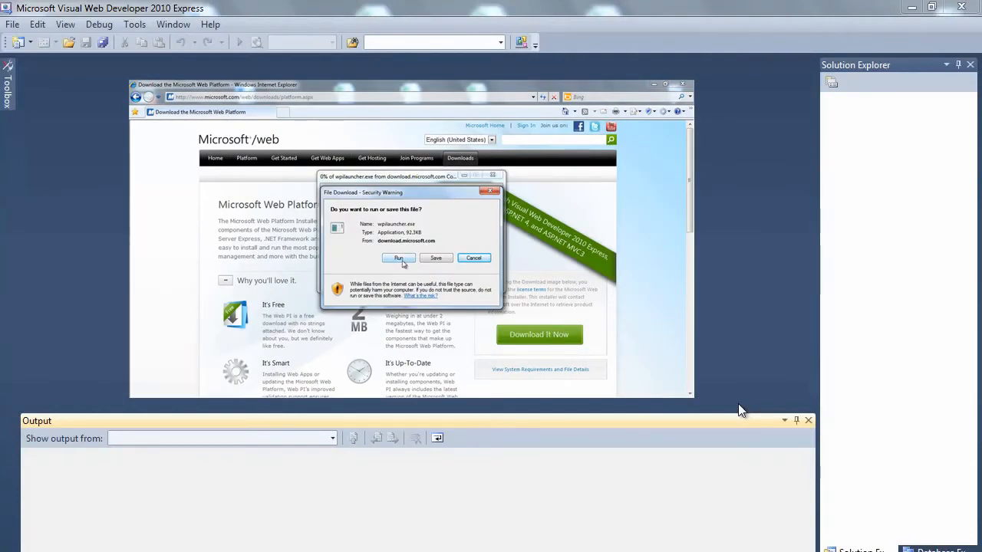
pyautogui.click(398, 258)
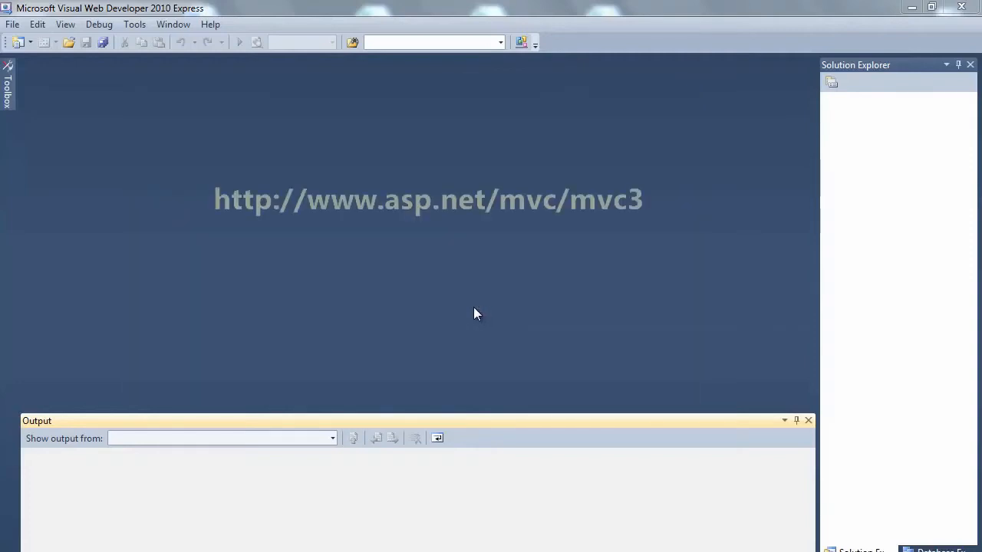
pyautogui.moveTo(464, 312)
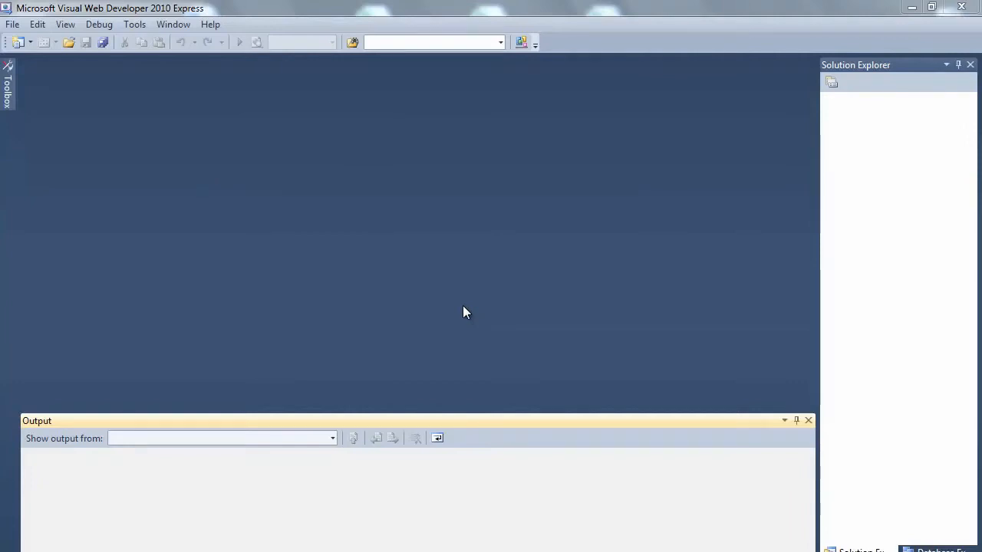
pyautogui.moveTo(12, 24)
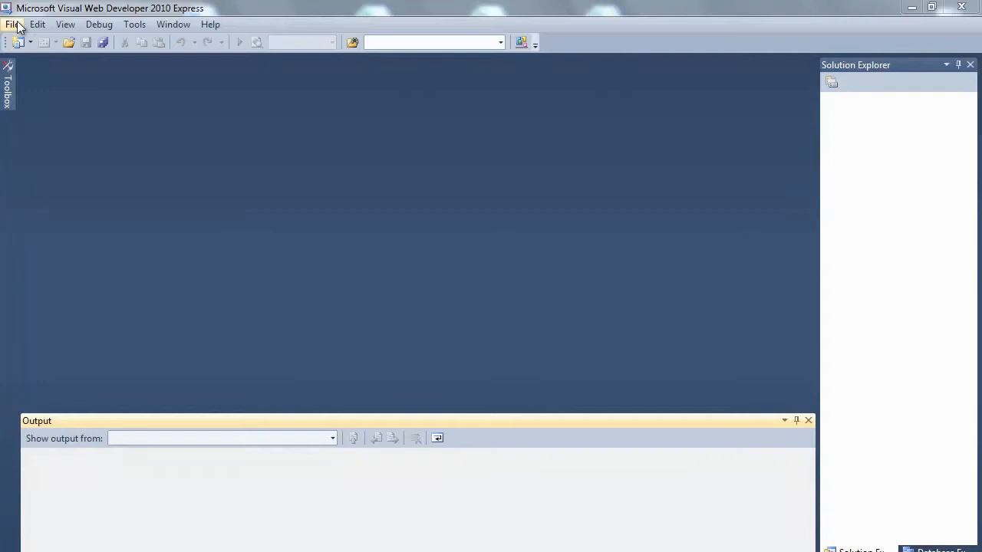
# - Create a new ASP.NET MVC 3 Web Application project named ExpenseWeb
pyautogui.click(12, 23)
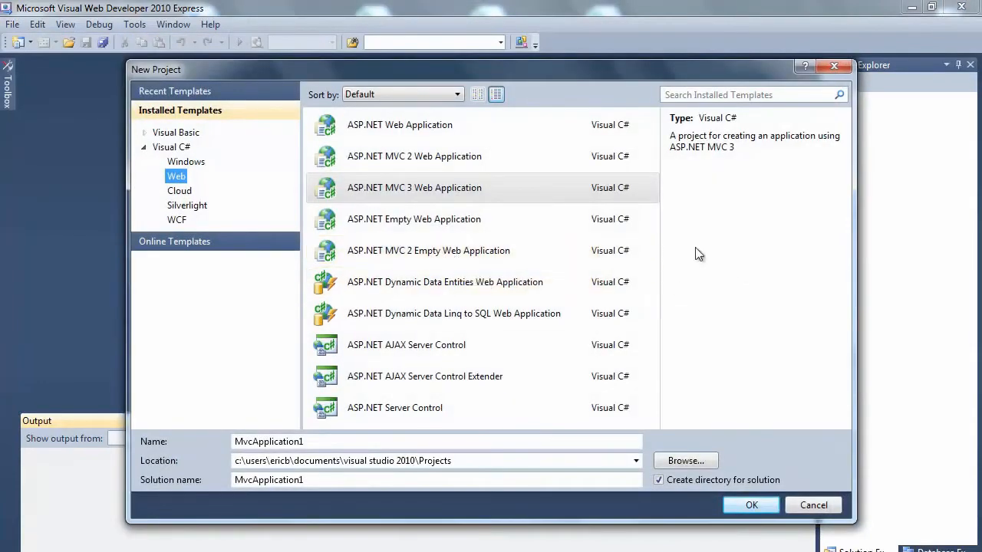
pyautogui.moveTo(216, 175)
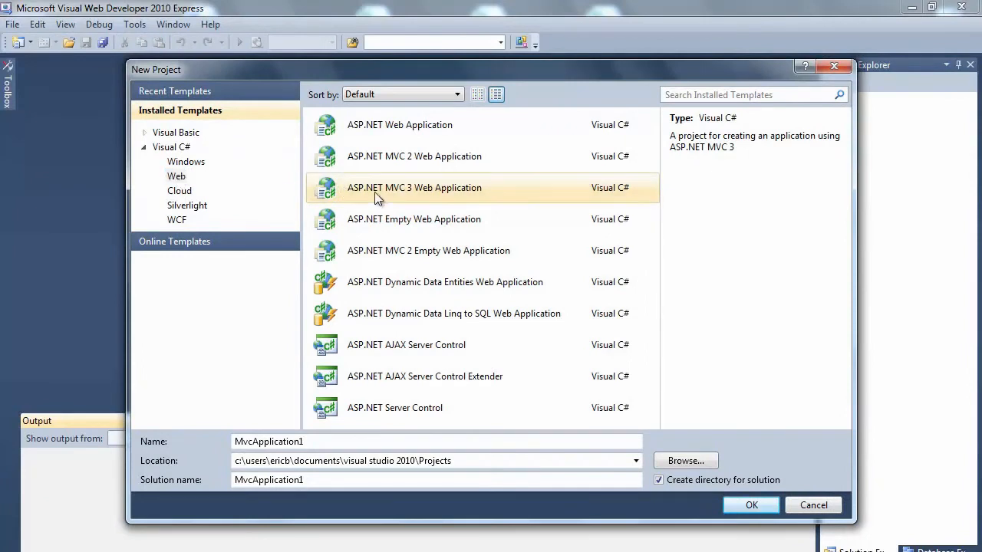
pyautogui.tripleClick(436, 441)
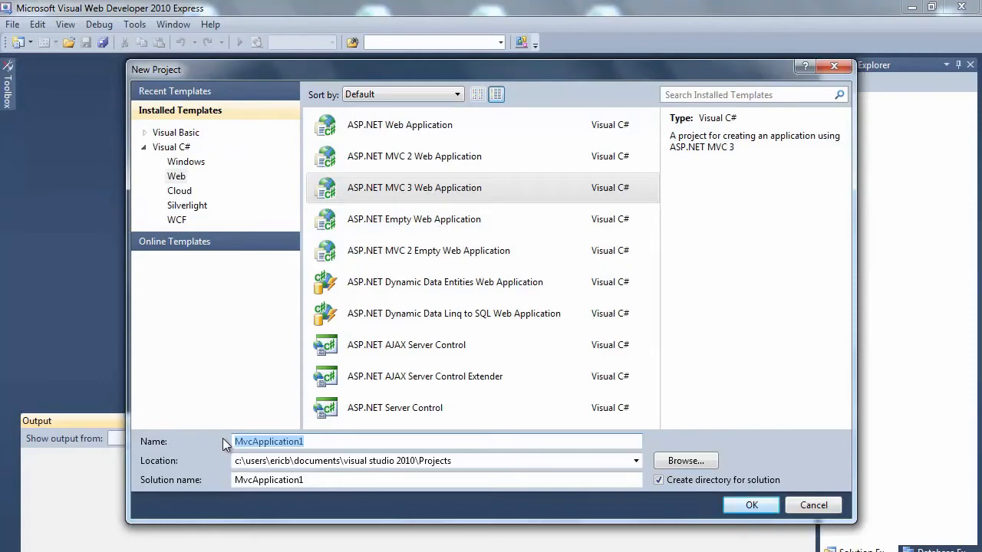
pyautogui.write('ExpenseWeb')
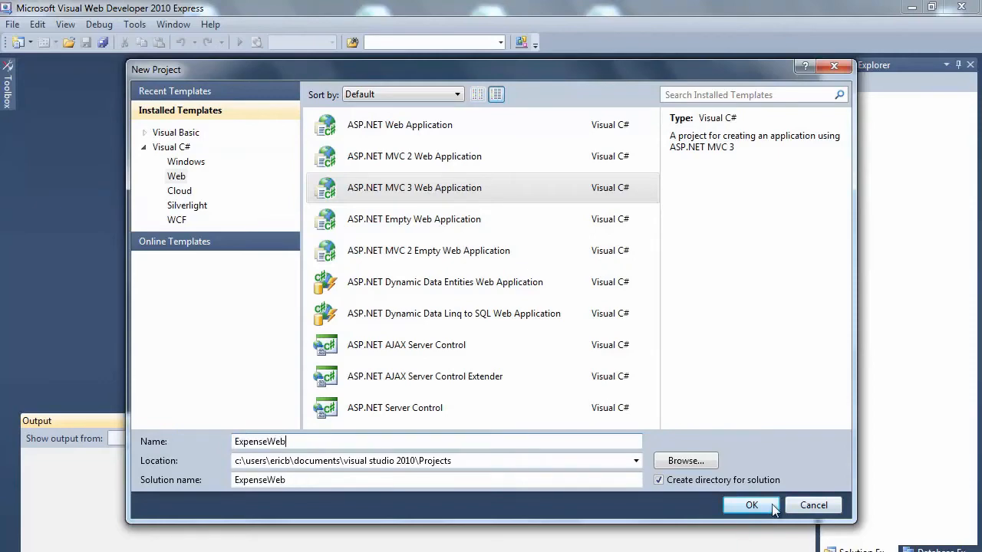
pyautogui.click(750, 505)
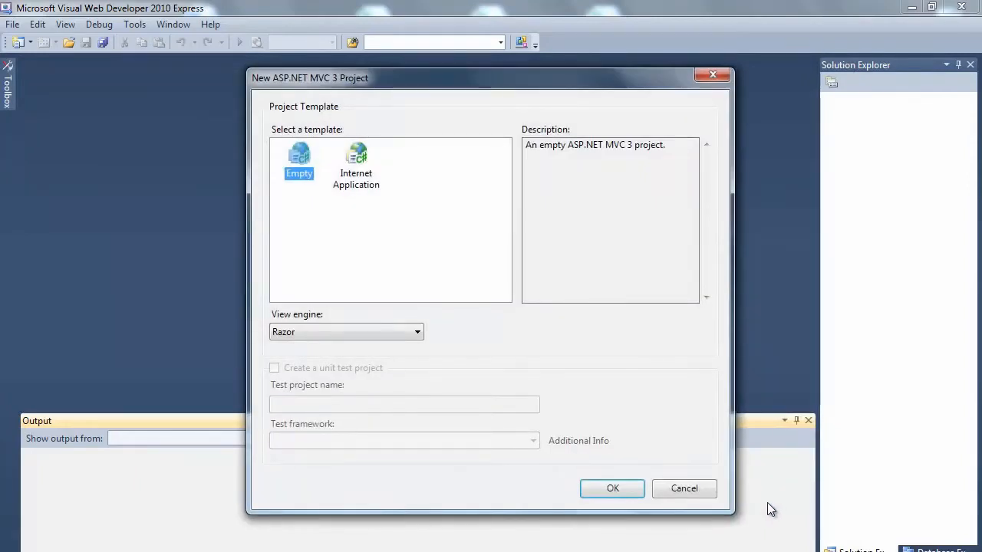
pyautogui.moveTo(641, 405)
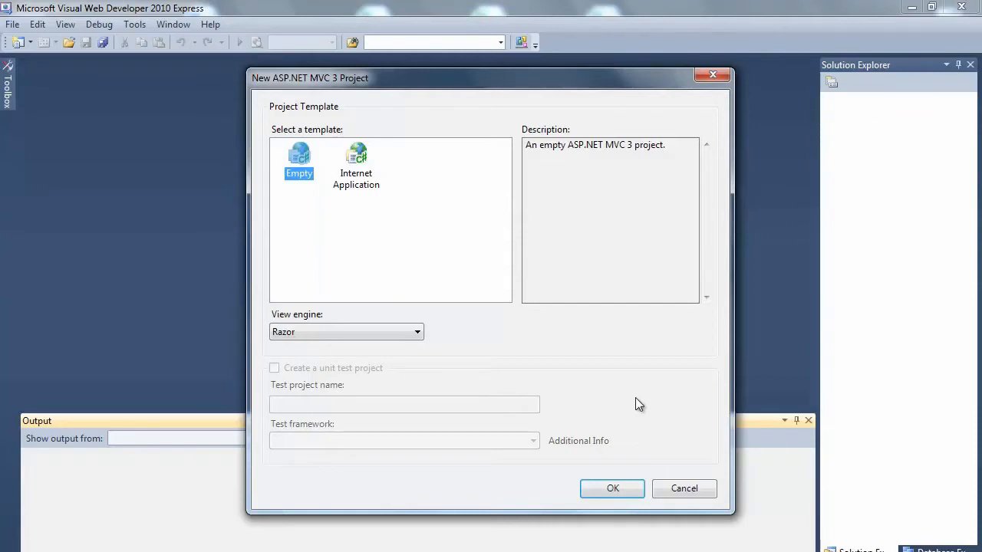
pyautogui.moveTo(460, 382)
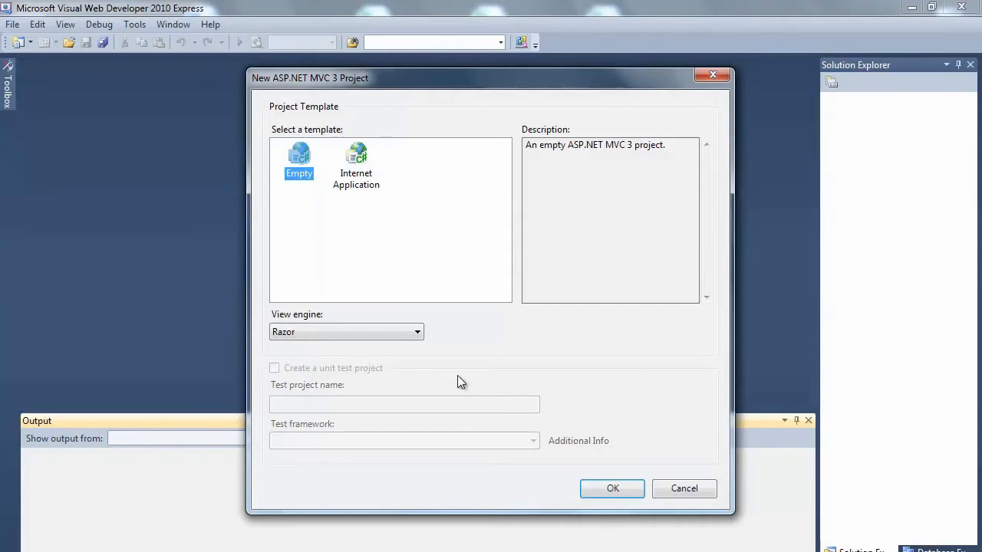
pyautogui.moveTo(447, 372)
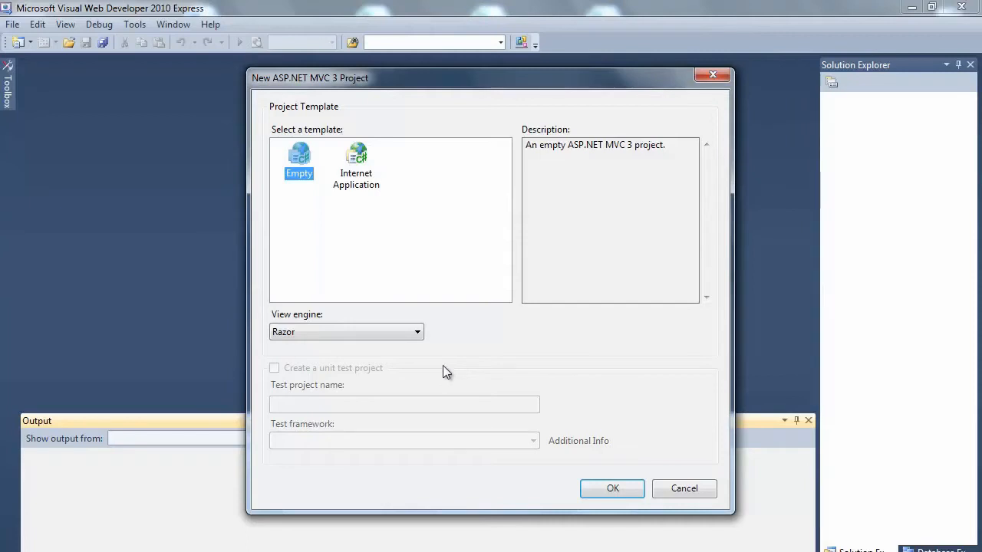
pyautogui.moveTo(431, 346)
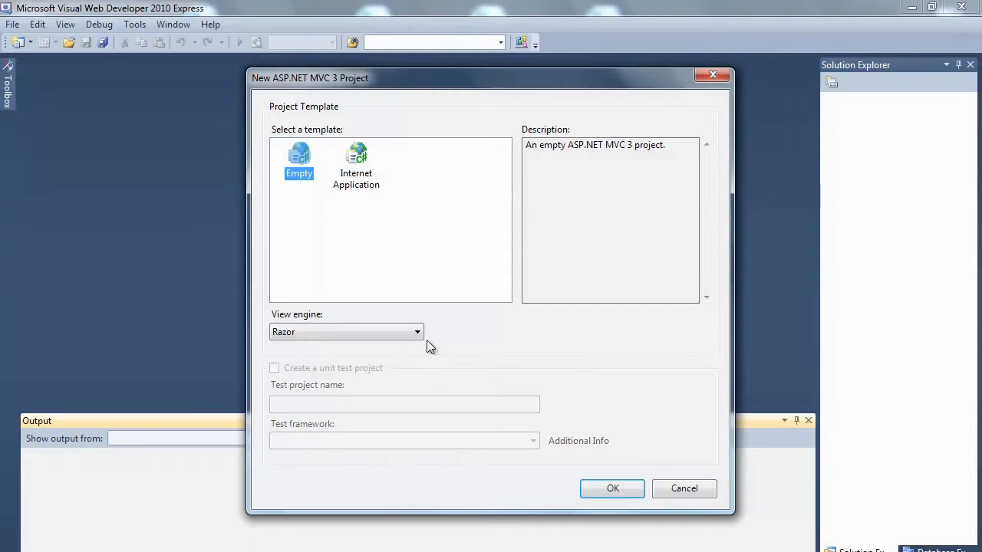
# - Choose the Empty MVC 3 template with the Razor view engine
pyautogui.click(417, 331)
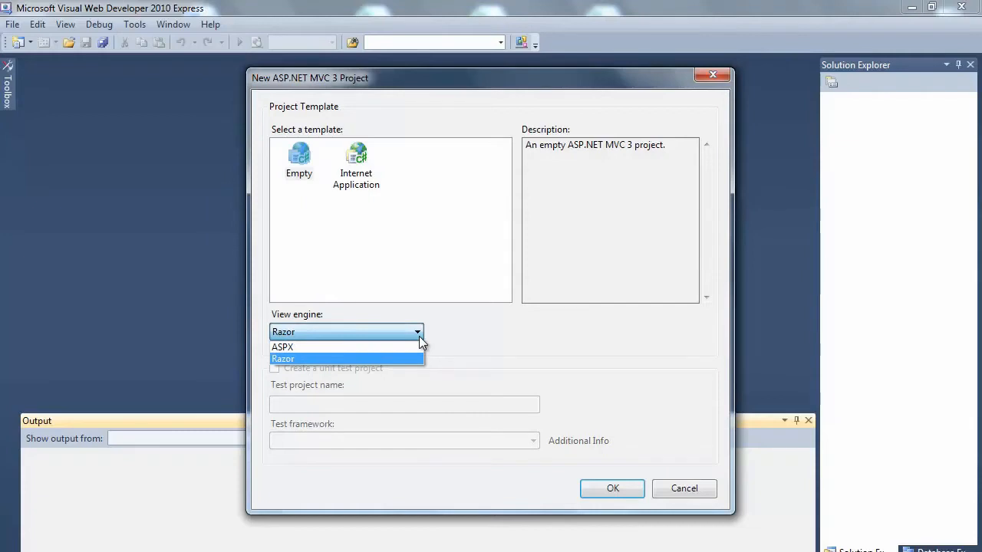
pyautogui.click(283, 358)
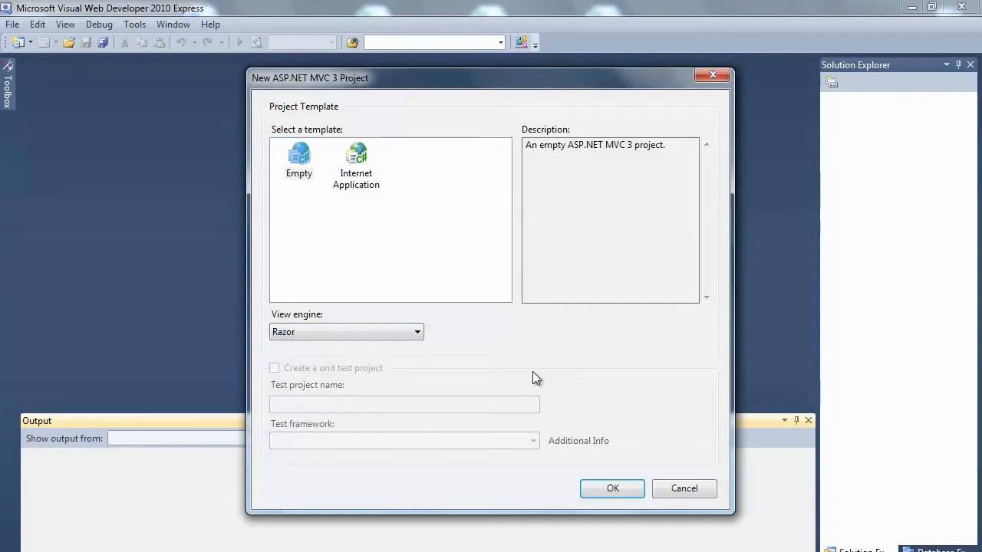
pyautogui.moveTo(578, 445)
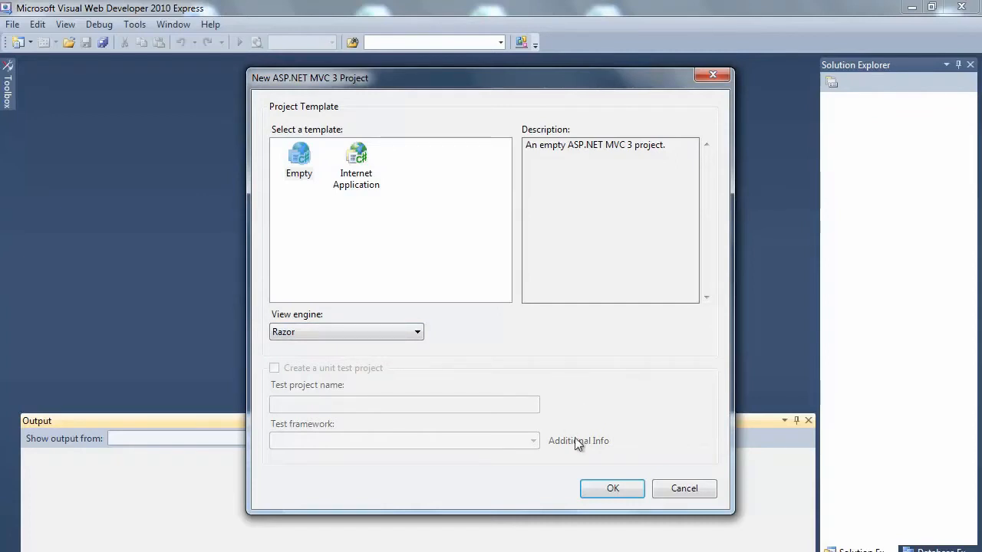
pyautogui.click(611, 489)
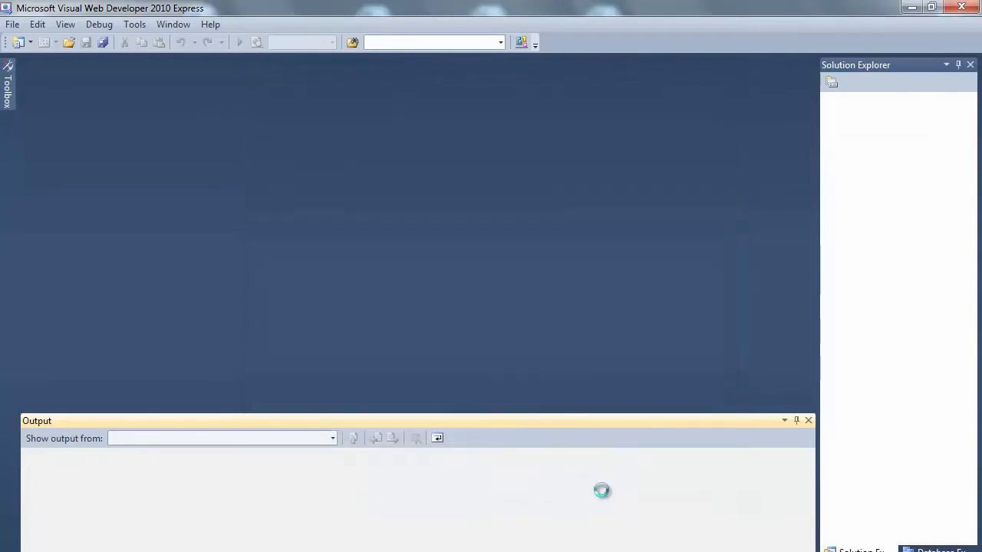
pyautogui.moveTo(605, 496)
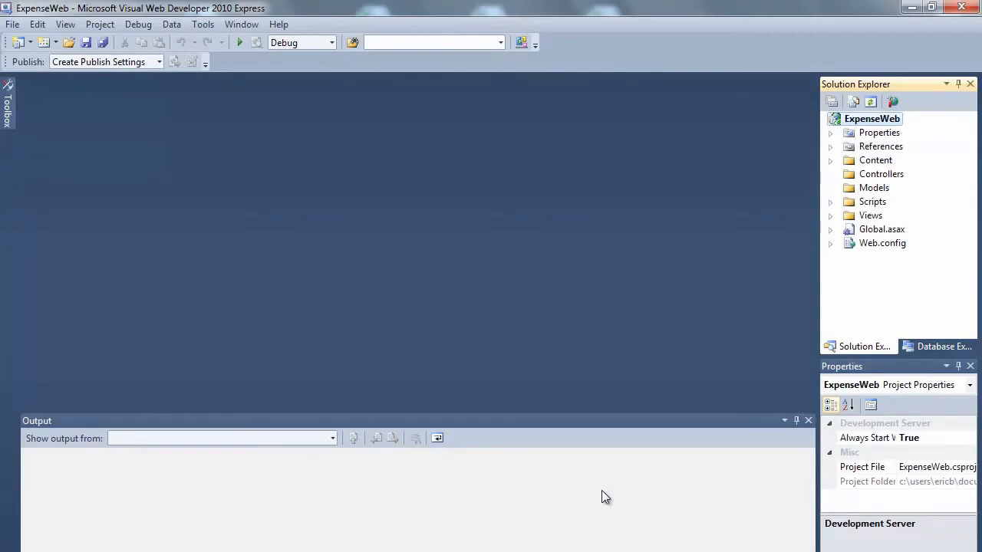
pyautogui.moveTo(520, 315)
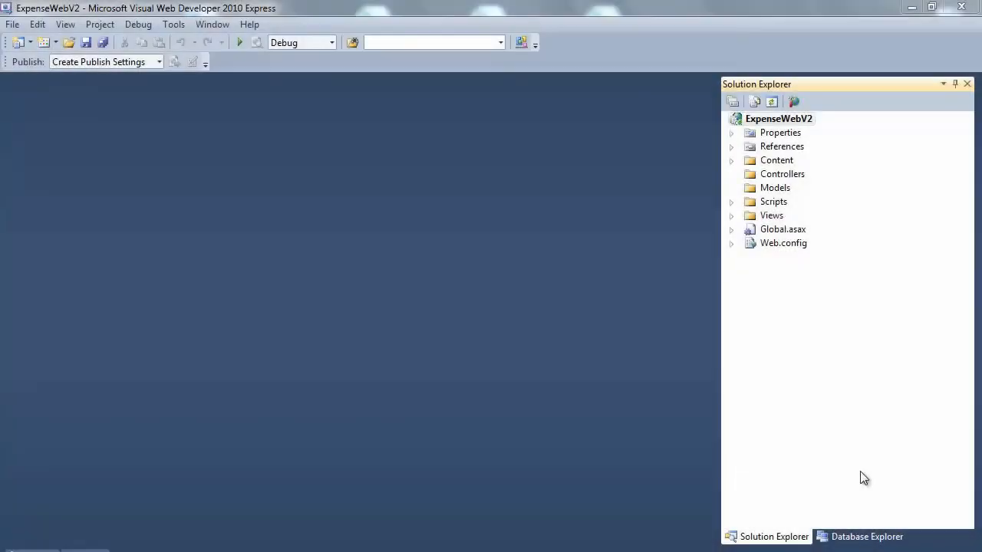
pyautogui.moveTo(846, 333)
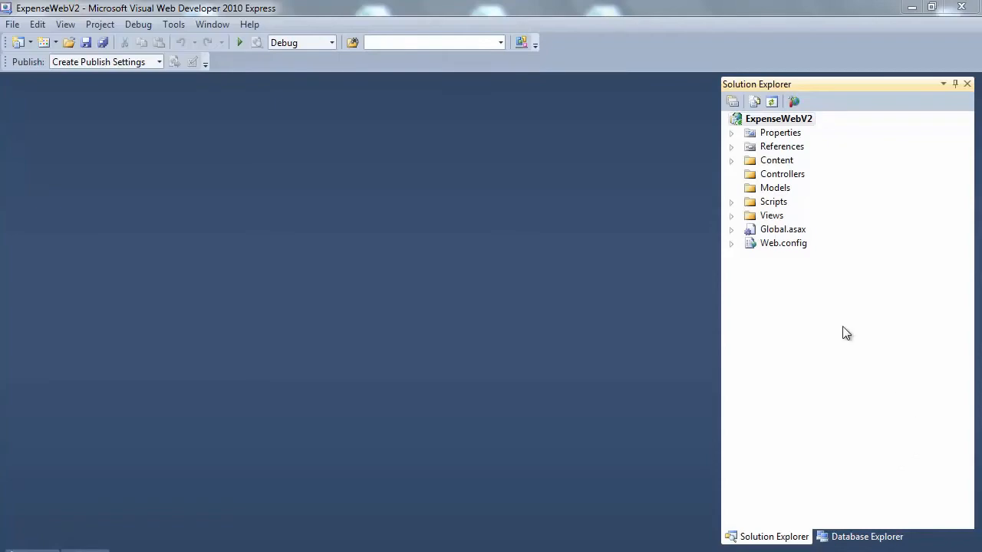
# - Add an ADO.NET Entity Data Model named ExpenseModel.edmx from the Data templates
pyautogui.rightClick(774, 188)
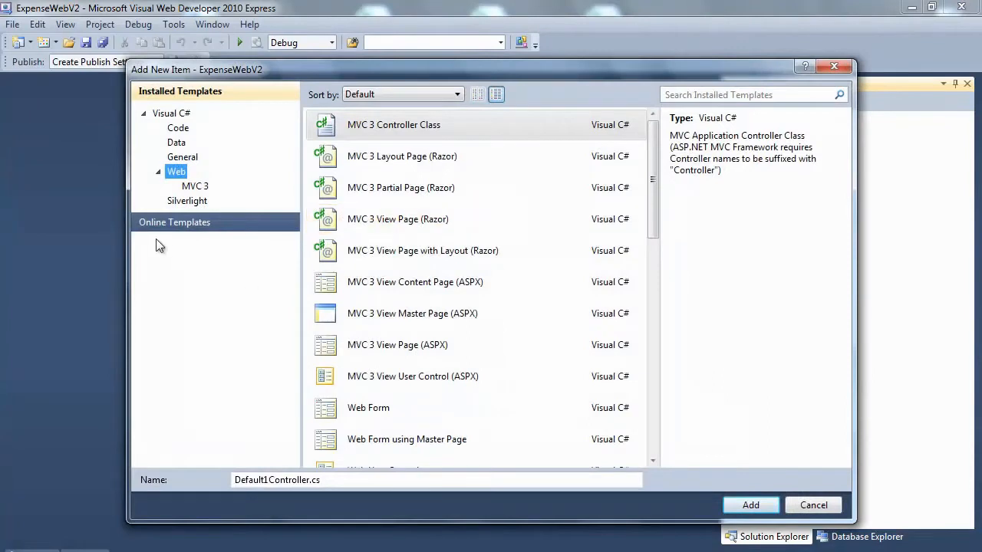
pyautogui.moveTo(179, 150)
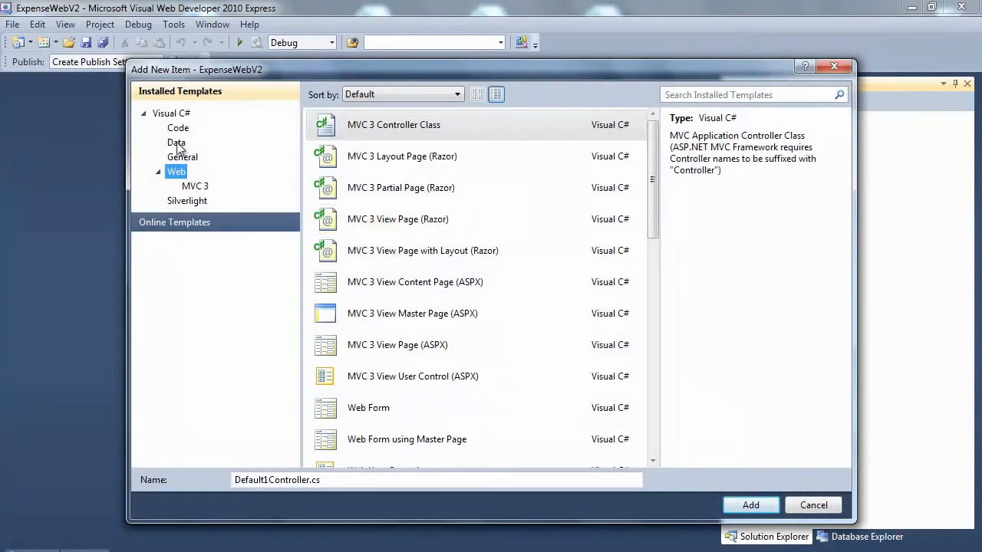
pyautogui.click(177, 143)
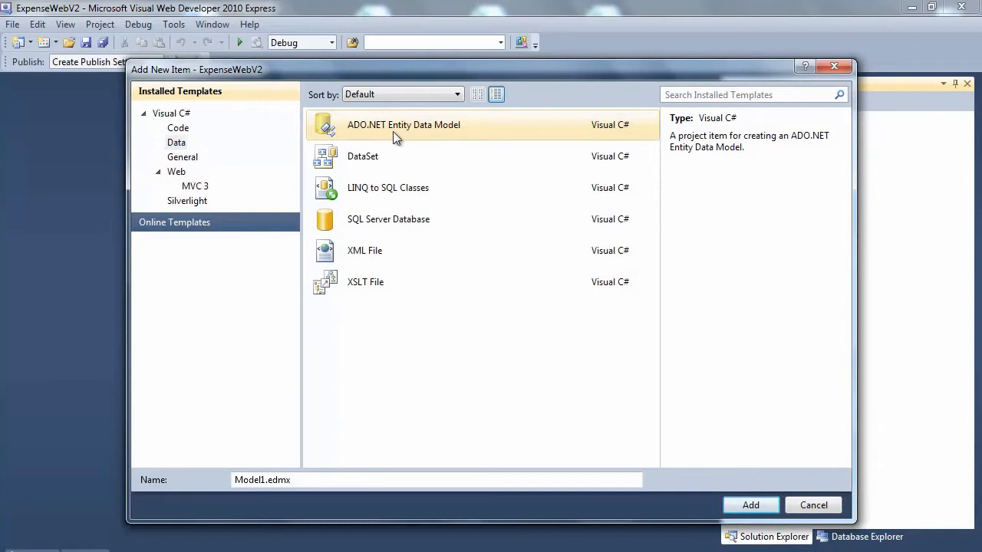
pyautogui.moveTo(254, 318)
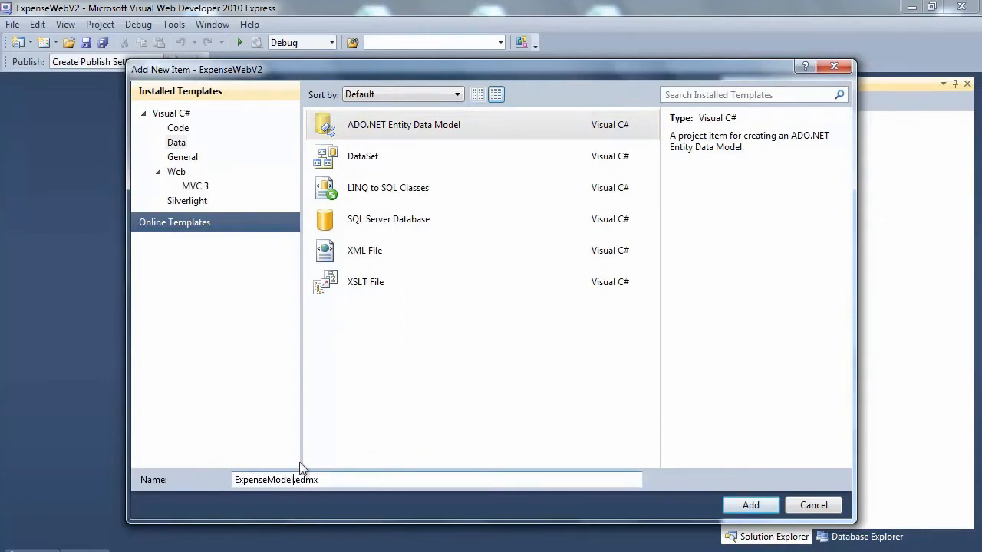
pyautogui.click(749, 504)
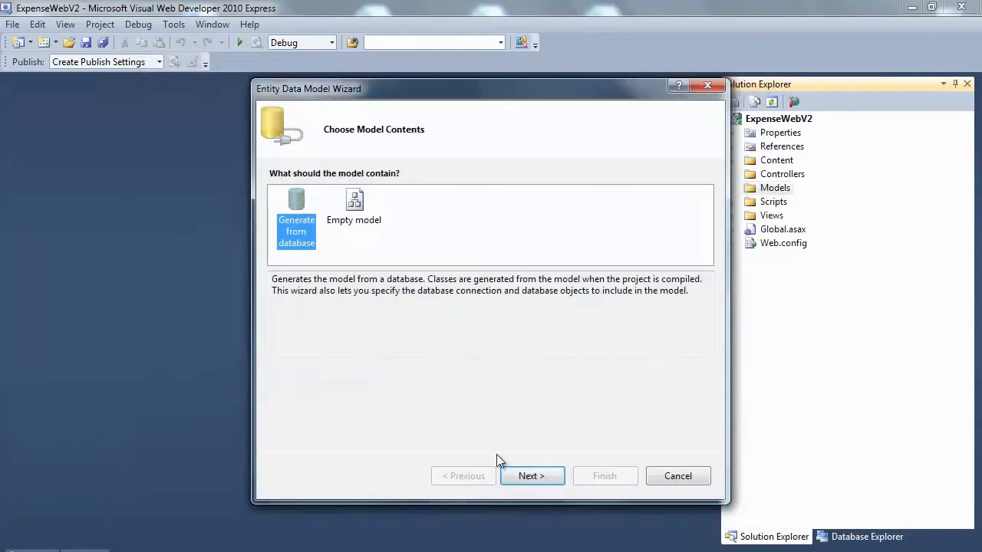
pyautogui.moveTo(574, 431)
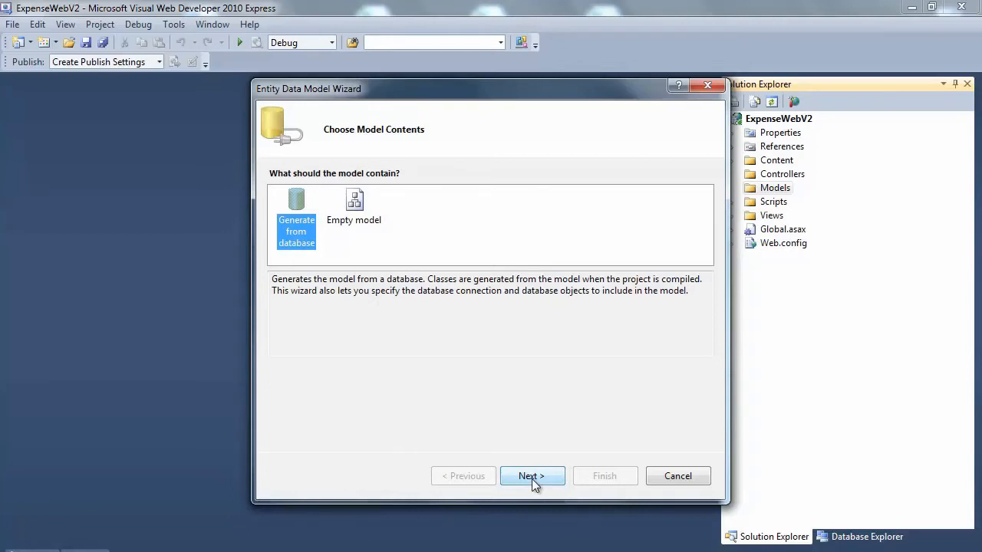
# - Keep 'Generate from database' selected and continue the wizard
pyautogui.click(532, 475)
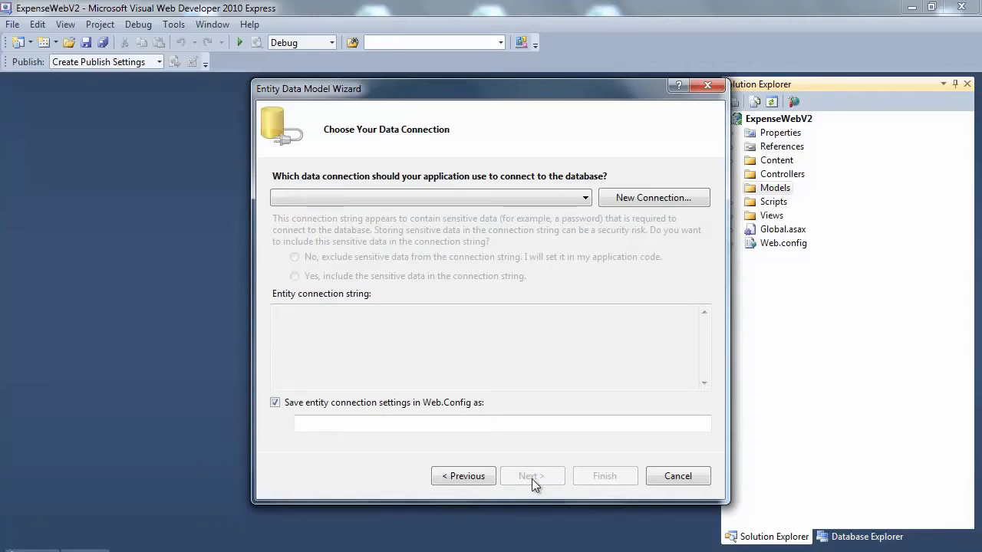
pyautogui.moveTo(653, 197)
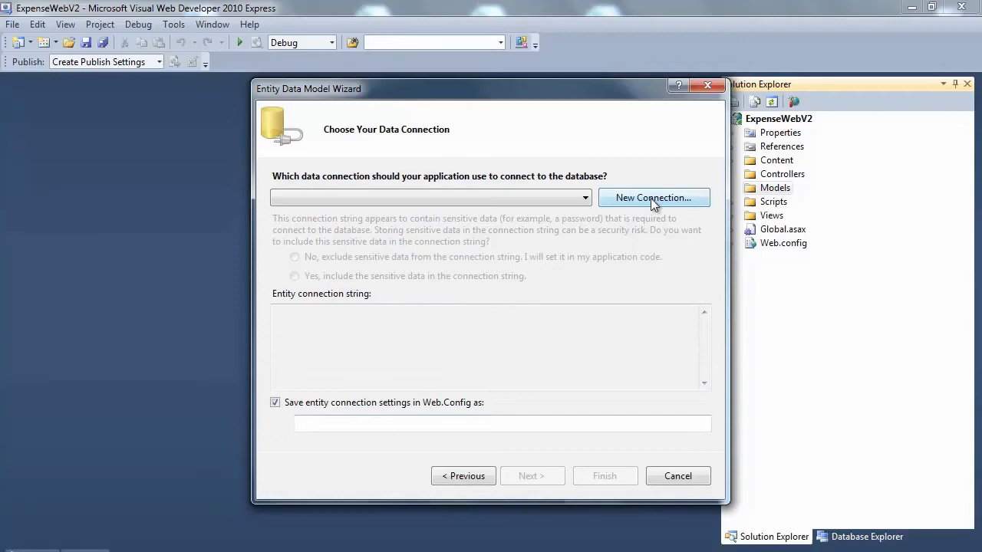
# - Connect to nrc3claxsz.database.windows.net with a saved password, select Expenses, and test it
pyautogui.click(653, 197)
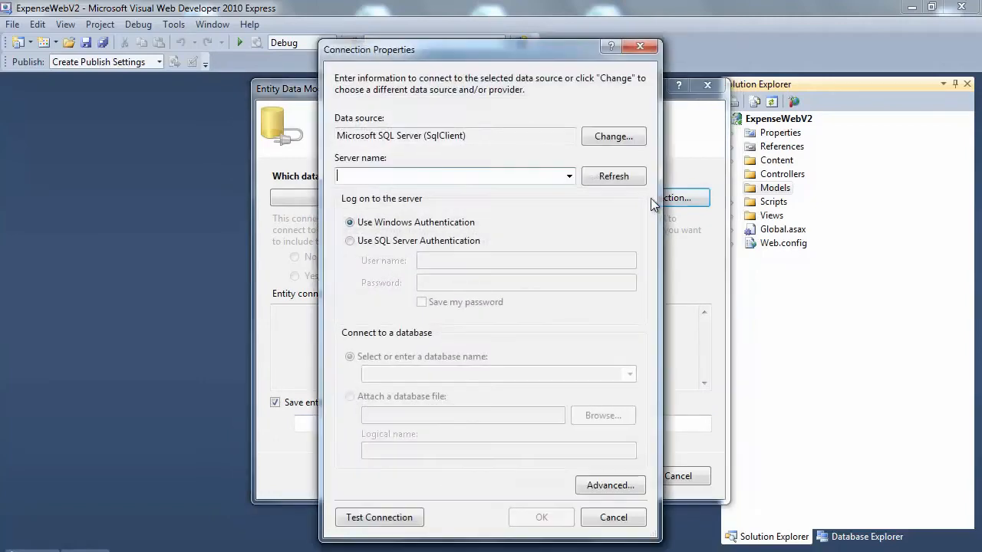
pyautogui.write('nrc3claxsz.database.windows.net')
pyautogui.click(526, 260)
pyautogui.write('sqlazuredemo')
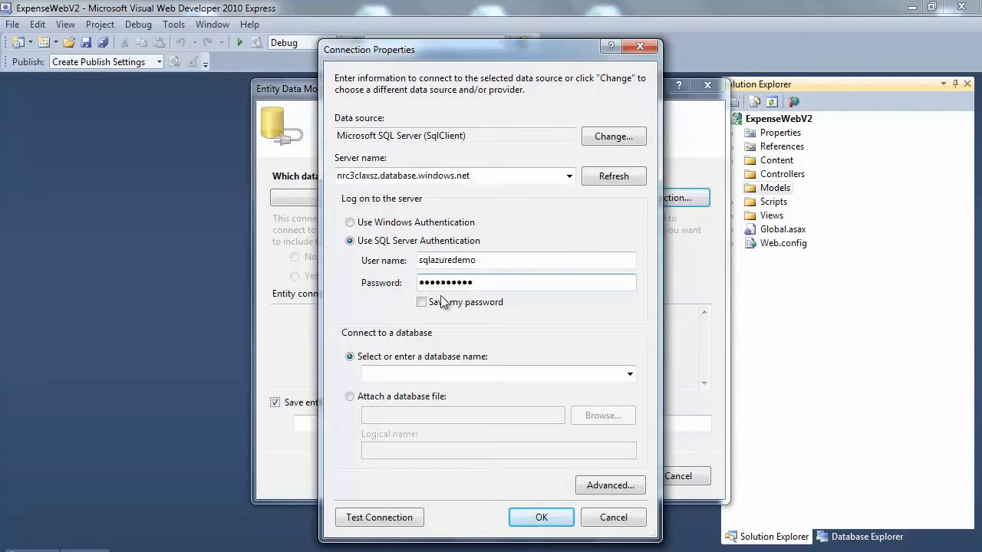
pyautogui.click(421, 302)
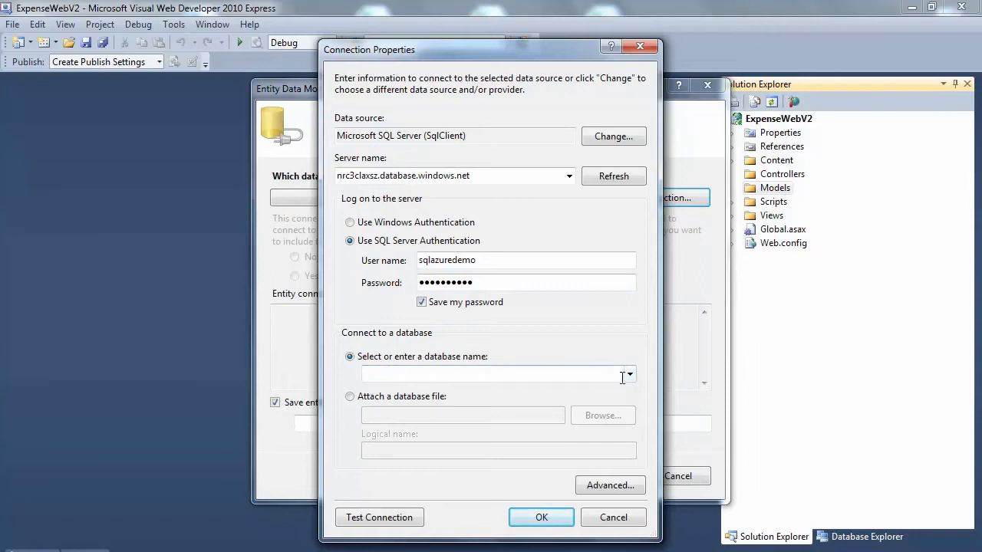
pyautogui.click(629, 374)
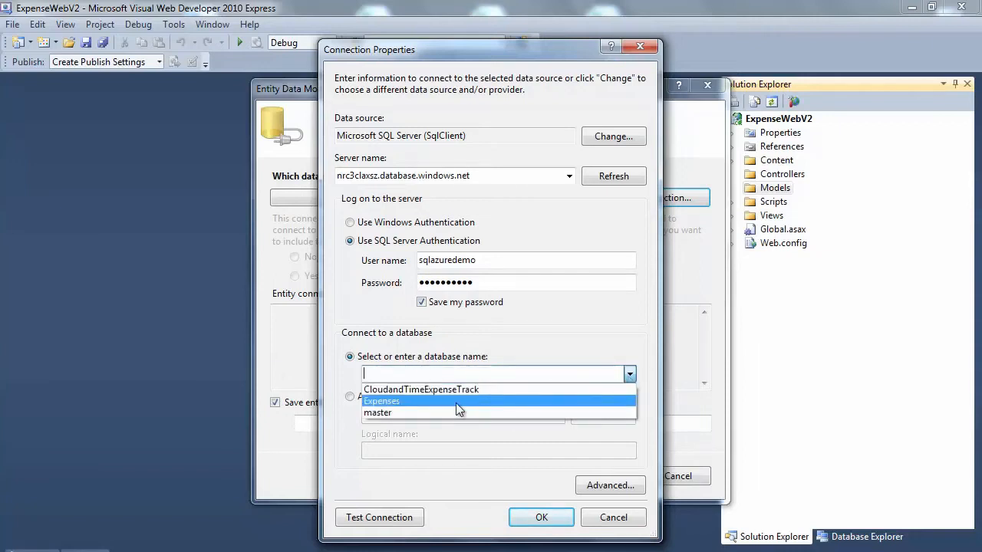
pyautogui.click(381, 402)
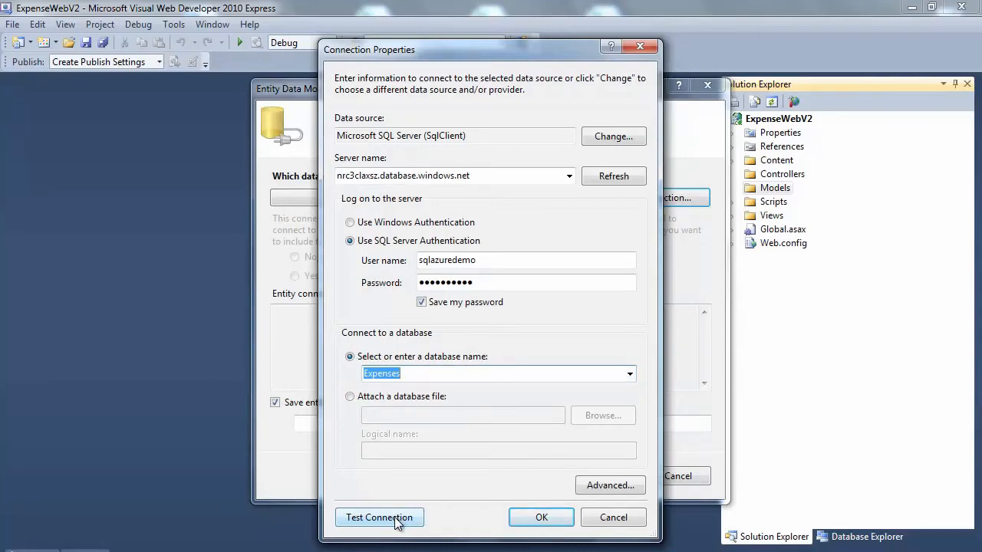
pyautogui.click(379, 517)
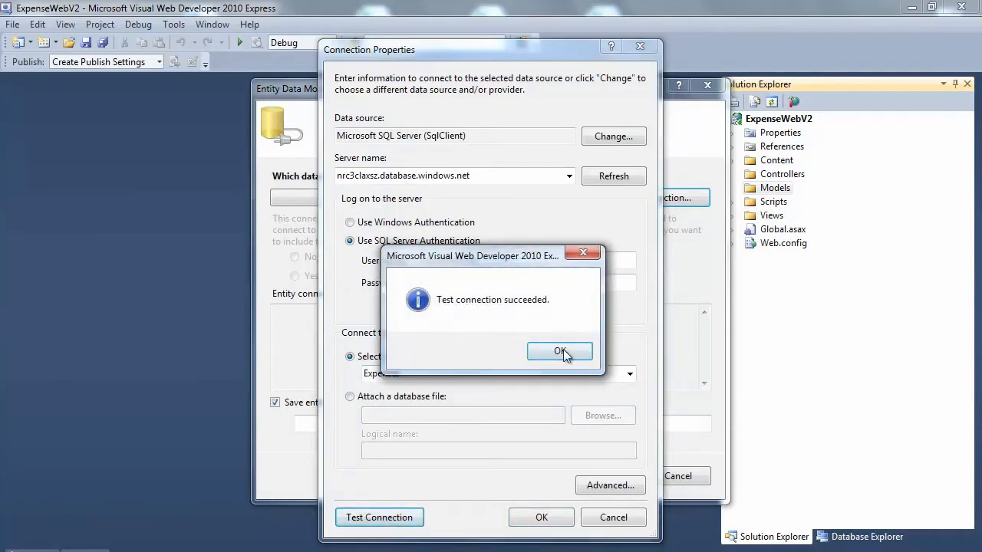
pyautogui.click(559, 350)
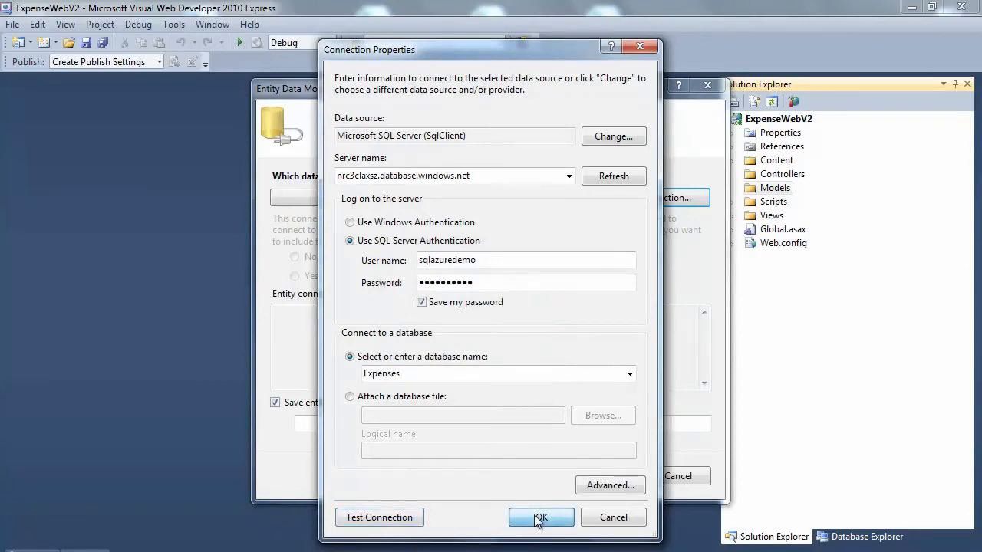
# - Accept the Expenses connection and include sensitive data in the connection string
pyautogui.click(541, 517)
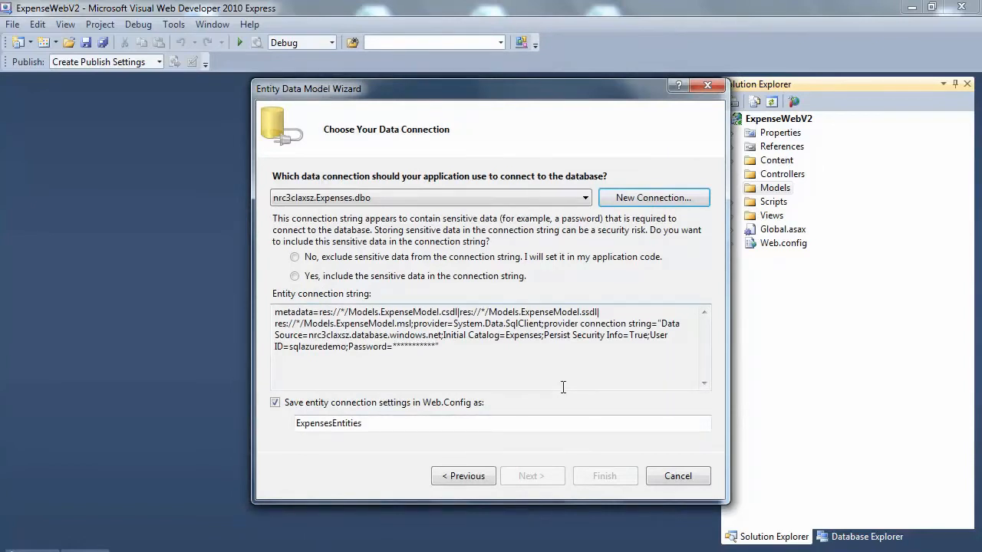
pyautogui.click(295, 276)
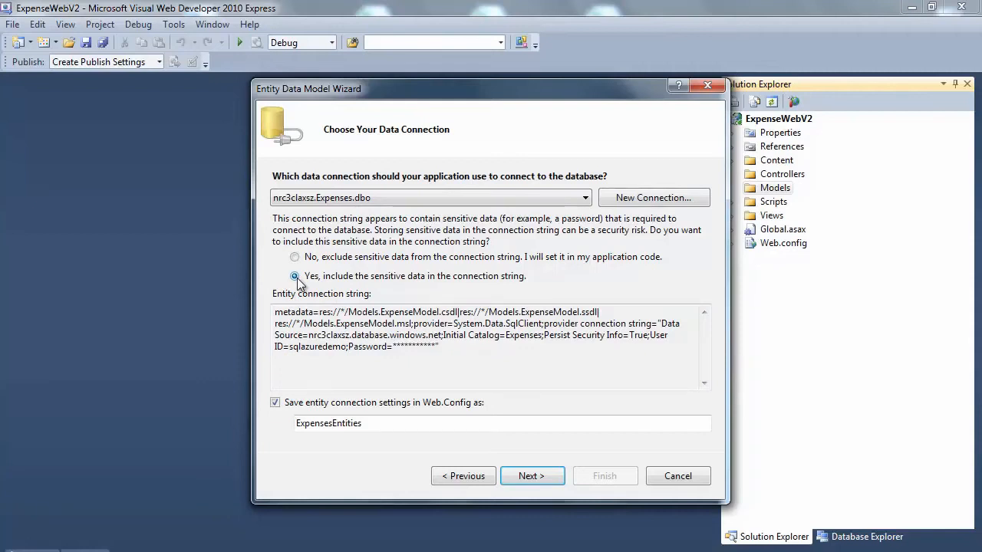
pyautogui.moveTo(531, 476)
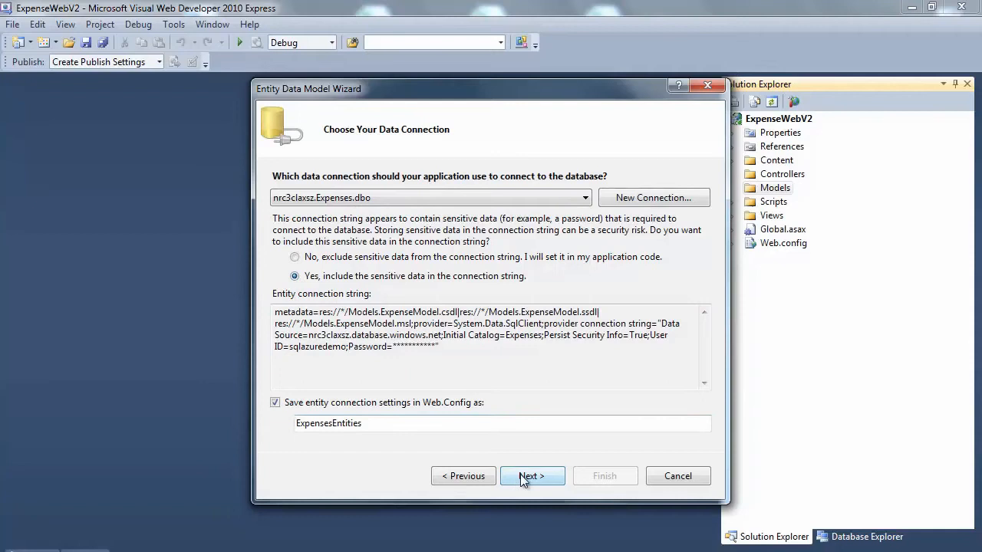
pyautogui.click(532, 475)
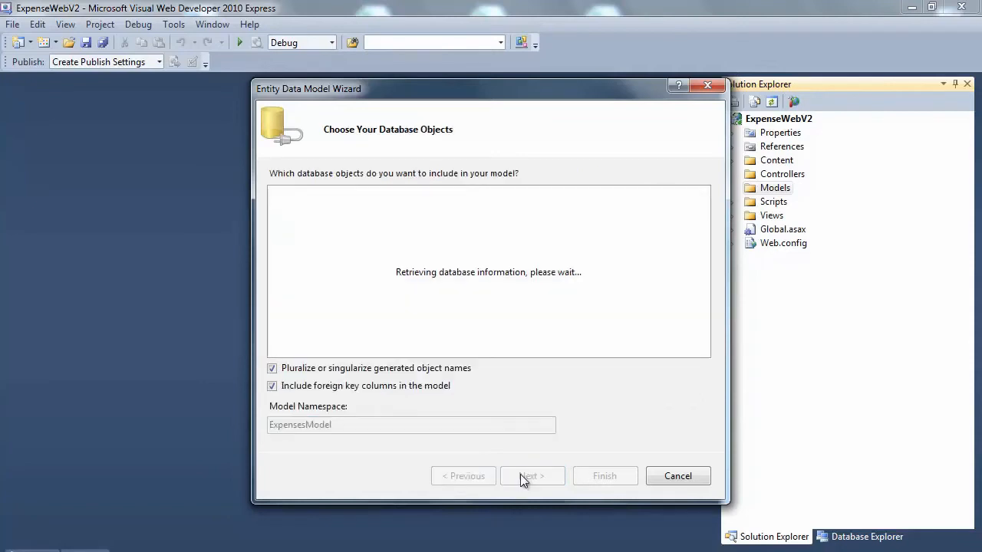
pyautogui.moveTo(562, 426)
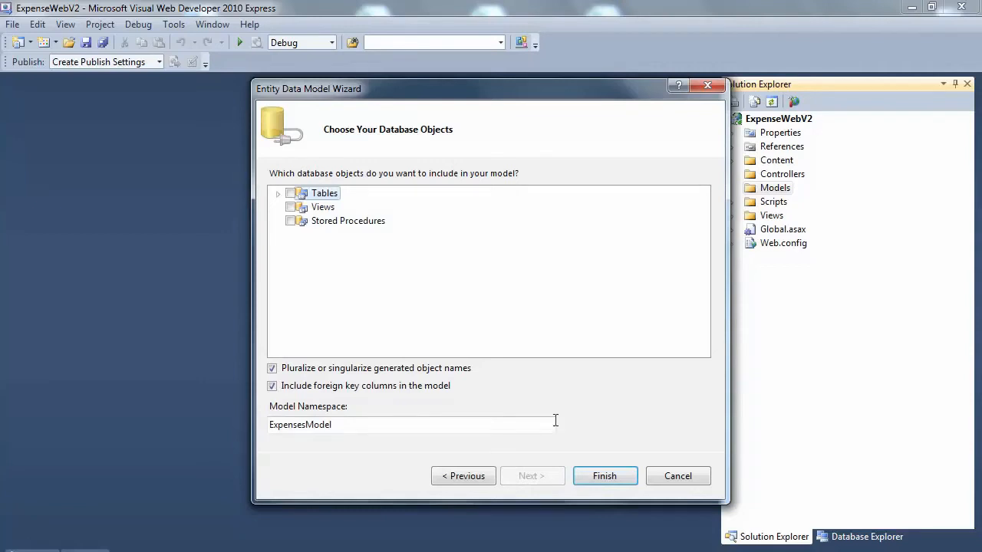
# - Include all four Expenses database tables and finish generating the model
pyautogui.click(277, 193)
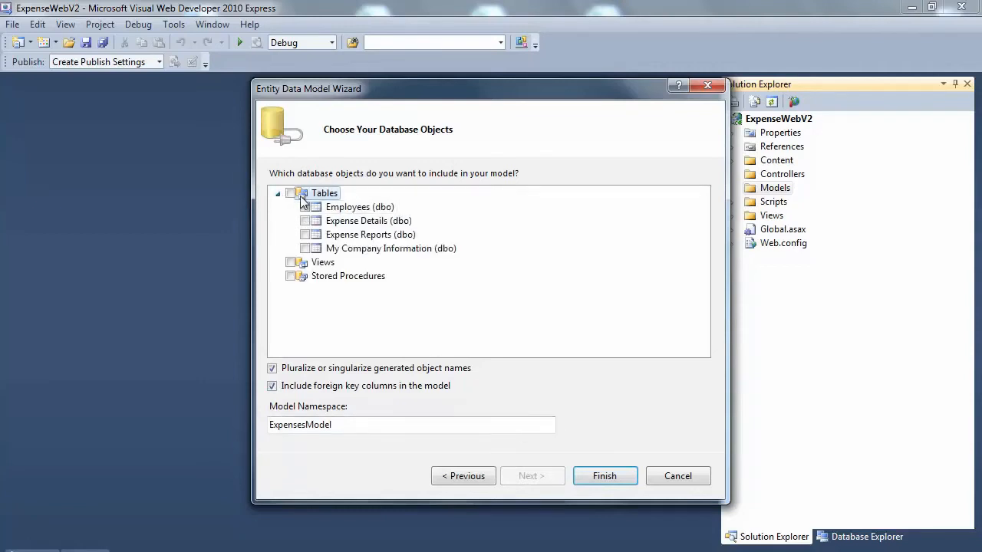
pyautogui.click(290, 193)
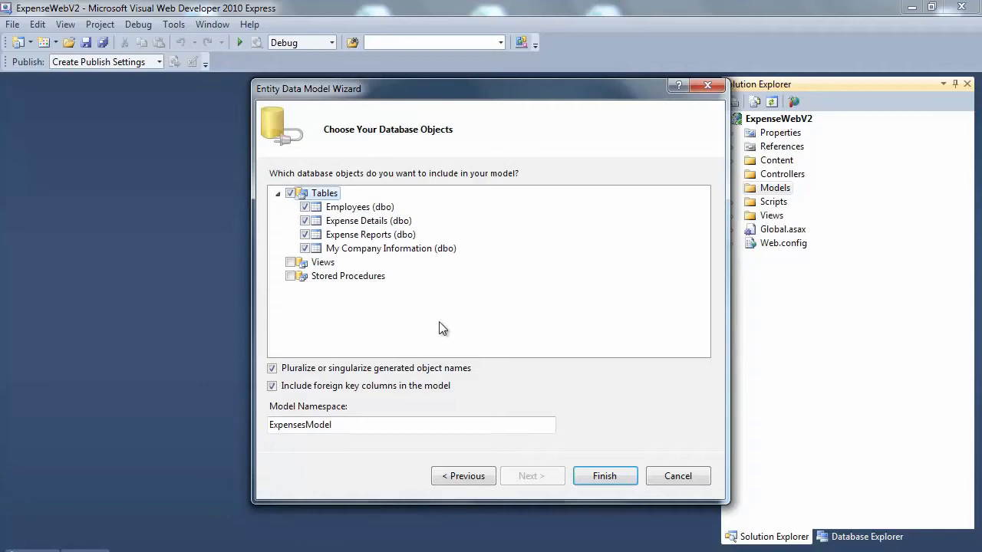
pyautogui.moveTo(605, 475)
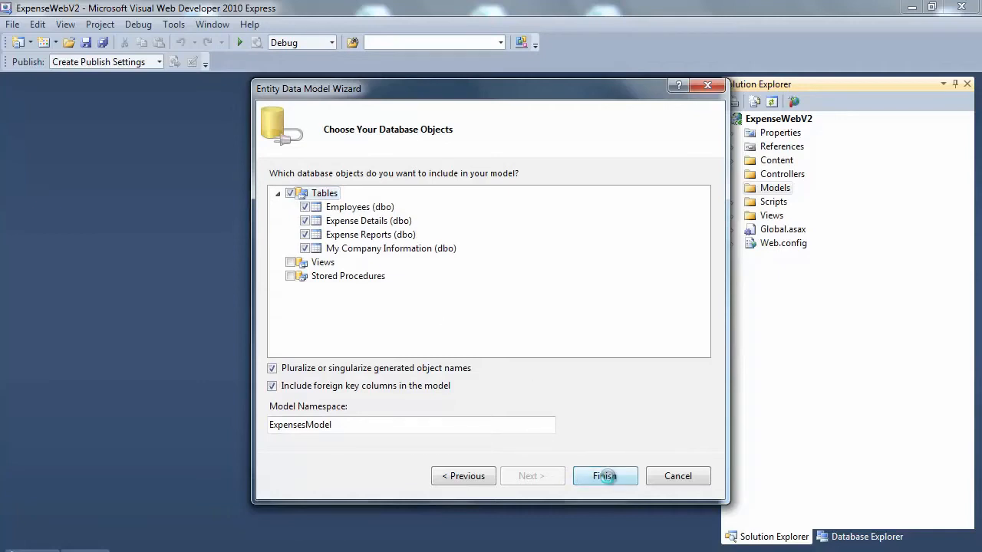
pyautogui.click(605, 475)
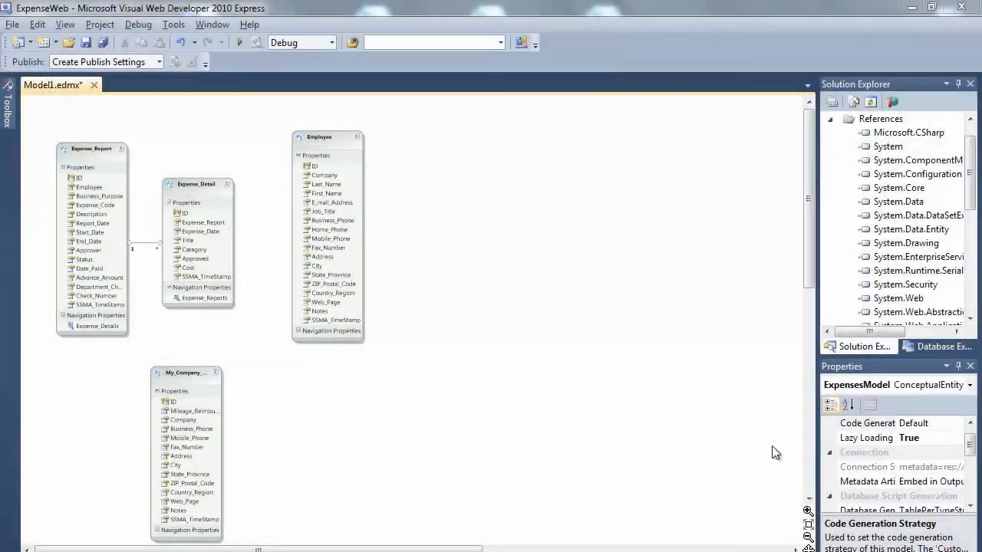
pyautogui.moveTo(463, 378)
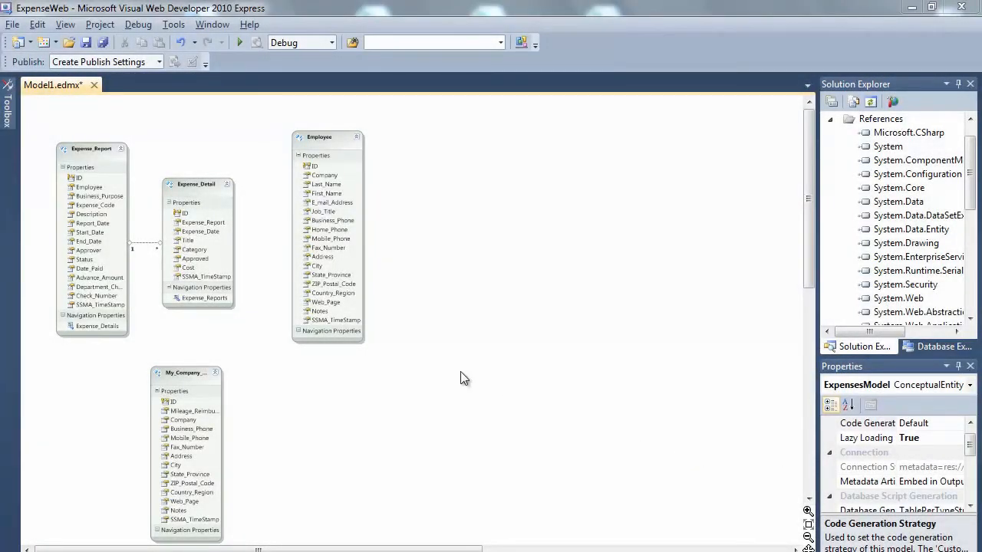
pyautogui.moveTo(495, 364)
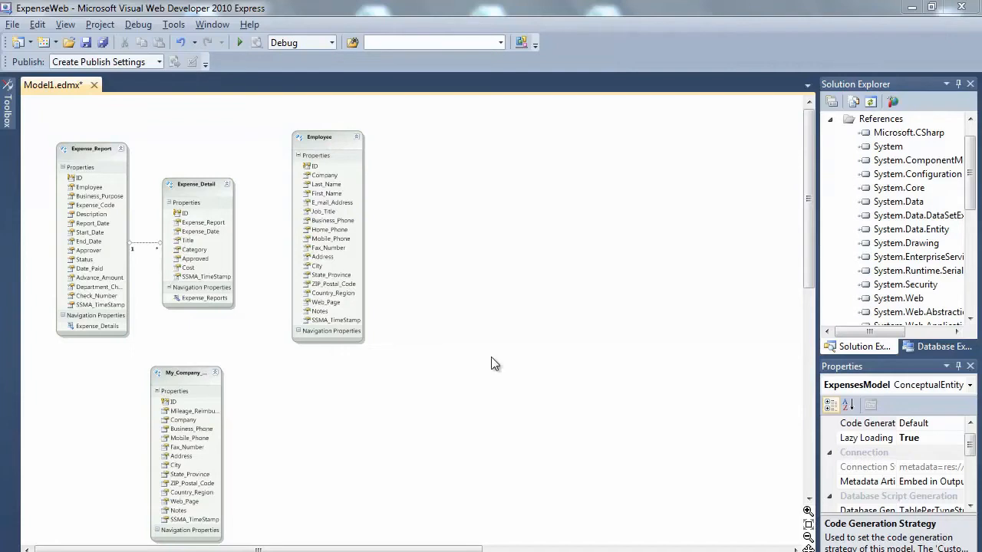
pyautogui.moveTo(793, 543)
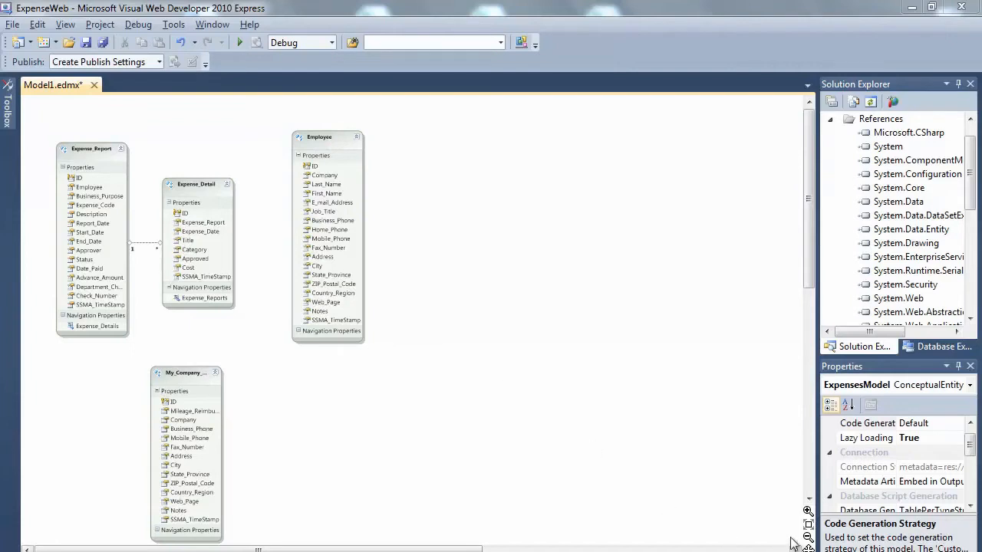
pyautogui.moveTo(718, 504)
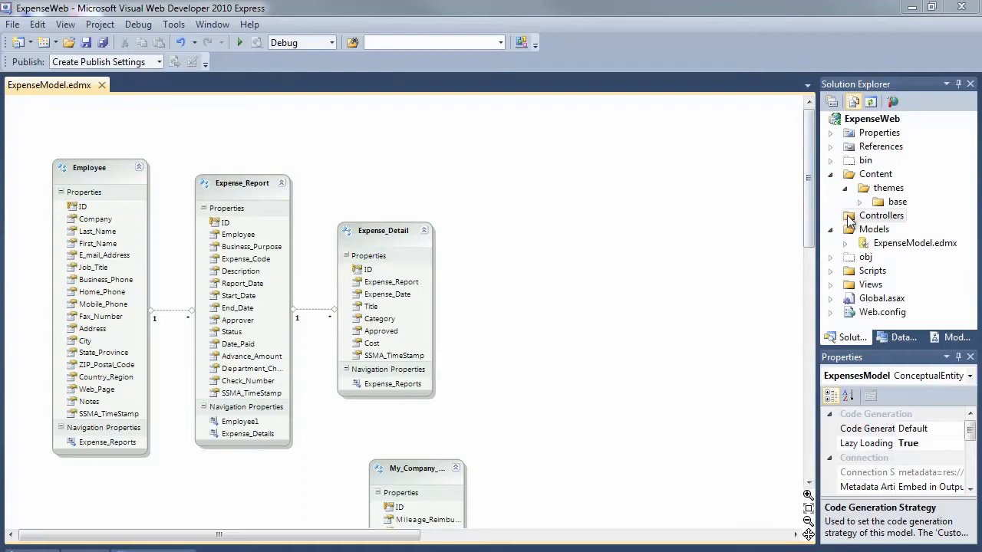
# - Add a HomeController to the Controllers folder with action methods included
pyautogui.rightClick(880, 215)
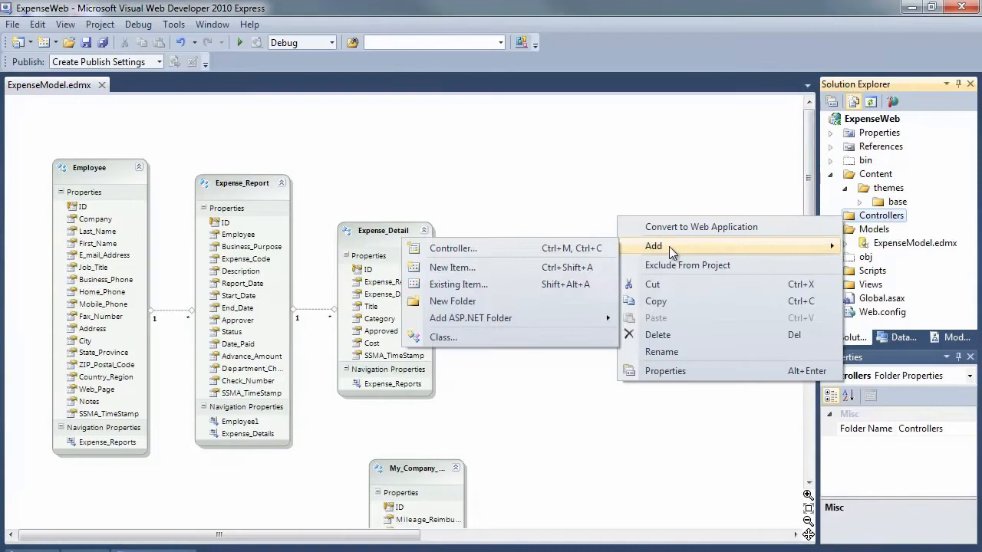
pyautogui.moveTo(482, 247)
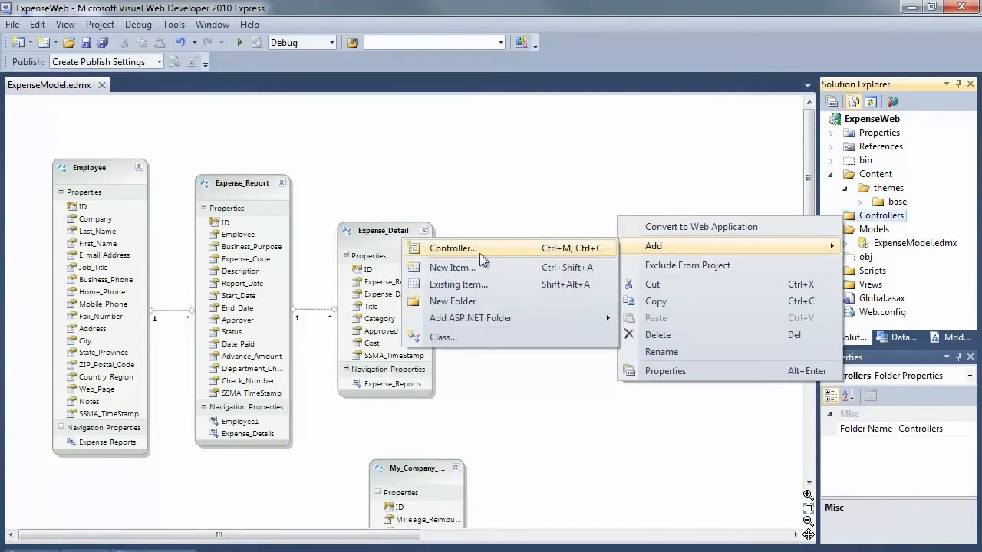
pyautogui.click(452, 248)
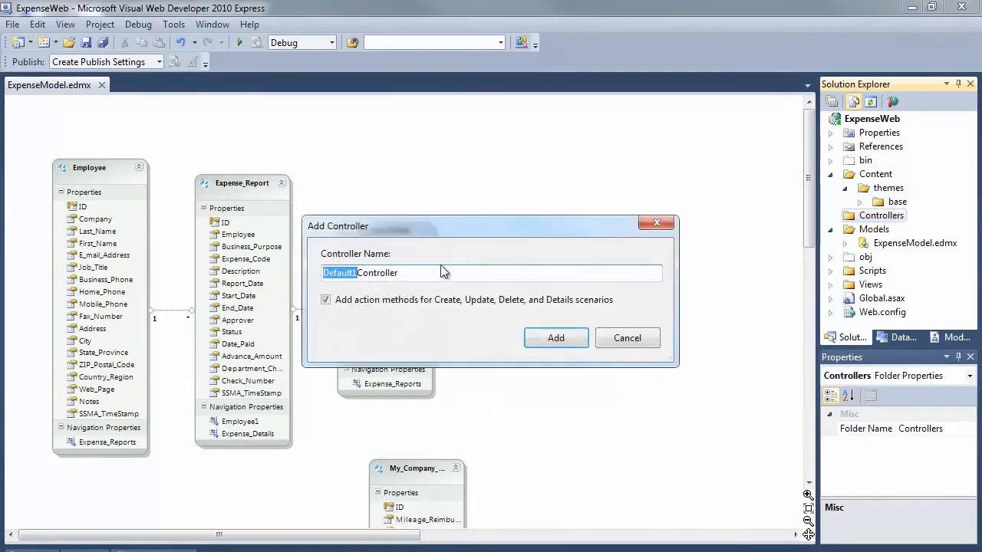
pyautogui.write('Home')
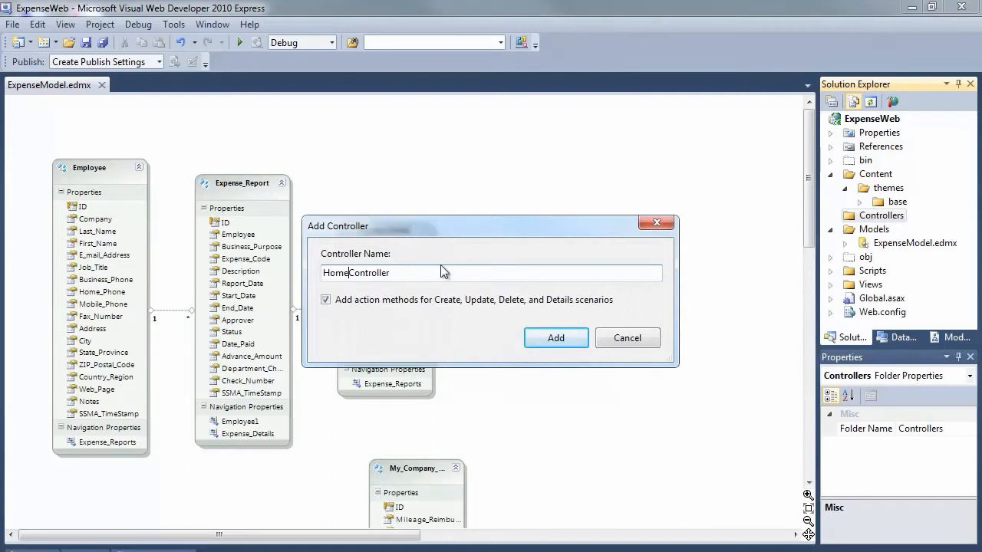
pyautogui.moveTo(555, 338)
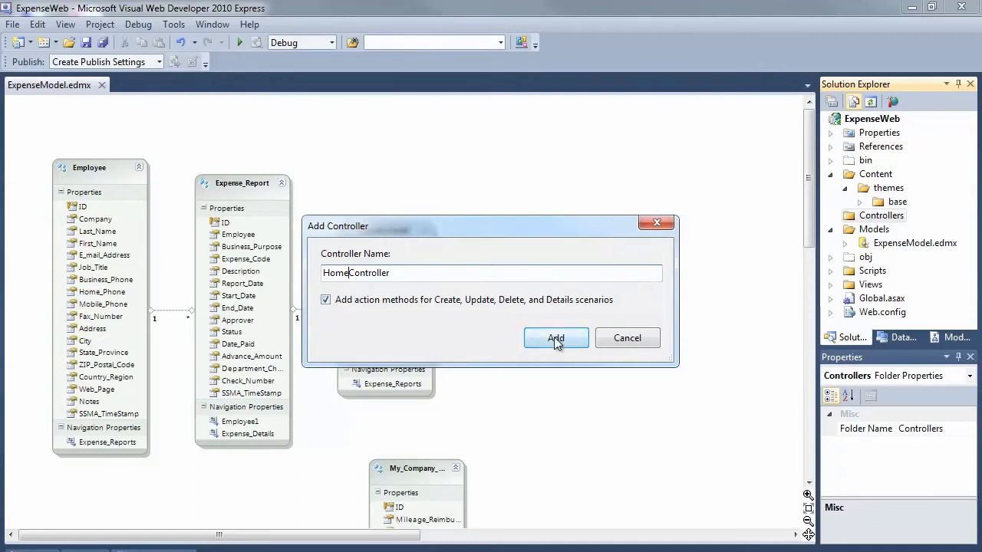
pyautogui.click(555, 337)
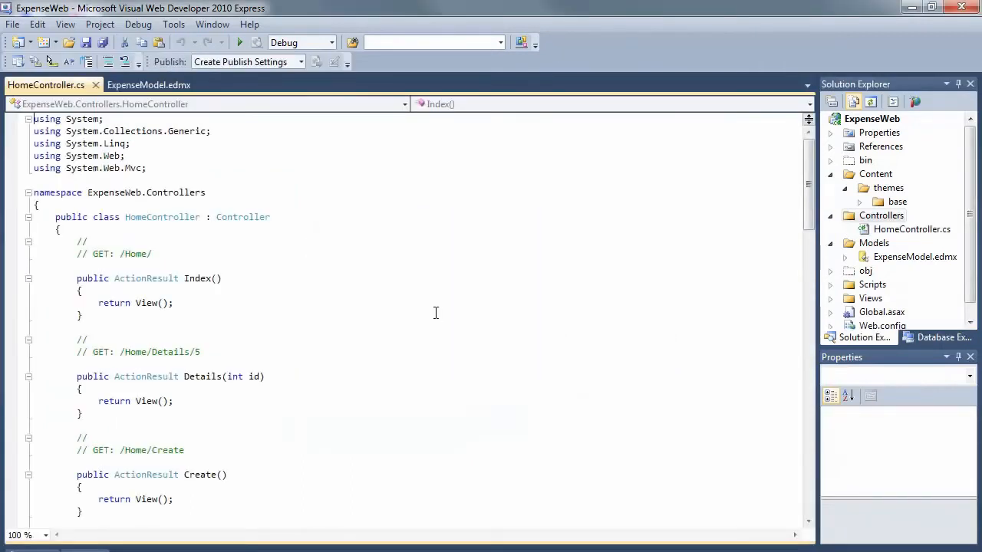
# - Add 'using ExpenseWeb.Models;' to HomeController's using directives
pyautogui.click(146, 168)
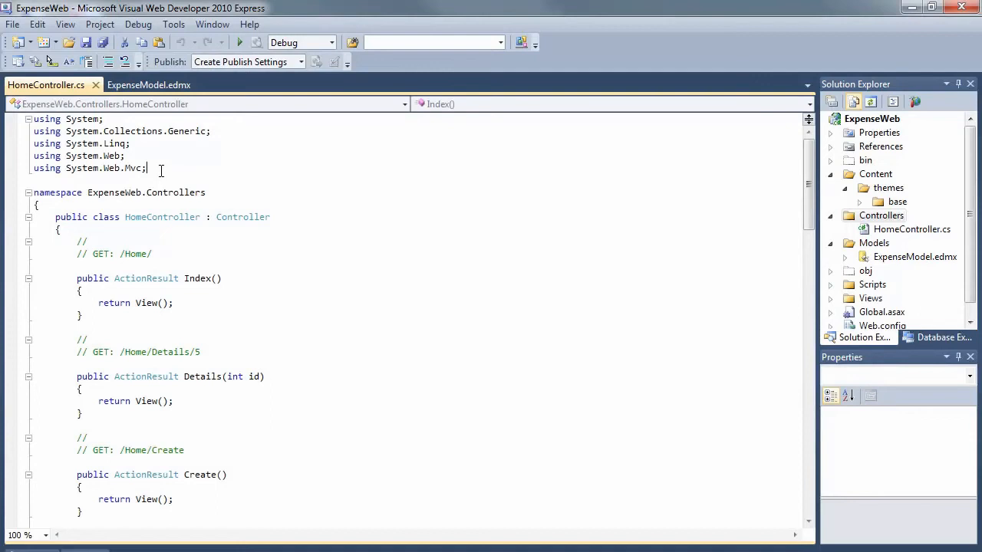
pyautogui.write('using ExpenseWeb.Models')
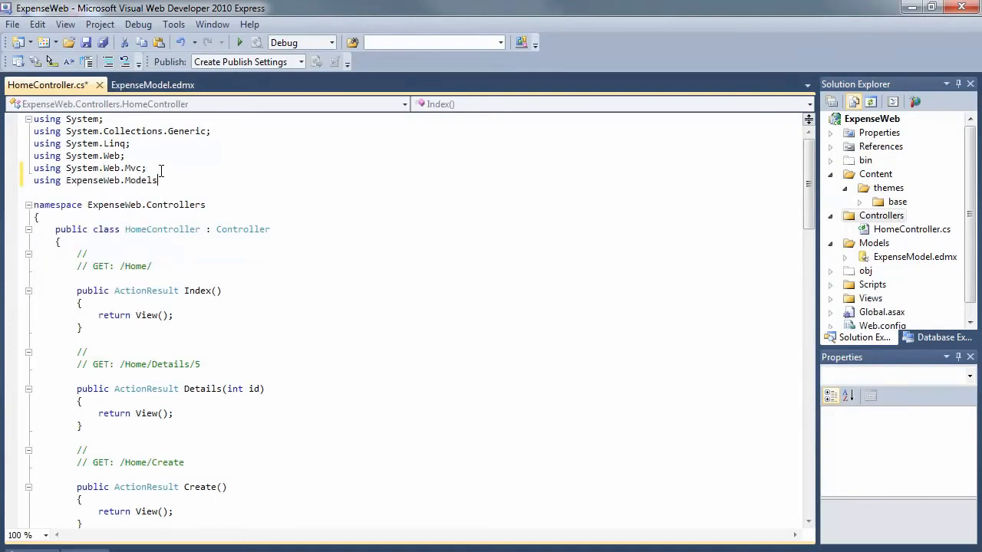
pyautogui.write(';')
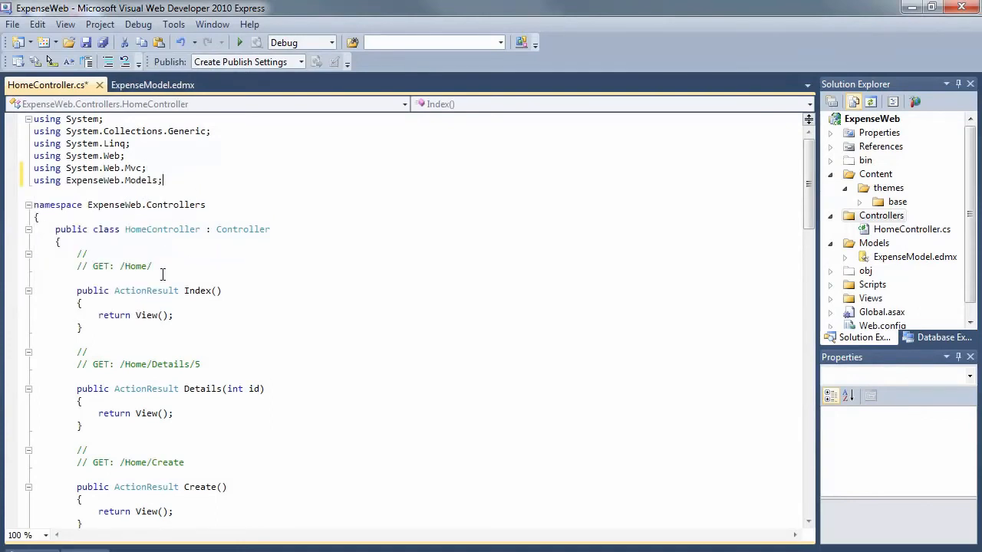
# - Declare 'ExpensesEntities ctx = new ExpensesEntities();' above Index() with IntelliSense
pyautogui.write('ExpensesEntities')
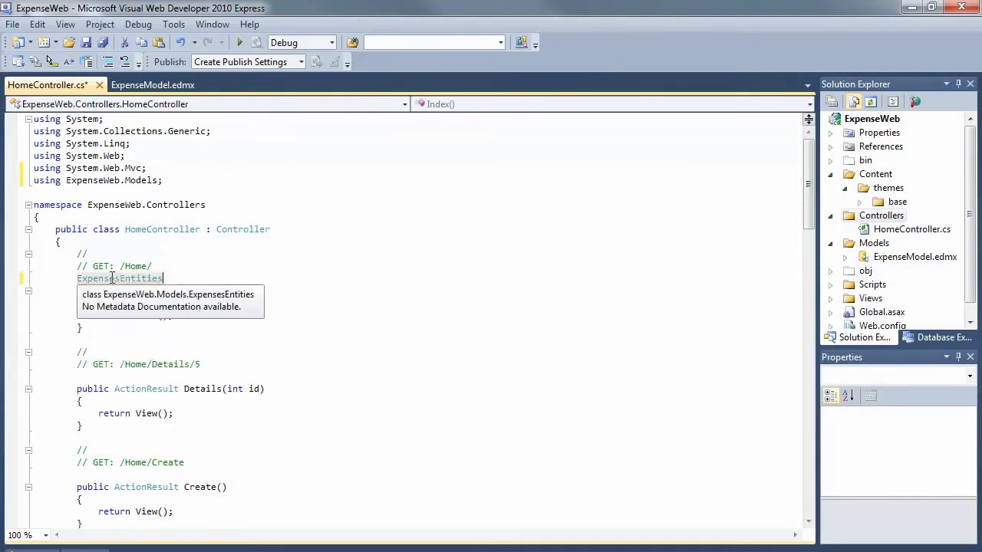
pyautogui.write('c')
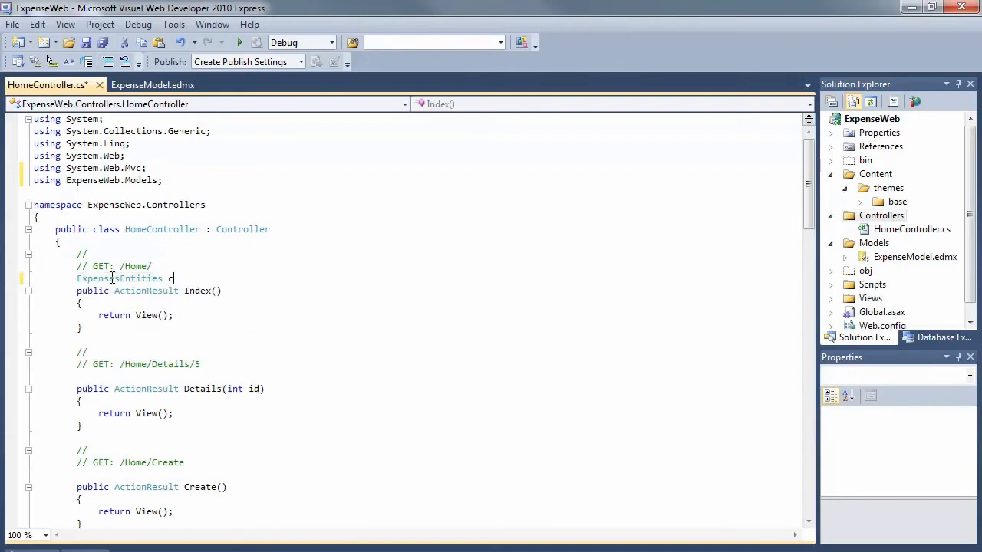
pyautogui.write('ctx')
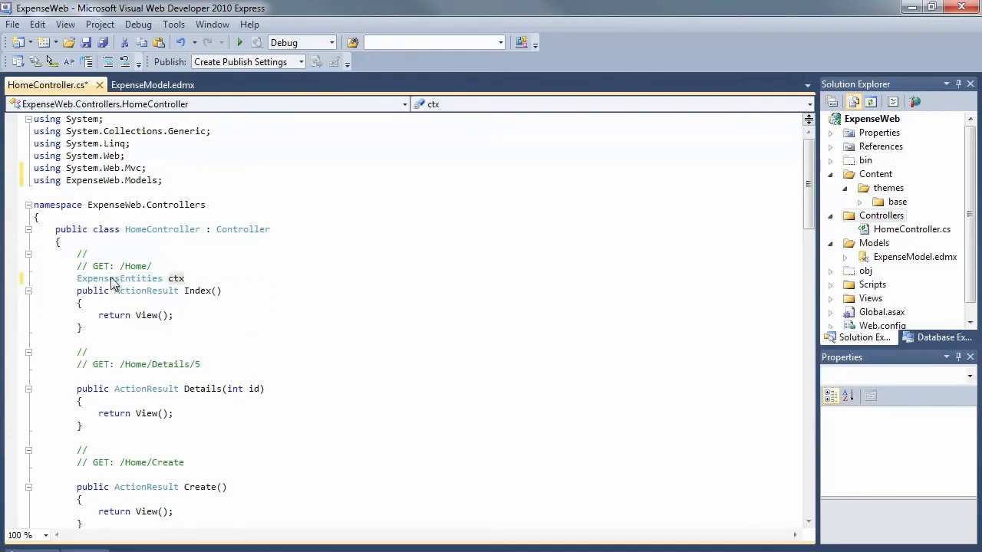
pyautogui.write('=')
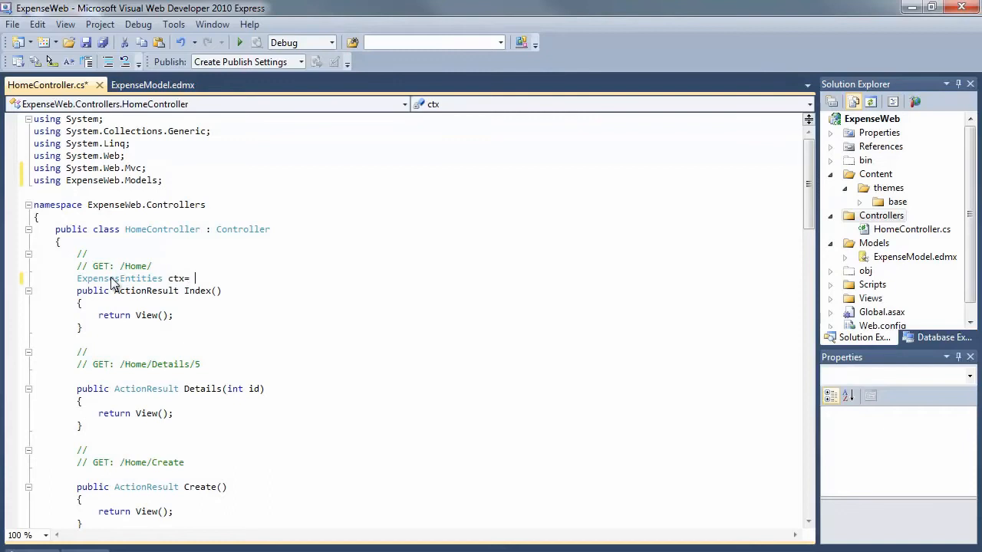
pyautogui.write('new')
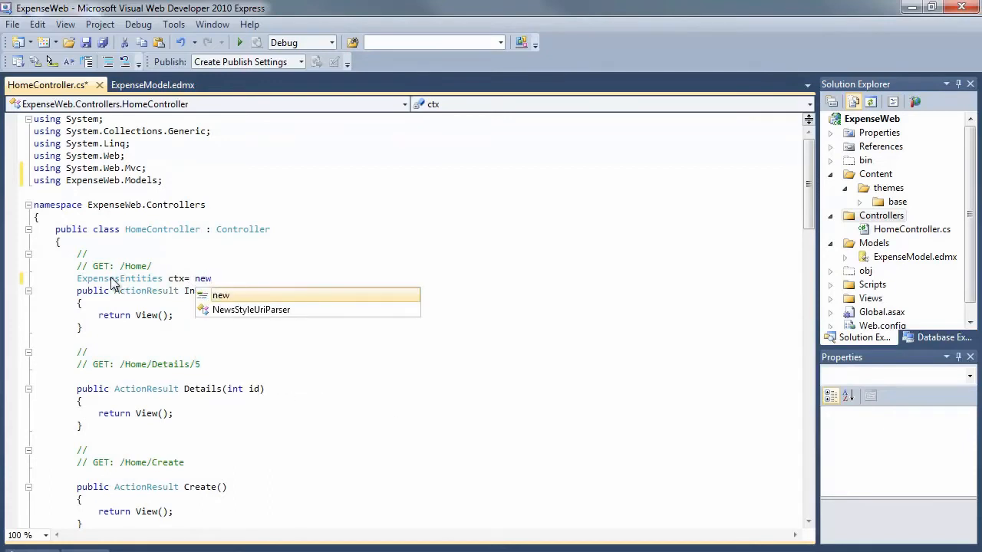
pyautogui.write('e')
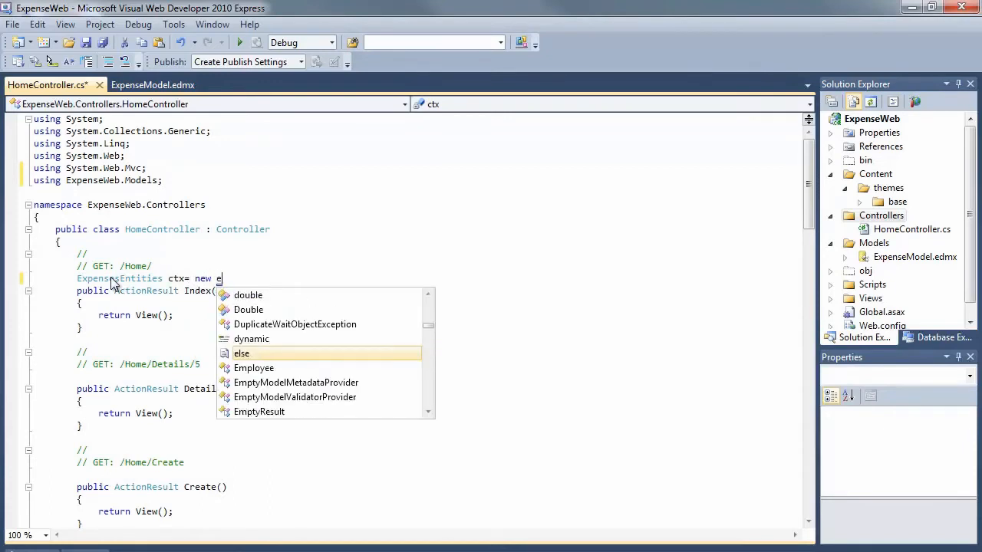
pyautogui.write('xpensesEntities();')
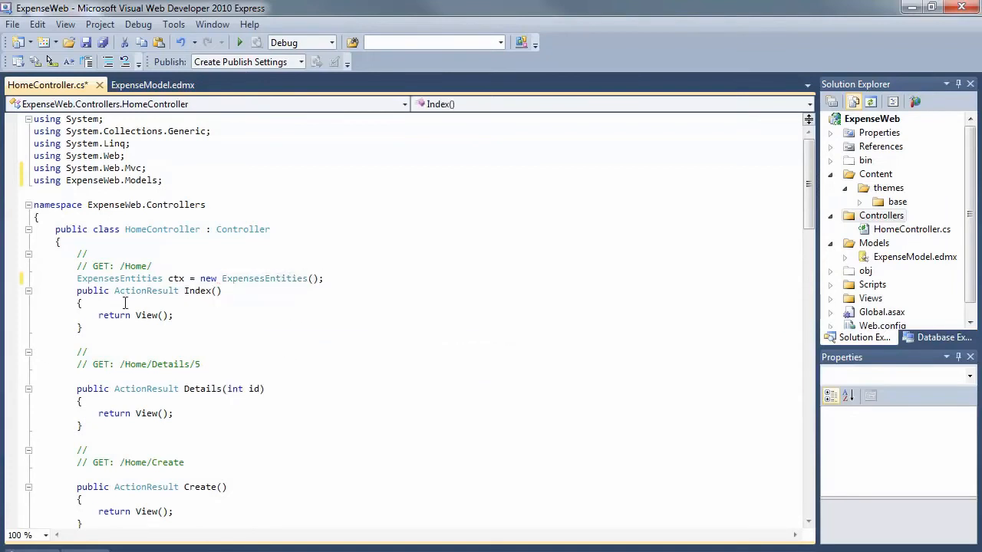
# - Make Index() load ctx.Expense_Reports into an IList<Expense_Report>, return View(expenses), and build
pyautogui.scroll(-3)
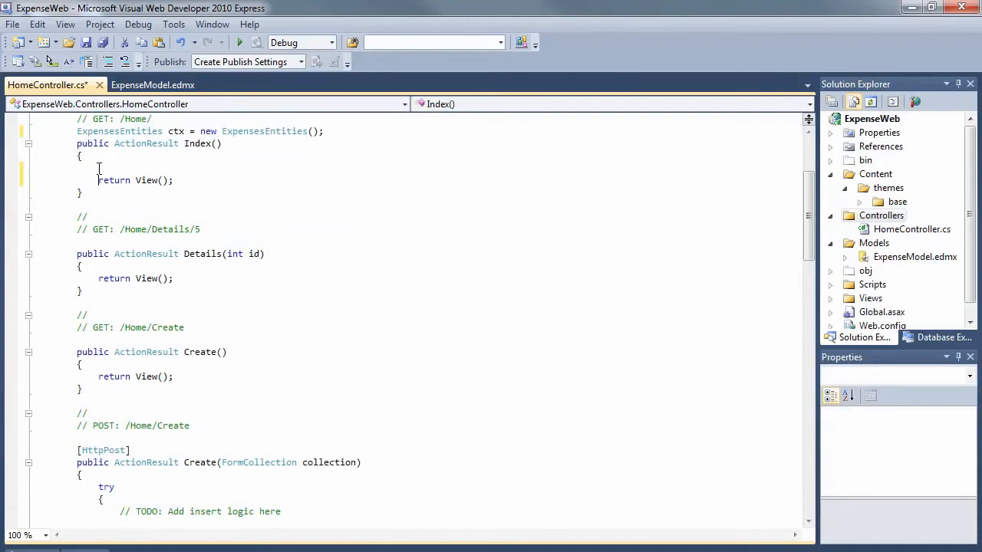
pyautogui.write('i')
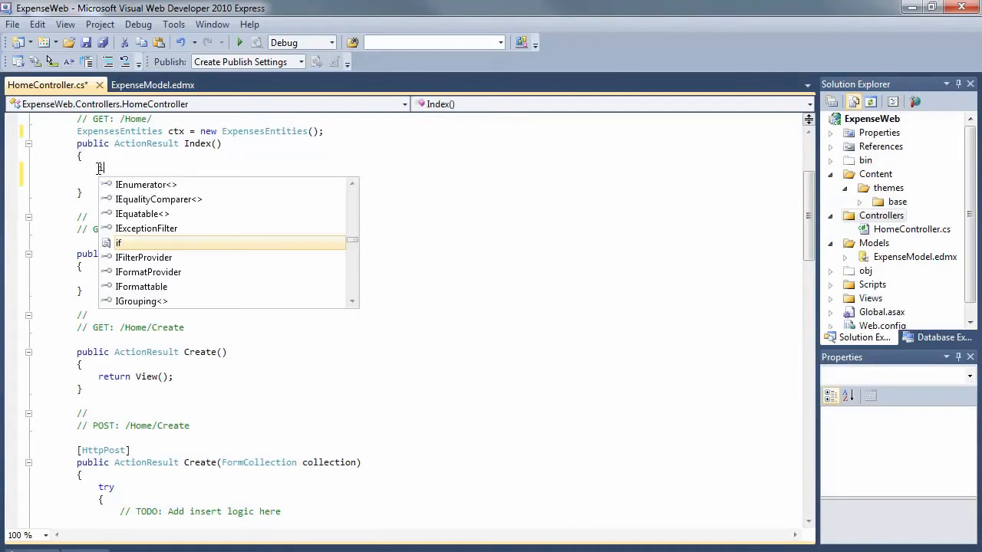
pyautogui.write('List<')
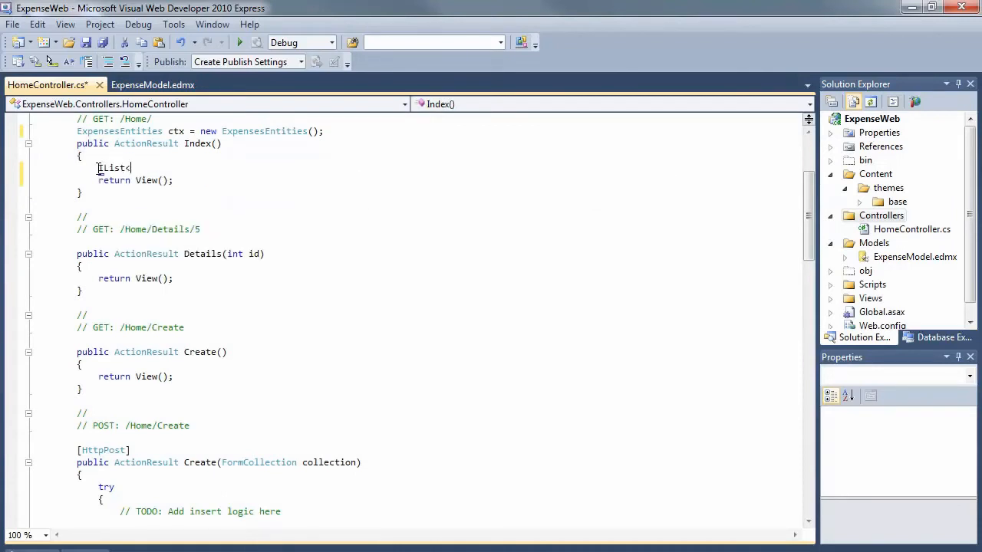
pyautogui.write('E')
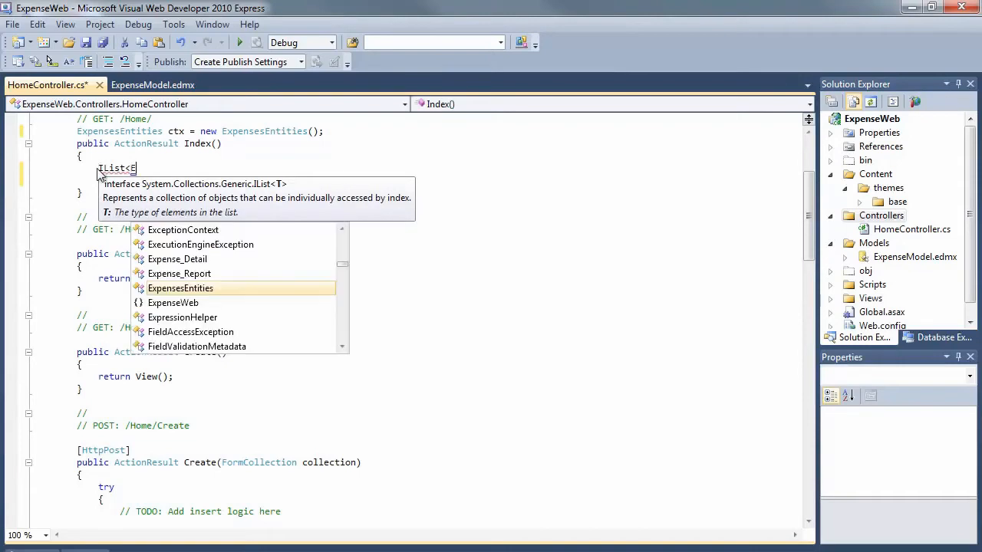
pyautogui.moveTo(180, 287)
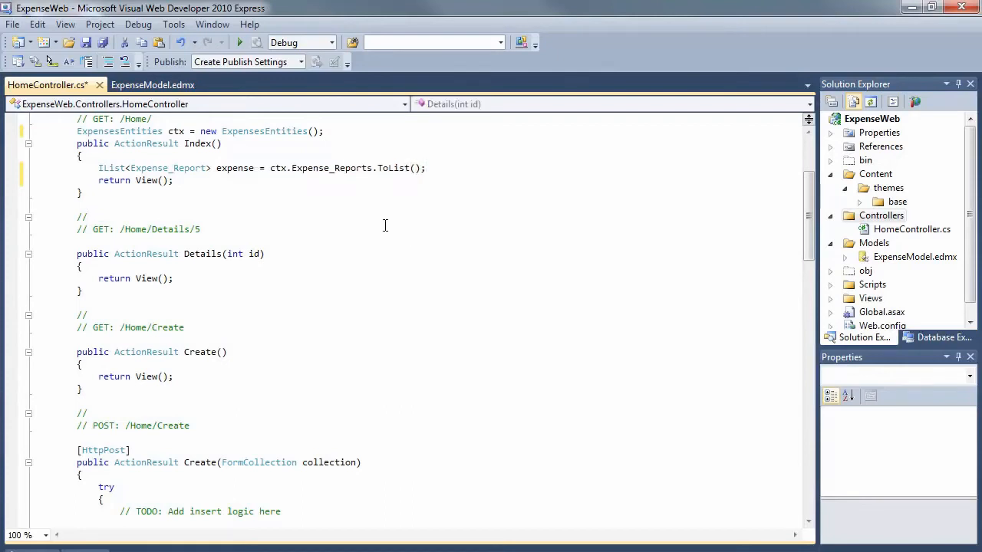
pyautogui.moveTo(214, 211)
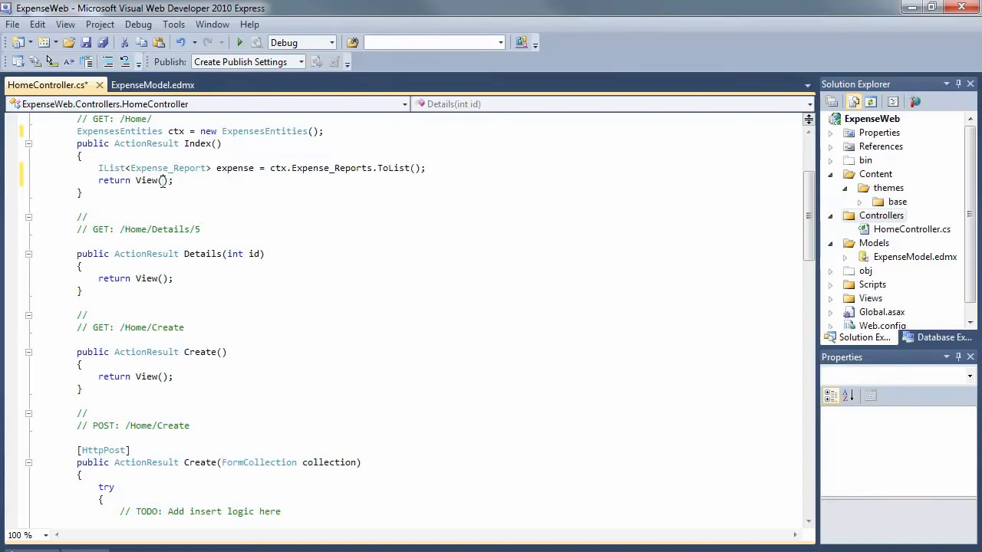
pyautogui.write('expense')
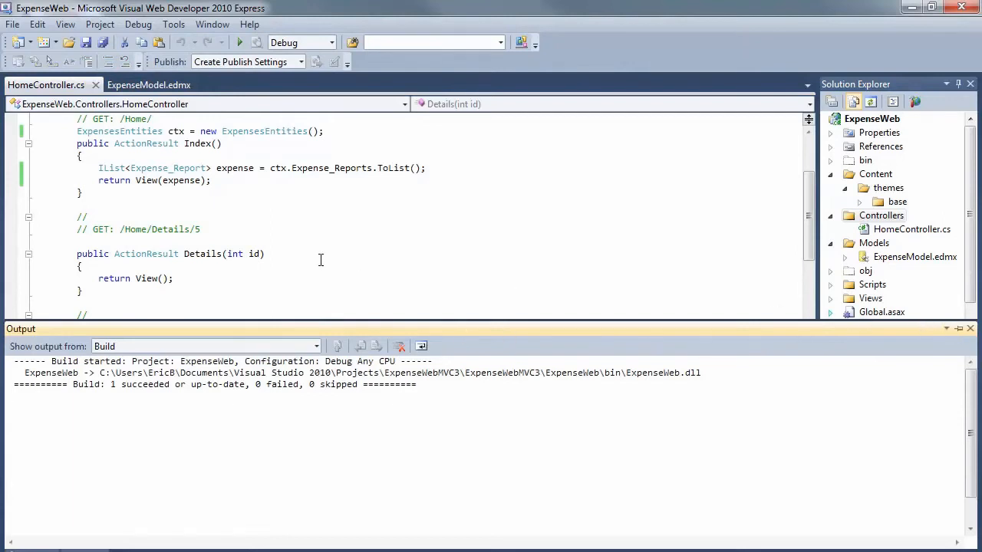
pyautogui.moveTo(221, 203)
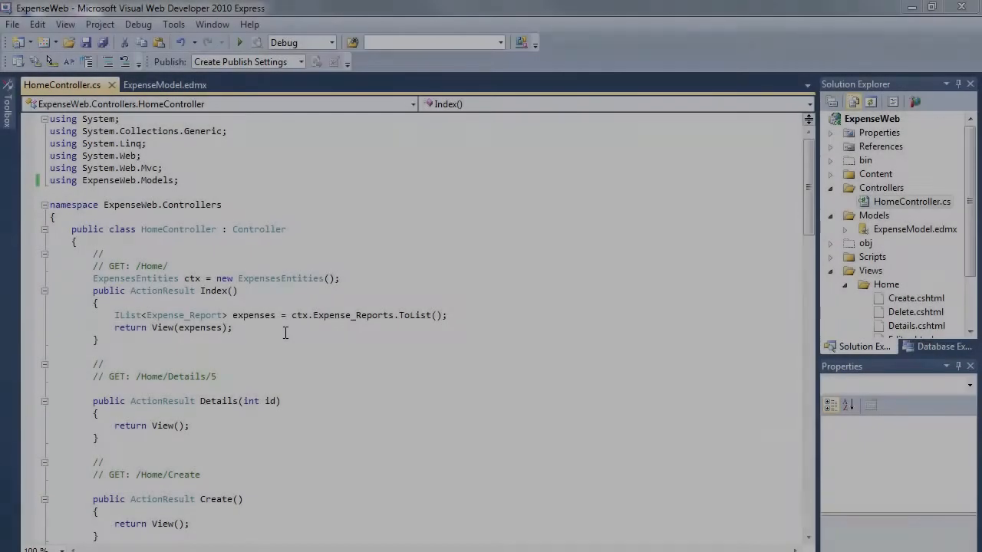
# - Add an Index view strongly typed to Expense_Report, List scaffold, with script libraries
pyautogui.rightClick(284, 332)
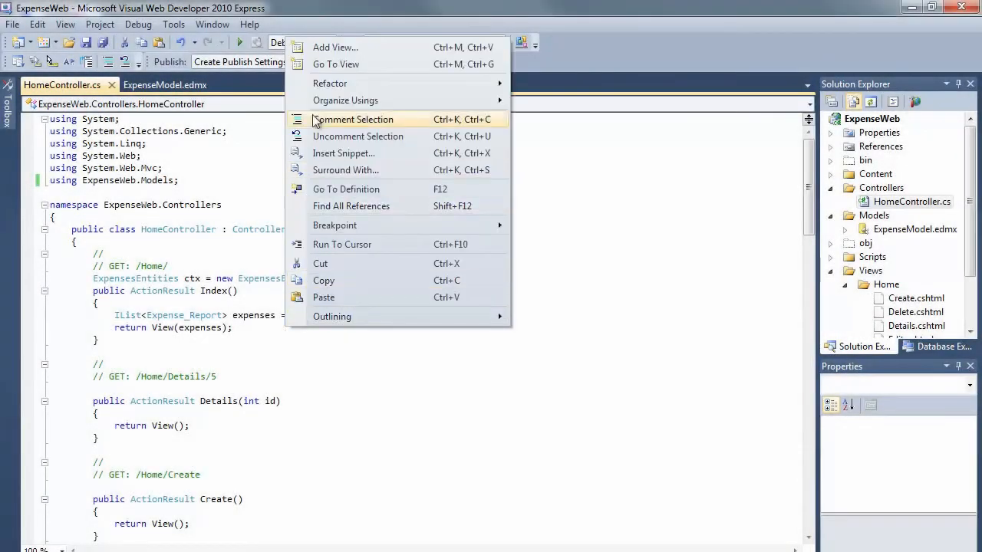
pyautogui.moveTo(334, 47)
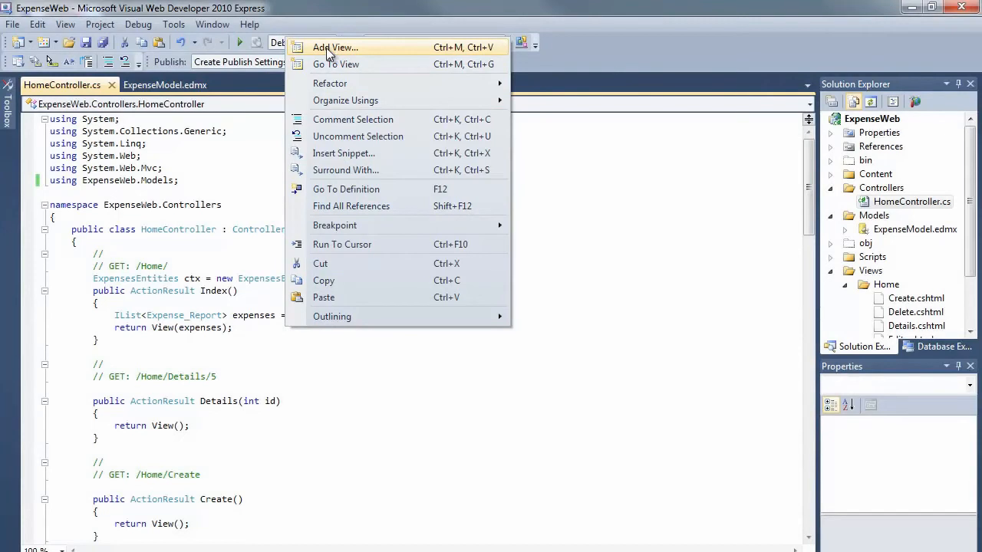
pyautogui.click(335, 47)
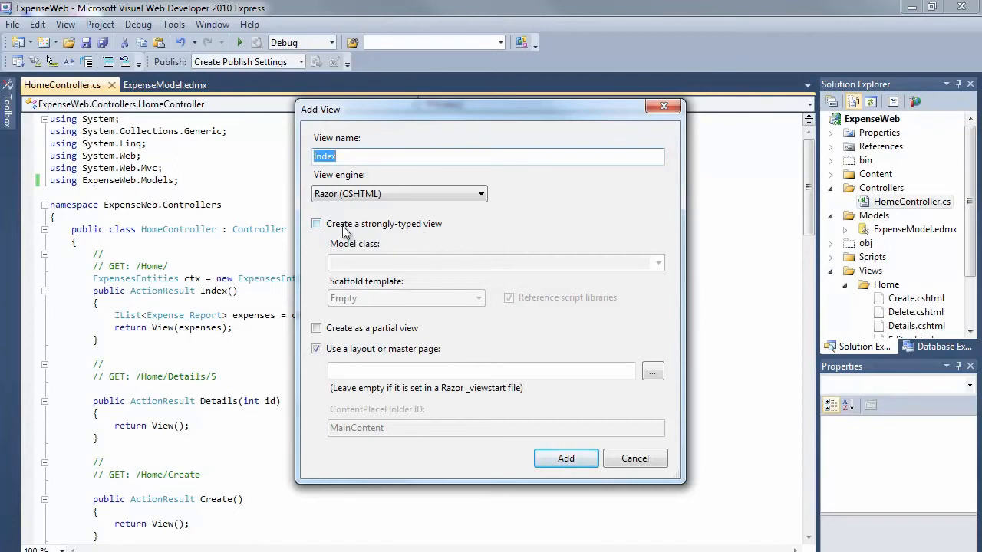
pyautogui.click(316, 223)
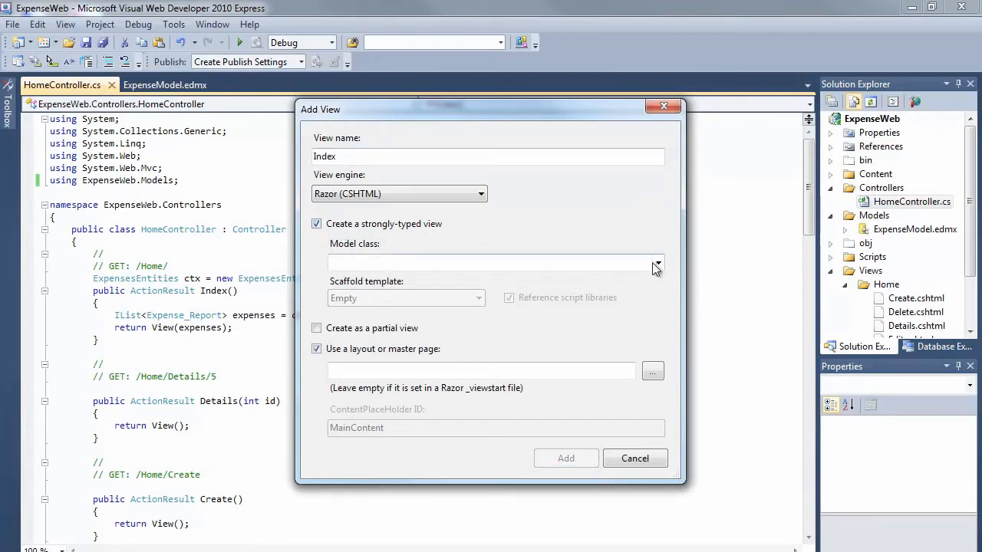
pyautogui.click(657, 263)
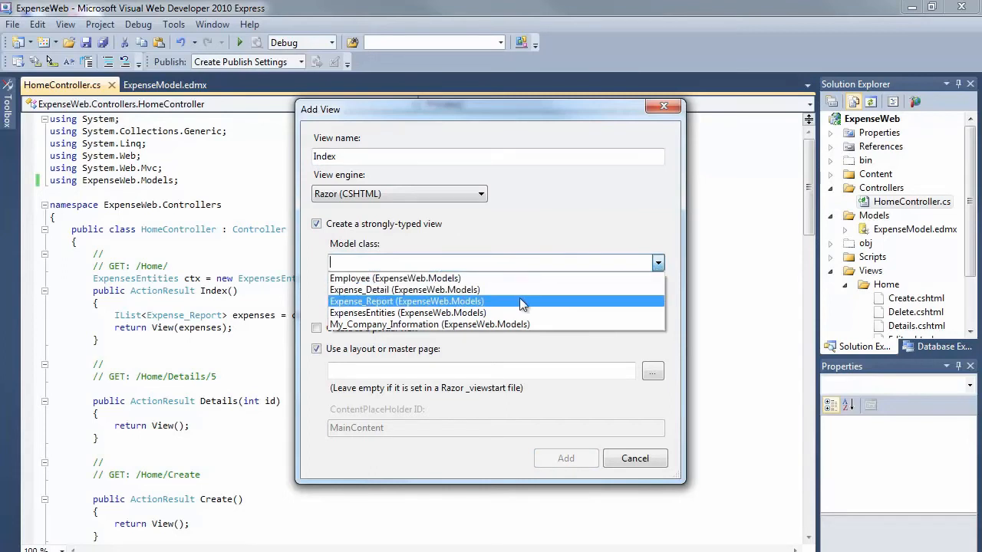
pyautogui.click(406, 301)
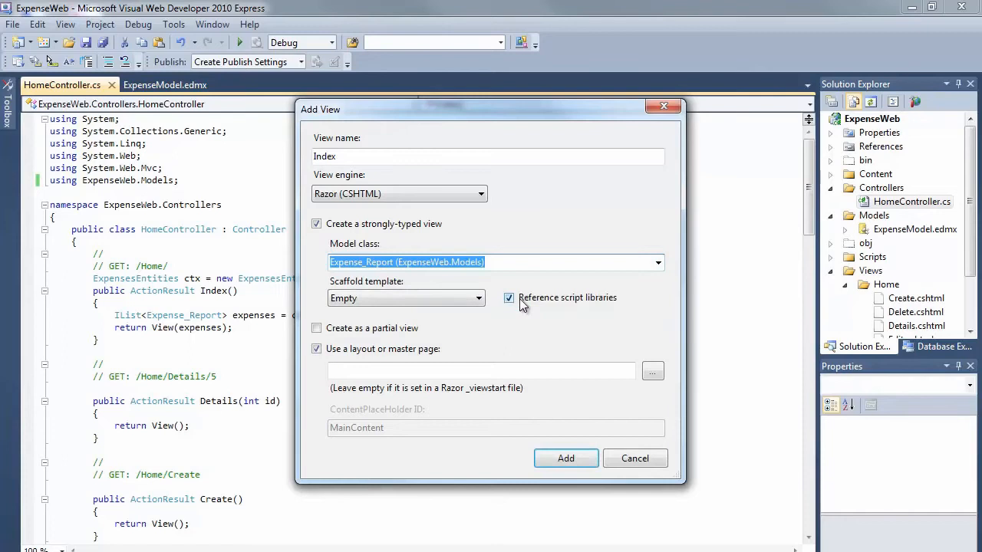
pyautogui.moveTo(470, 330)
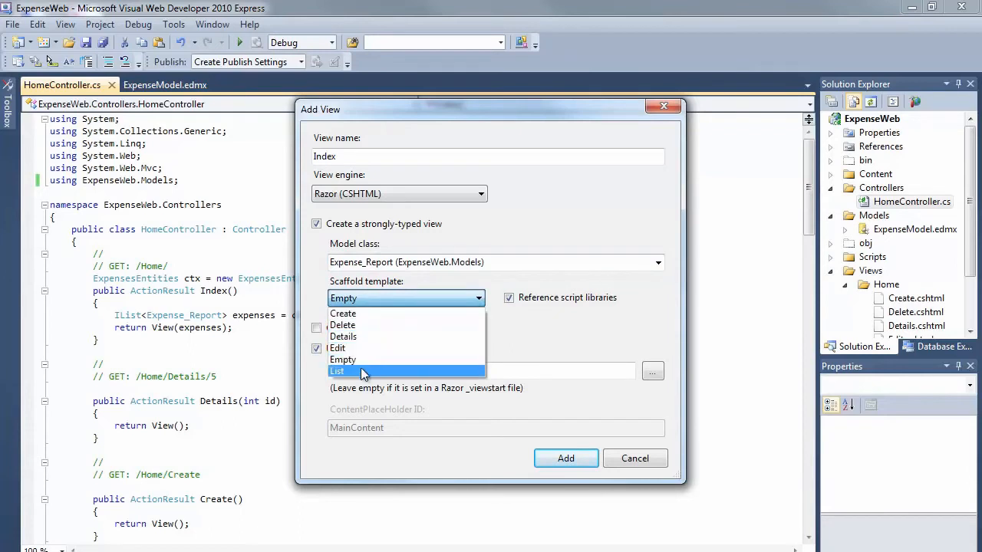
pyautogui.click(336, 371)
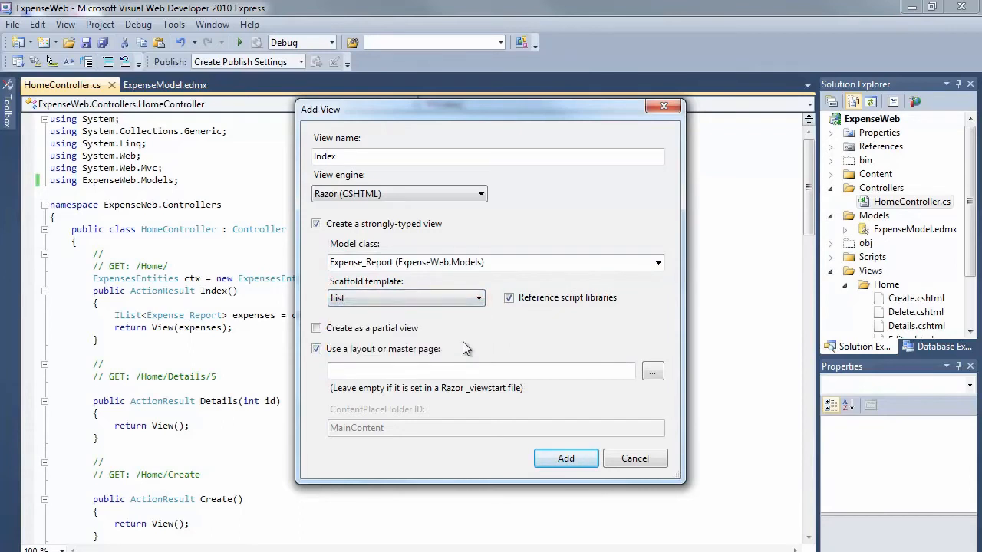
pyautogui.moveTo(495, 343)
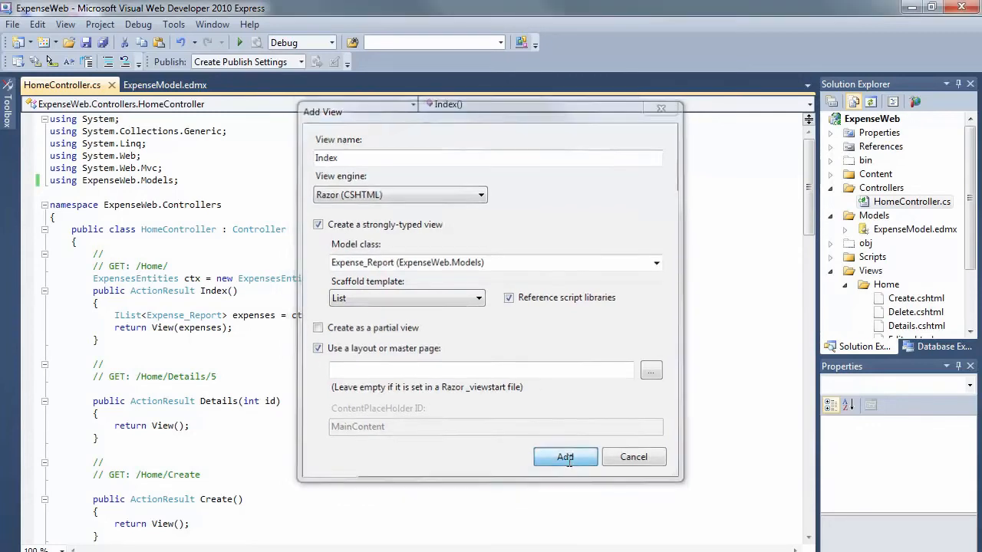
pyautogui.click(565, 456)
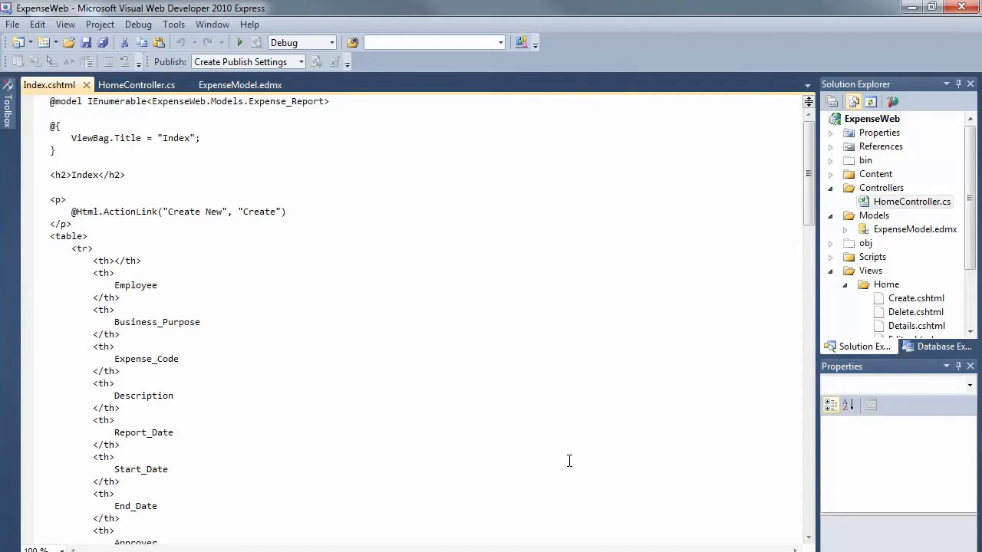
# - Review the generated Index.cshtml markup, then run ExpenseWeb with Start Debugging
pyautogui.scroll(-3)
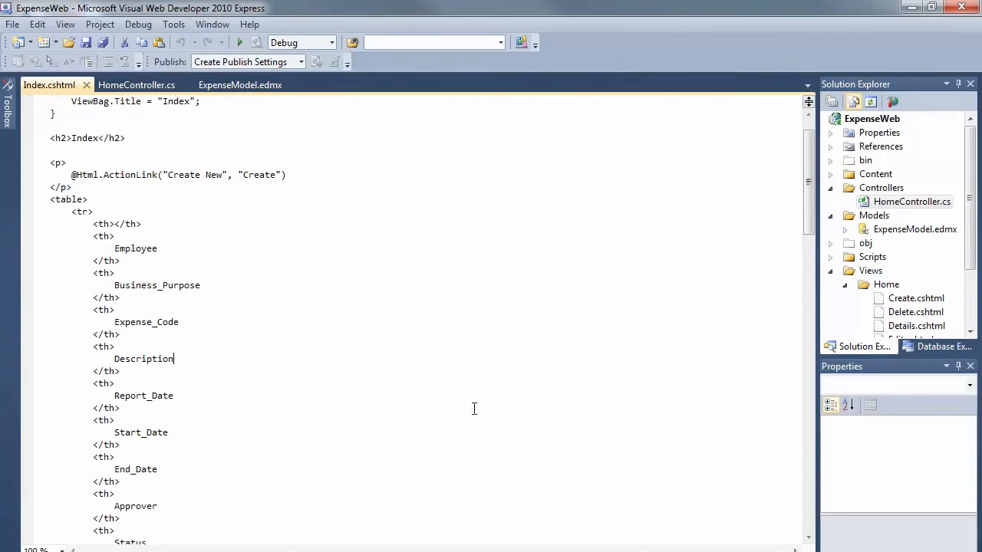
pyautogui.scroll(-3)
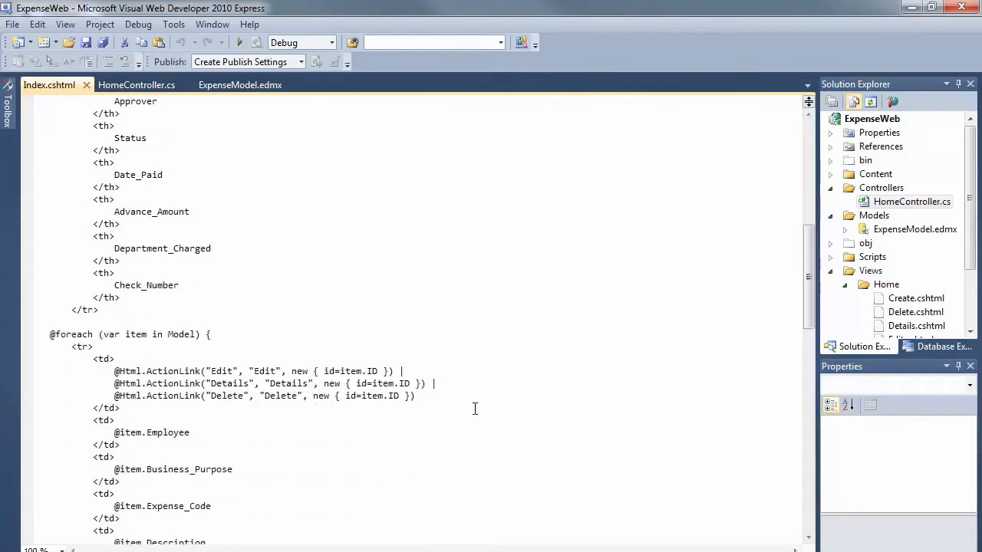
pyautogui.scroll(-3)
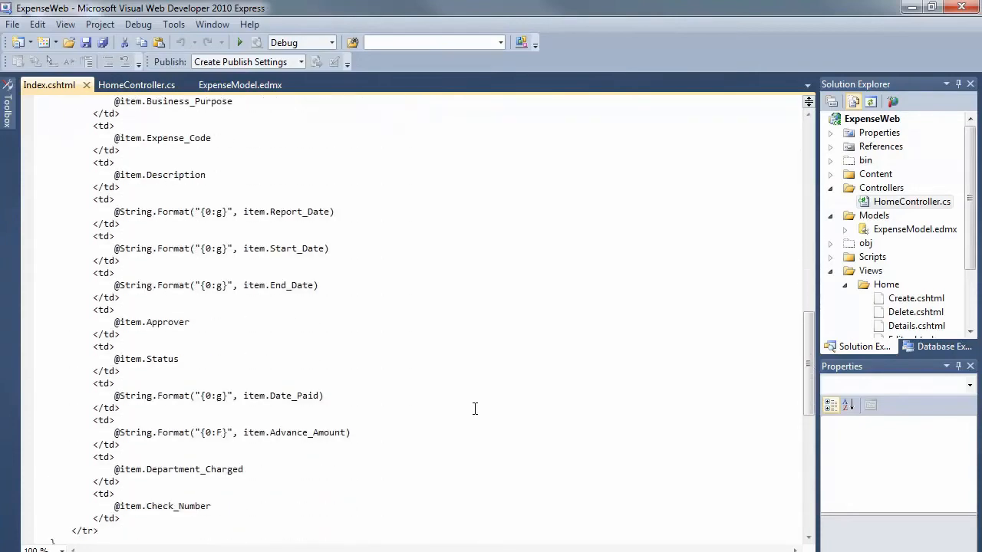
pyautogui.scroll(3)
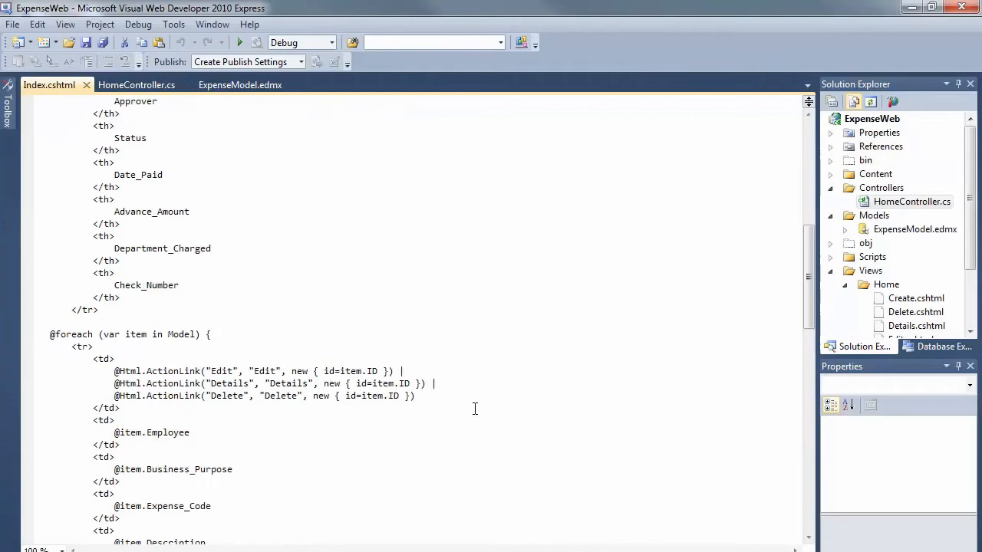
pyautogui.scroll(3)
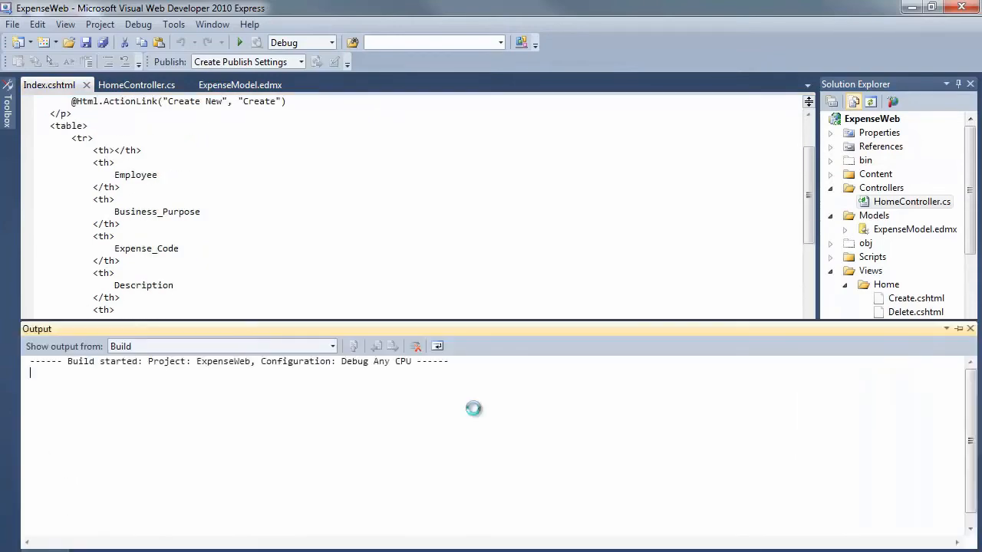
pyautogui.click(239, 42)
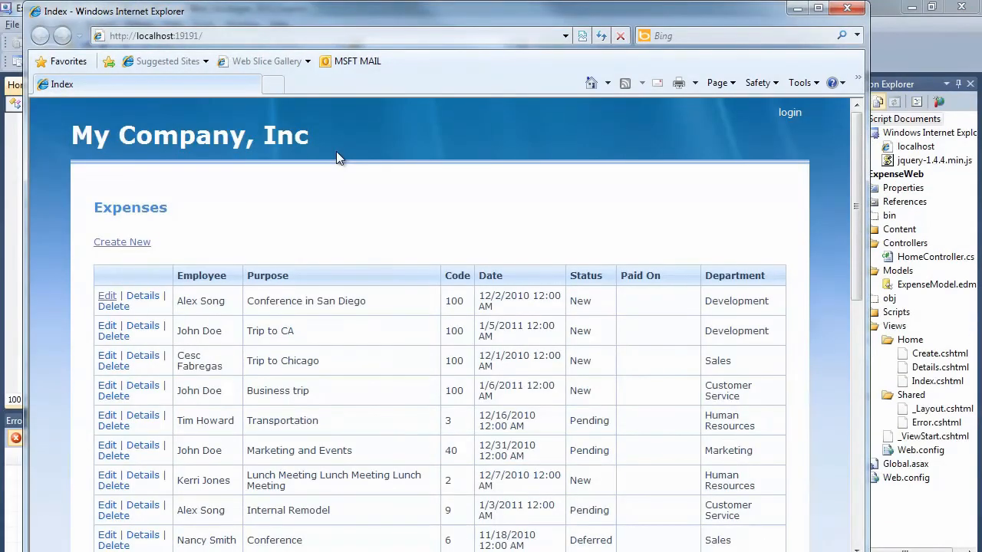
# - Scroll through the Expenses report list in Internet Explorer
pyautogui.scroll(-3)
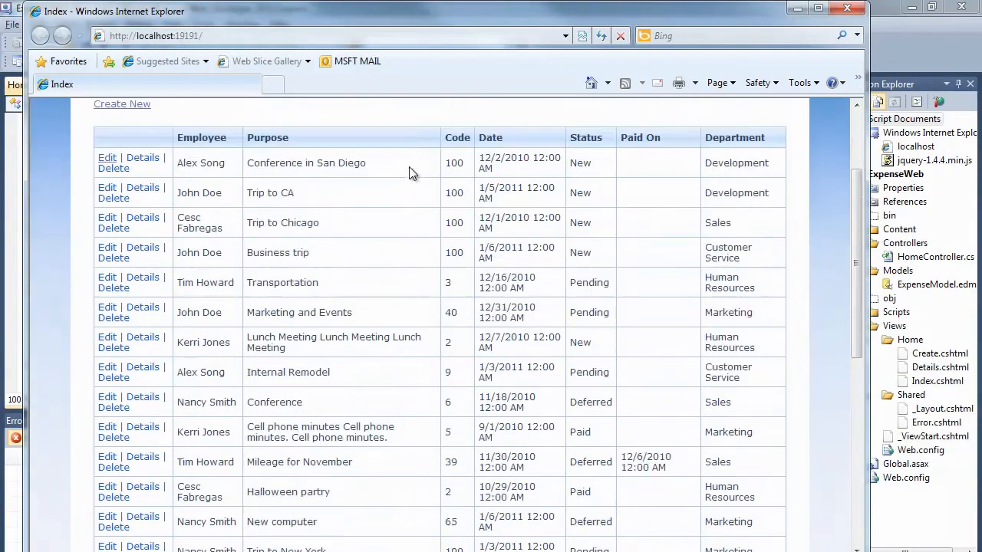
pyautogui.scroll(3)
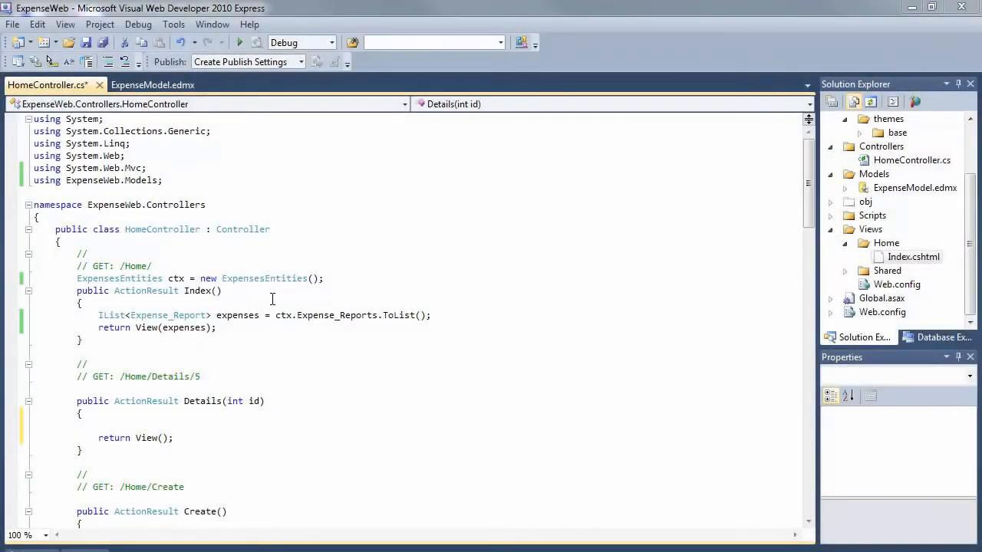
# - Make Details(int id) fetch the matching Expense_Report with Single() and add its view
pyautogui.scroll(-3)
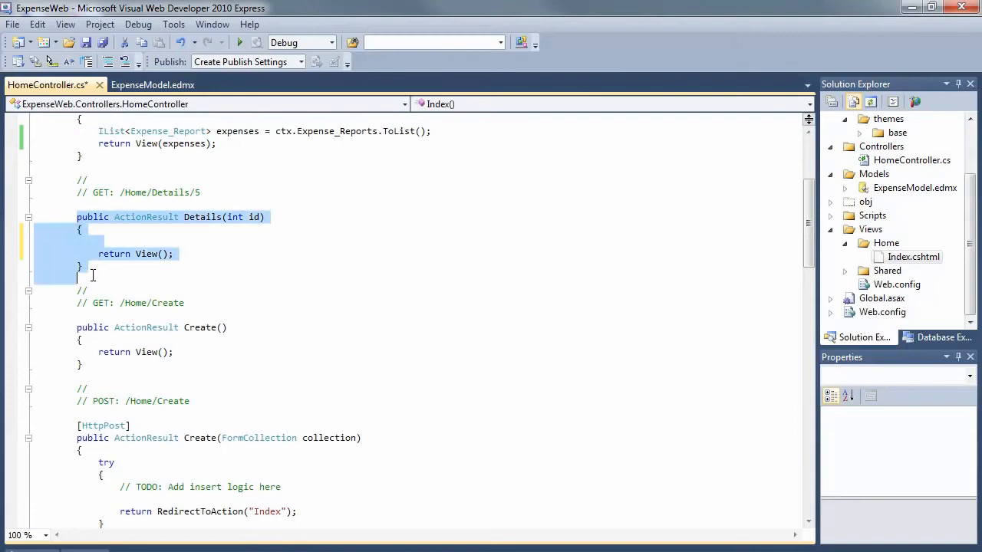
pyautogui.click(102, 242)
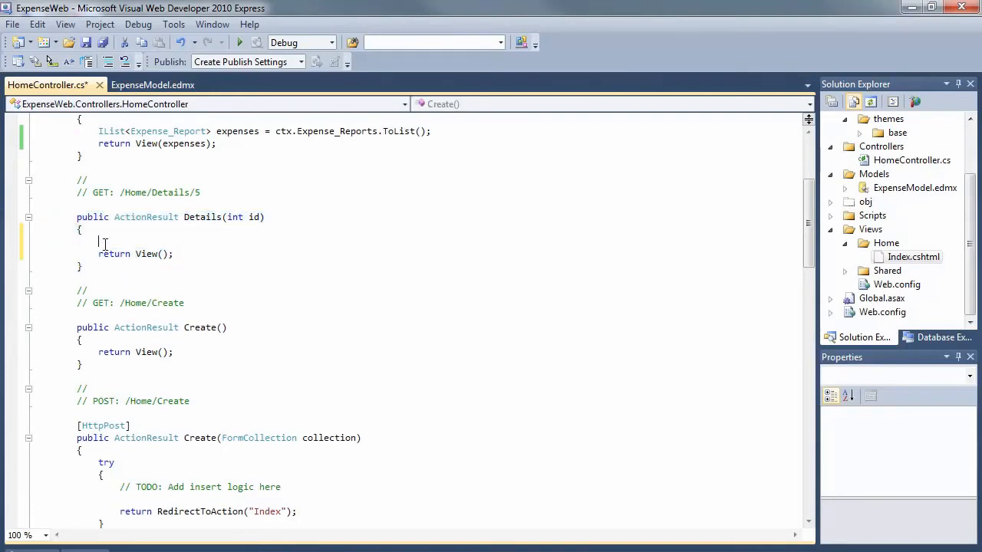
pyautogui.write('Ex')
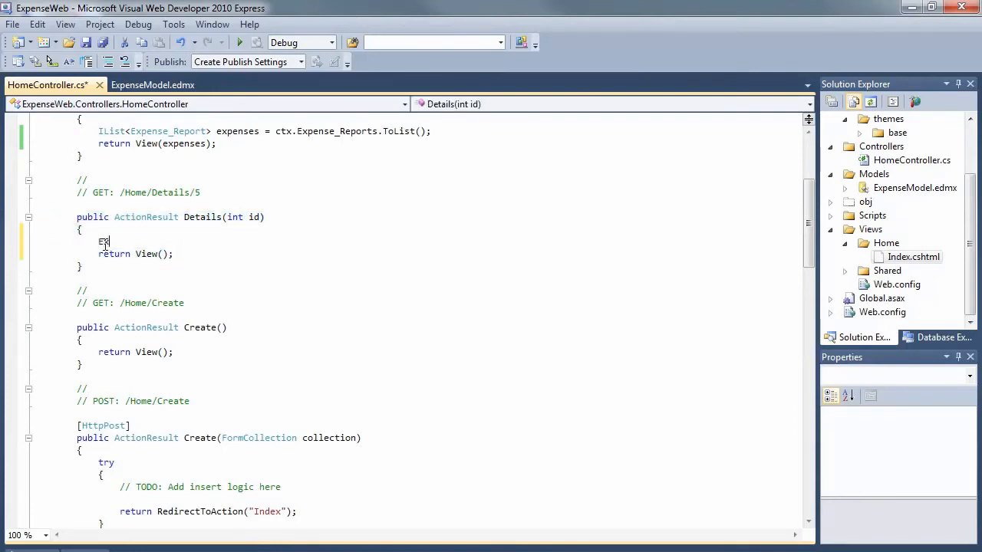
pyautogui.write('pense')
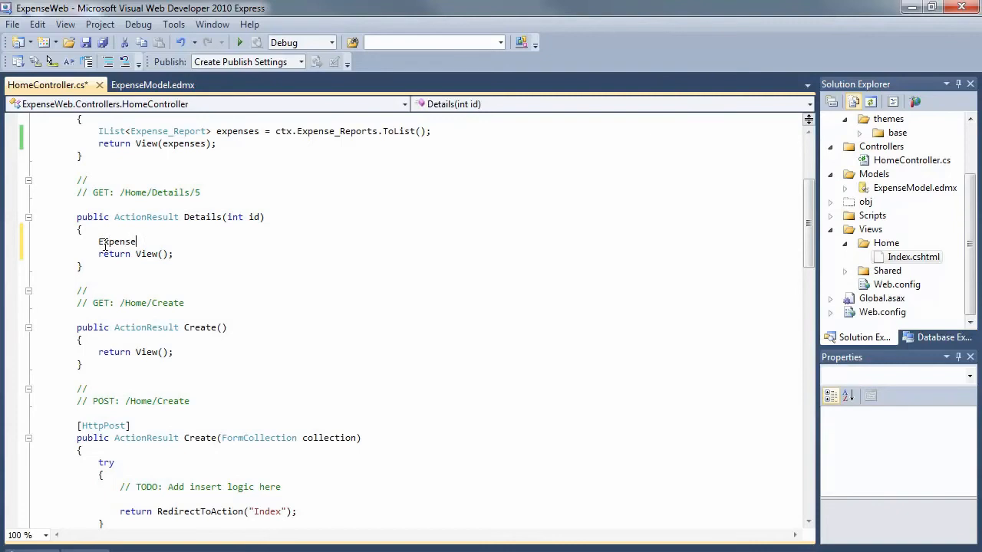
pyautogui.write('_r')
pyautogui.click(137, 254)
pyautogui.write('expense')
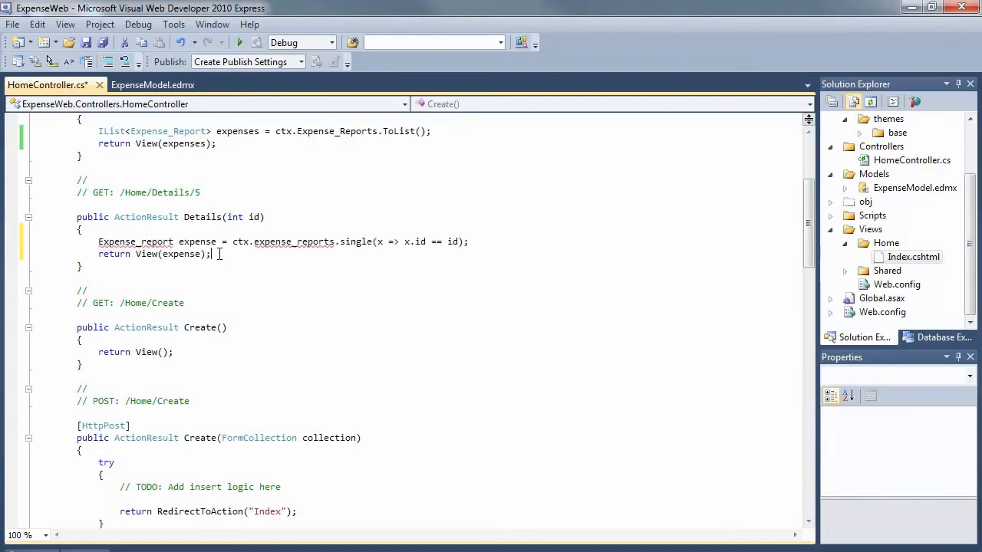
pyautogui.rightClick(219, 253)
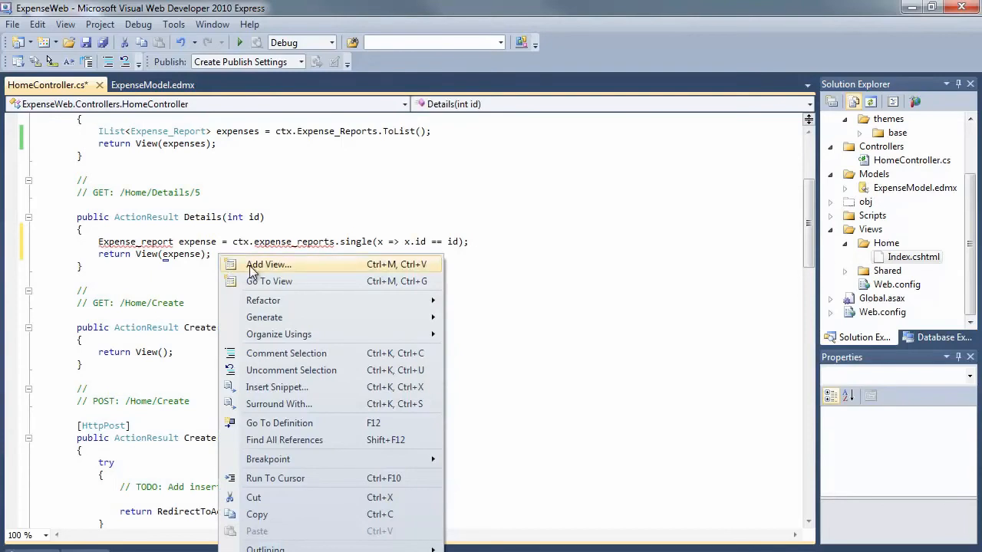
pyautogui.click(268, 264)
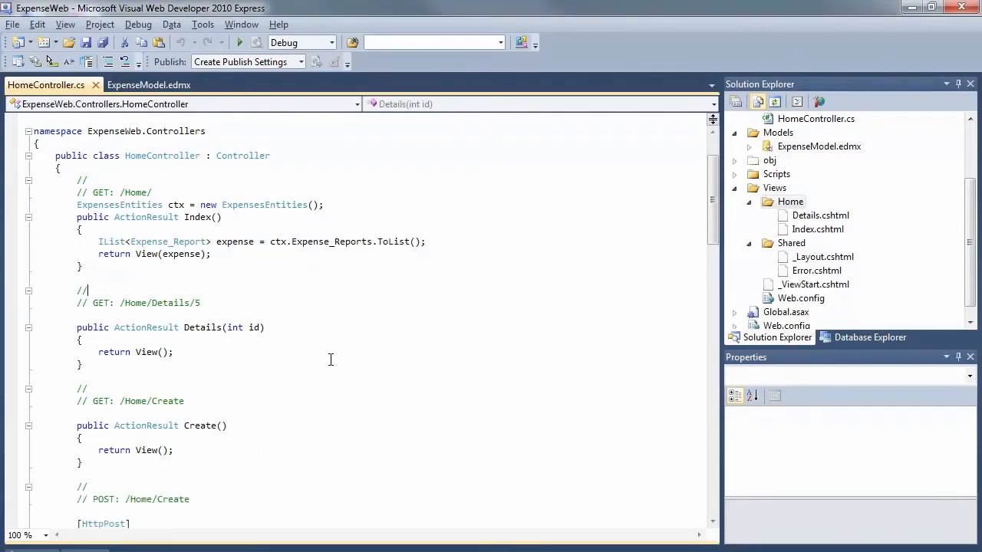
# - Finish the Details view and begin adding a view for the Create() action
pyautogui.scroll(-3)
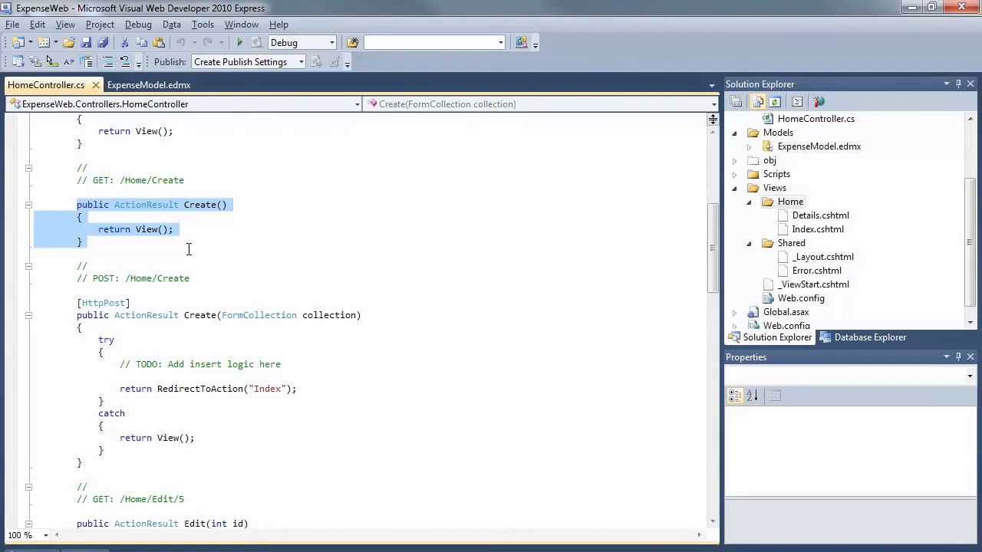
pyautogui.click(87, 241)
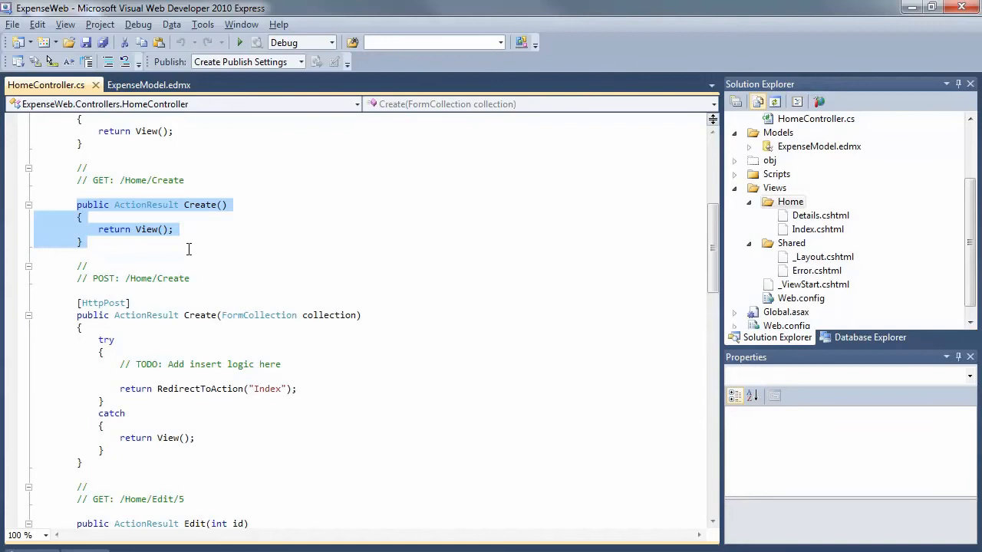
pyautogui.moveTo(177, 222)
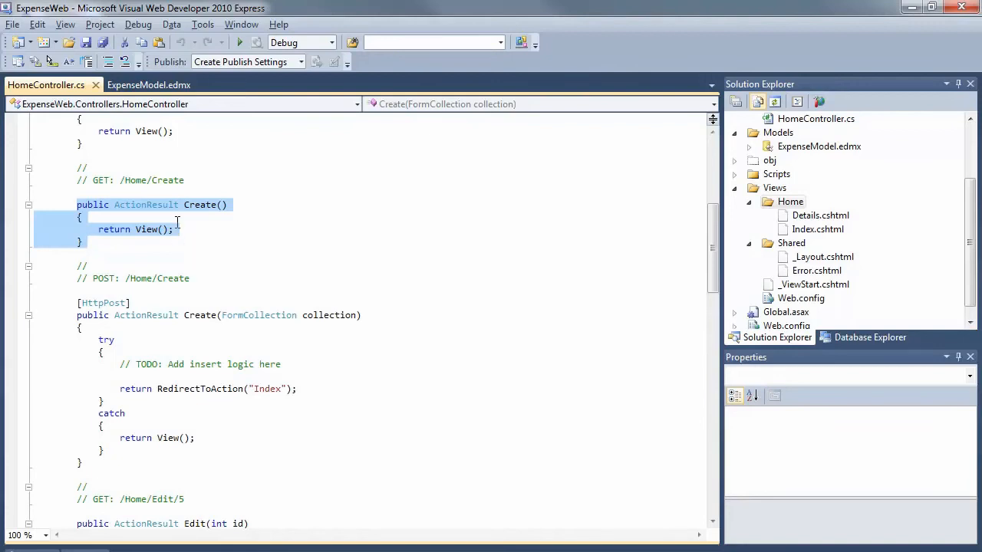
pyautogui.click(175, 229)
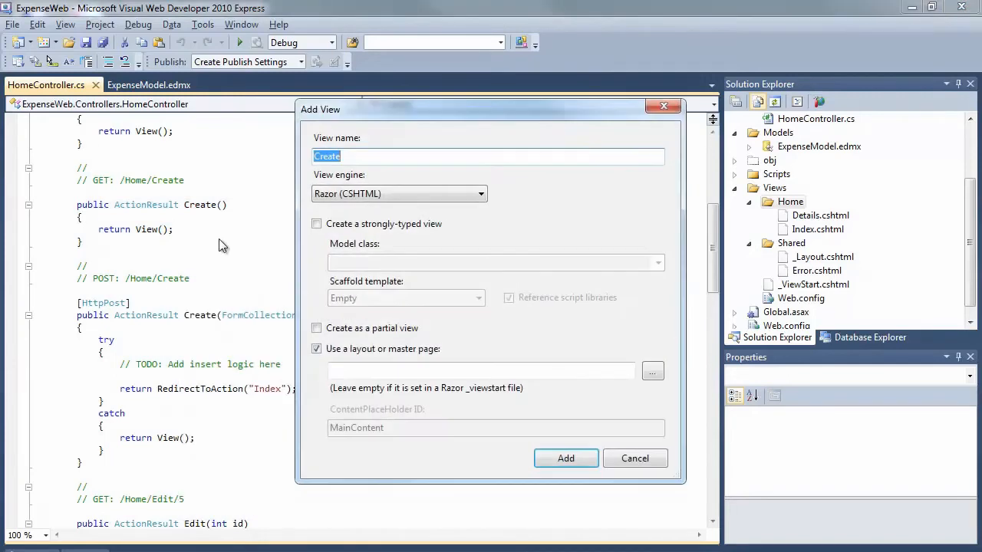
# - Add a Create view strongly typed to Expense_Report with the Create scaffold template
pyautogui.click(316, 223)
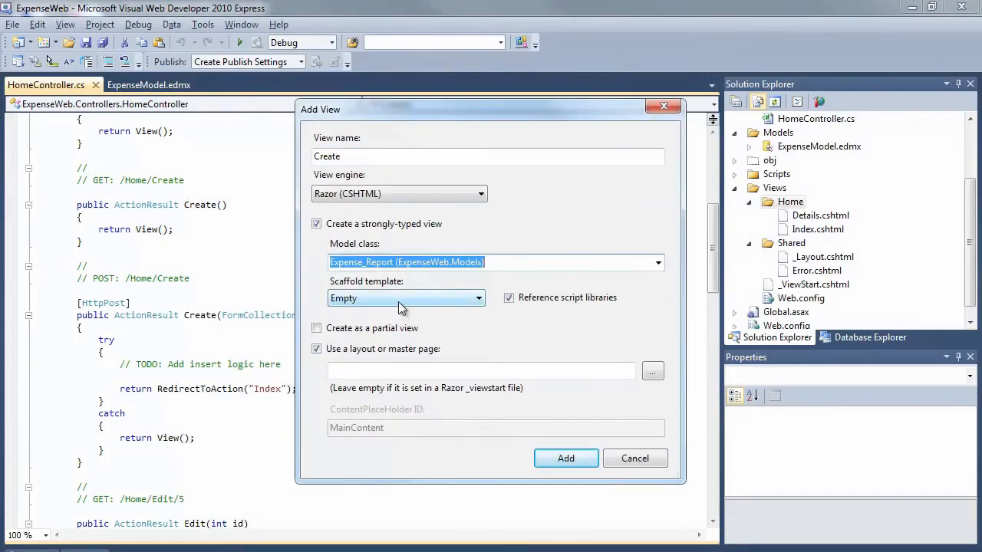
pyautogui.click(405, 298)
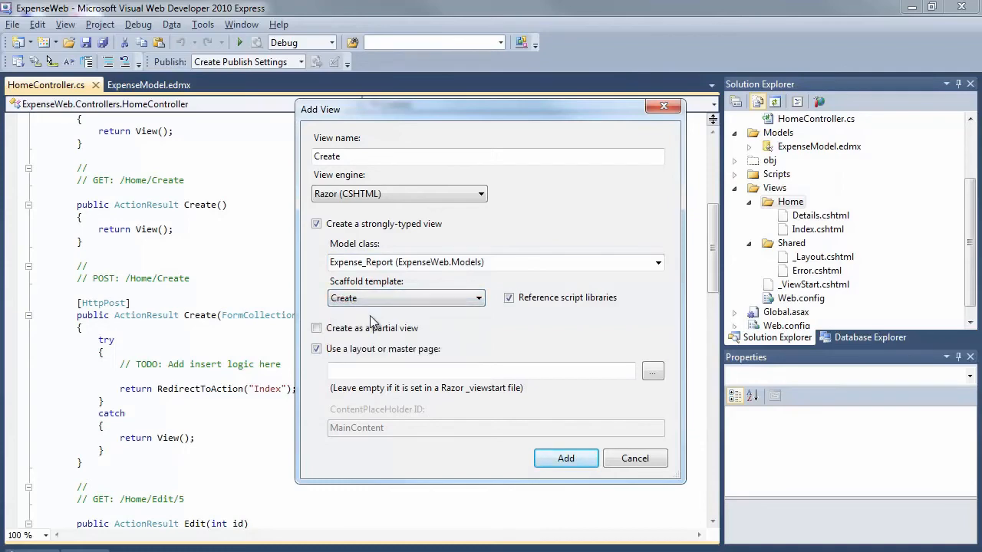
pyautogui.click(565, 458)
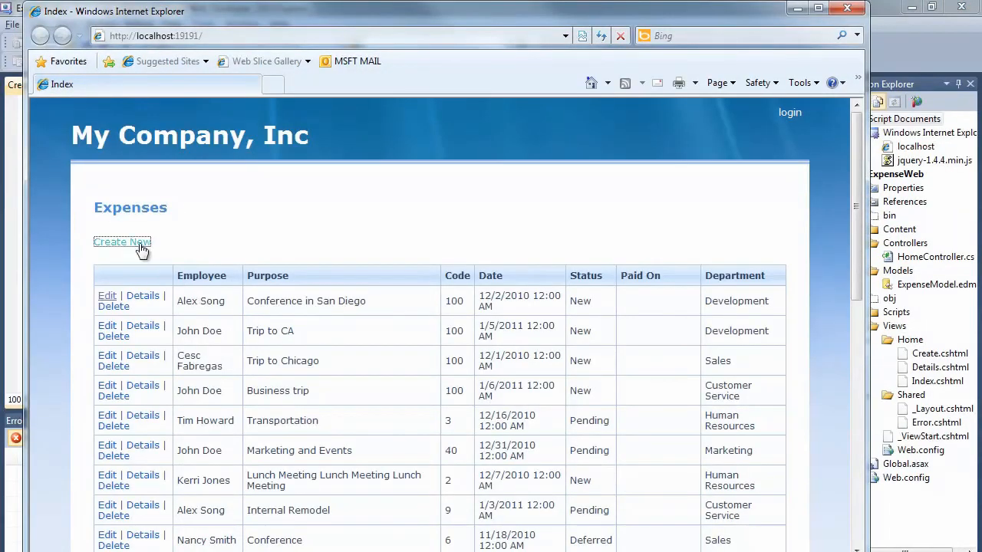
# - Open the Create New form in Internet Explorer and submit it empty
pyautogui.click(122, 242)
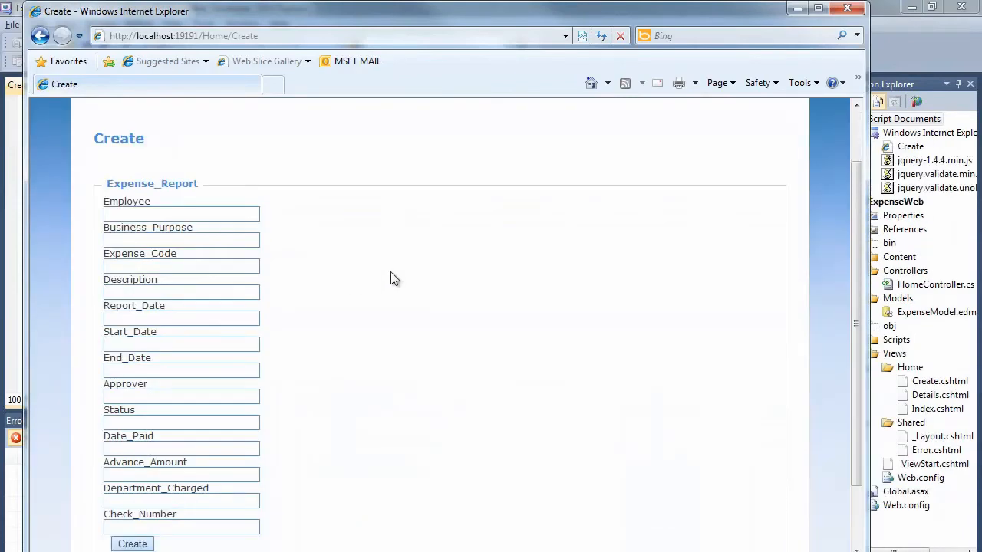
pyautogui.scroll(-3)
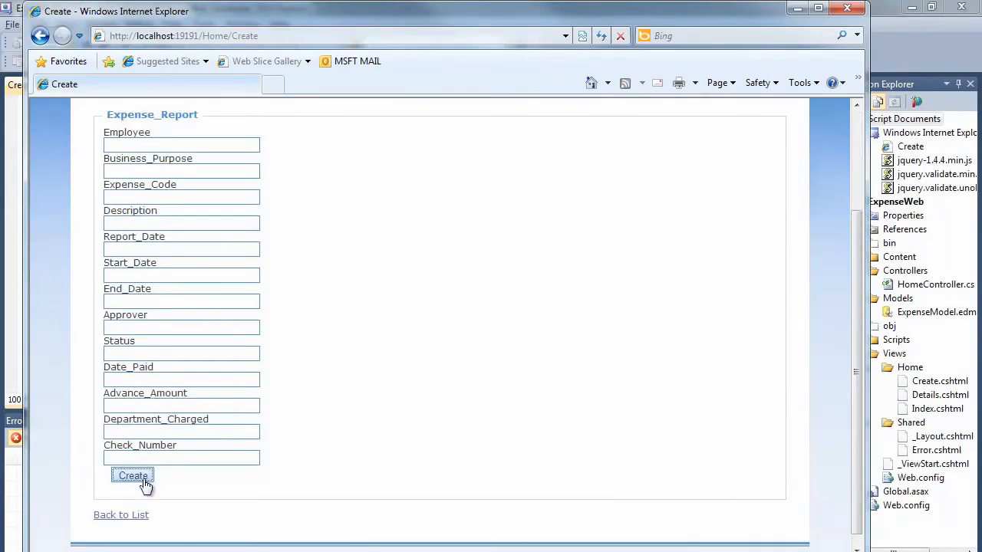
pyautogui.click(132, 476)
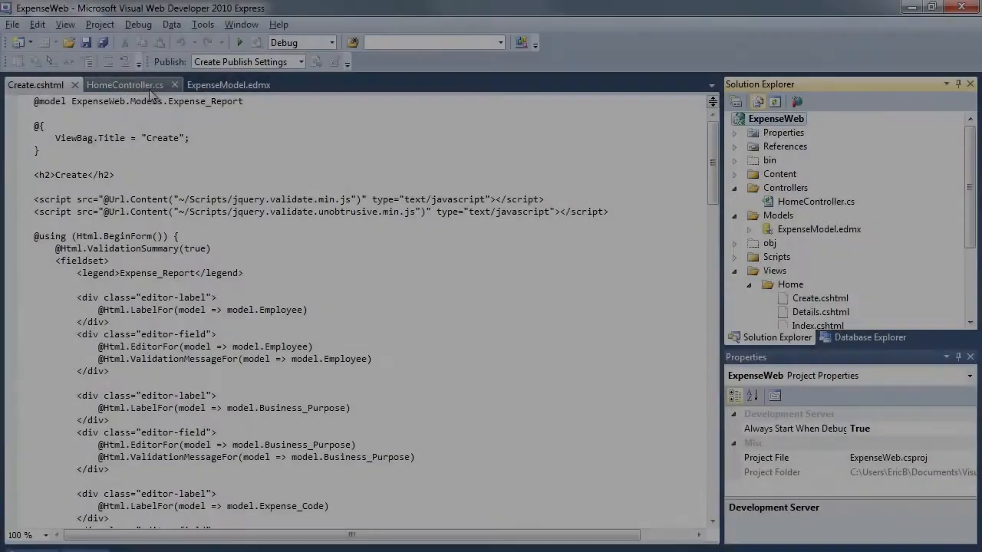
# - Replace POST Create with a [Bind(Exclude = "Id")] Expense_Report version that adds and saves
pyautogui.click(125, 85)
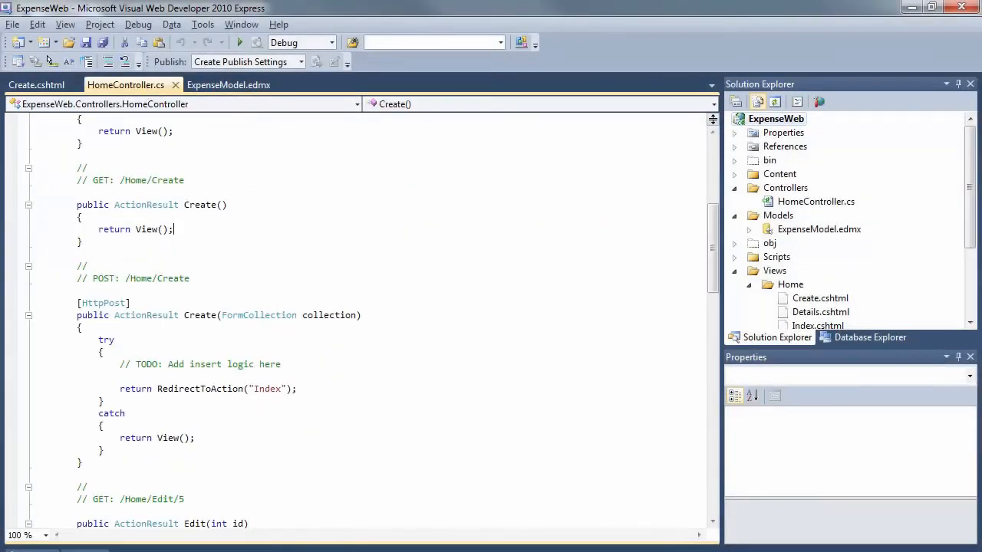
pyautogui.moveTo(466, 469)
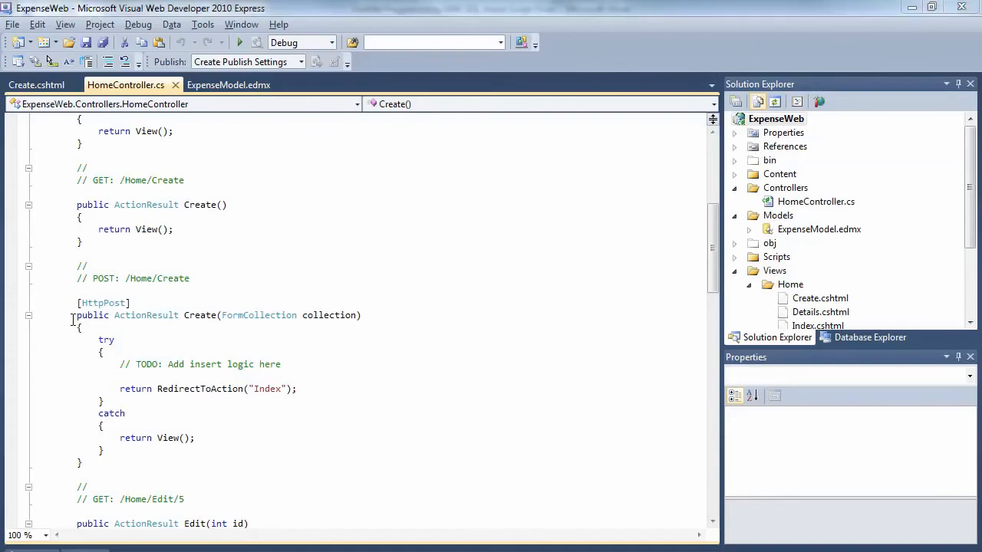
pyautogui.moveTo(76, 315); pyautogui.dragTo(77, 377)
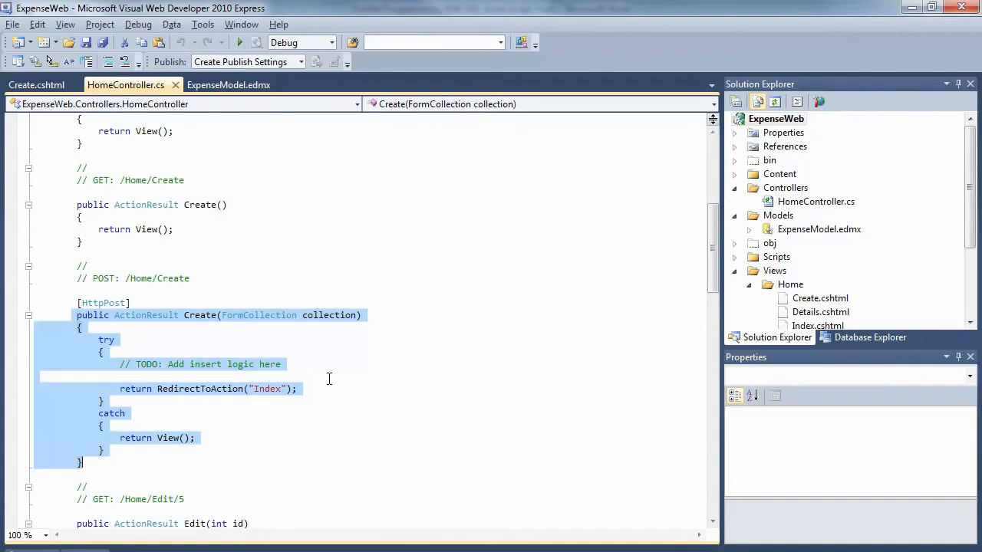
pyautogui.write('[Bind(Exclude = "Id")]Expense_Report expenseToCreate')
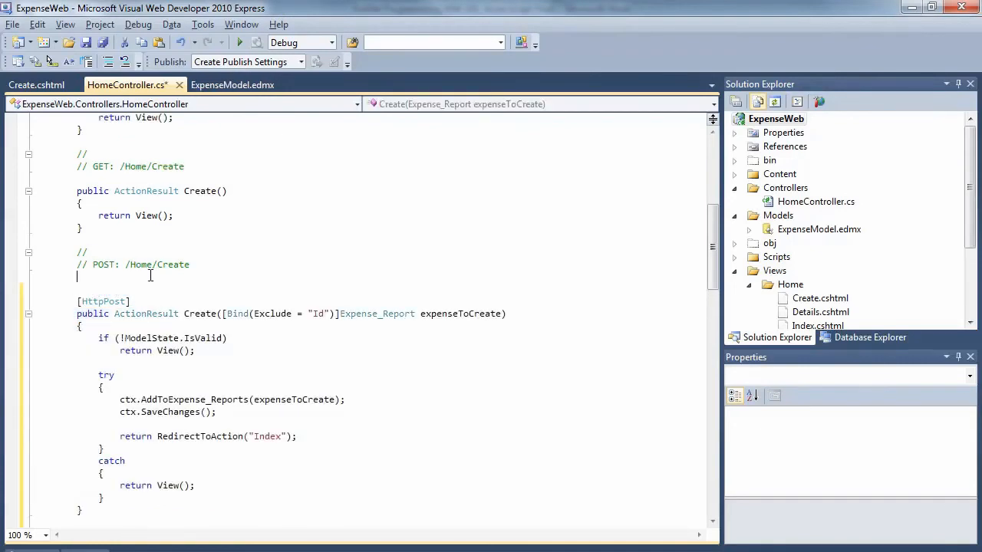
pyautogui.moveTo(307, 372)
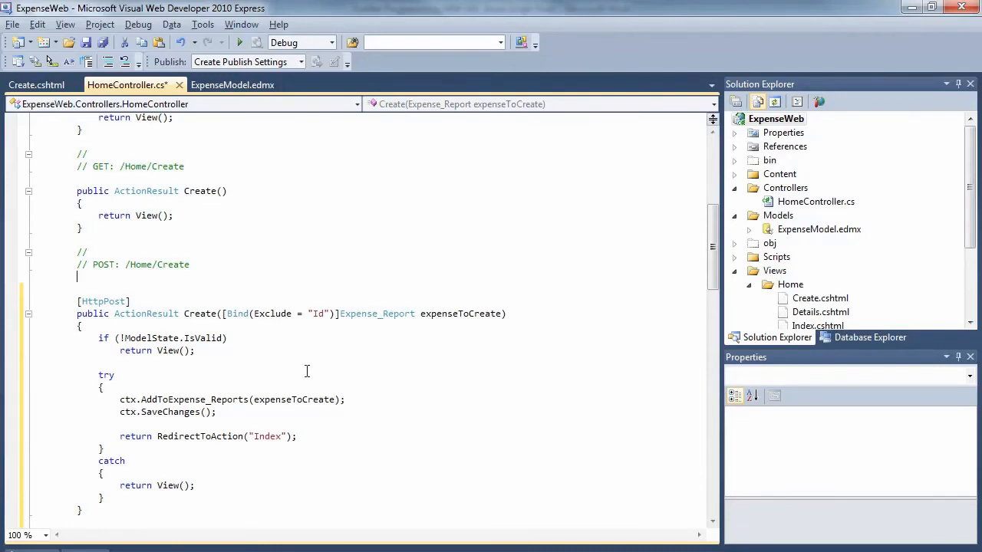
pyautogui.scroll(-3)
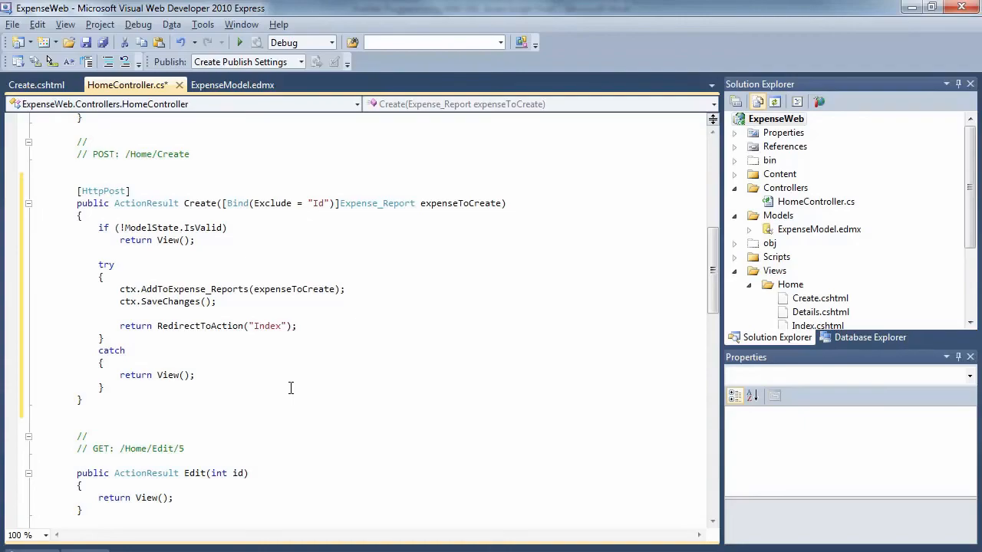
pyautogui.scroll(3)
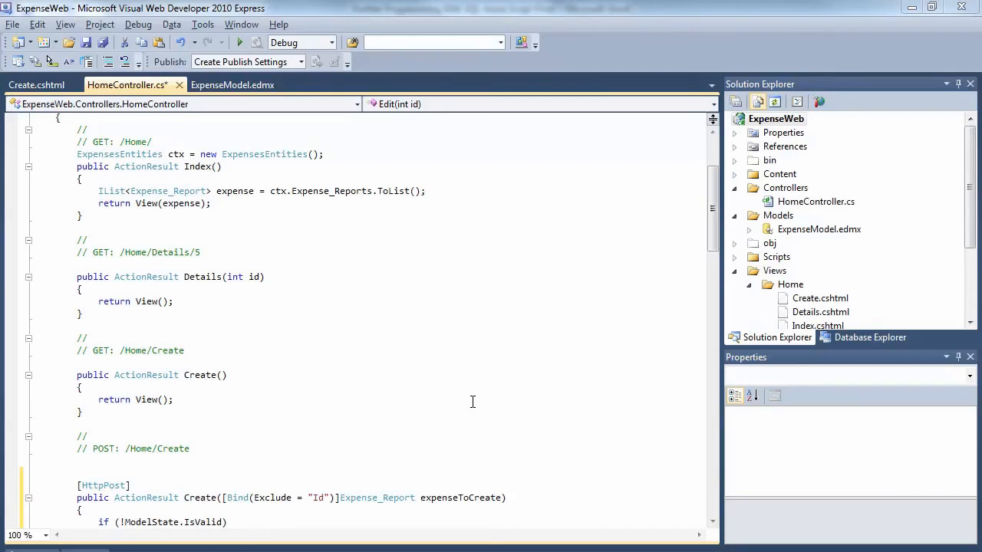
pyautogui.moveTo(412, 318)
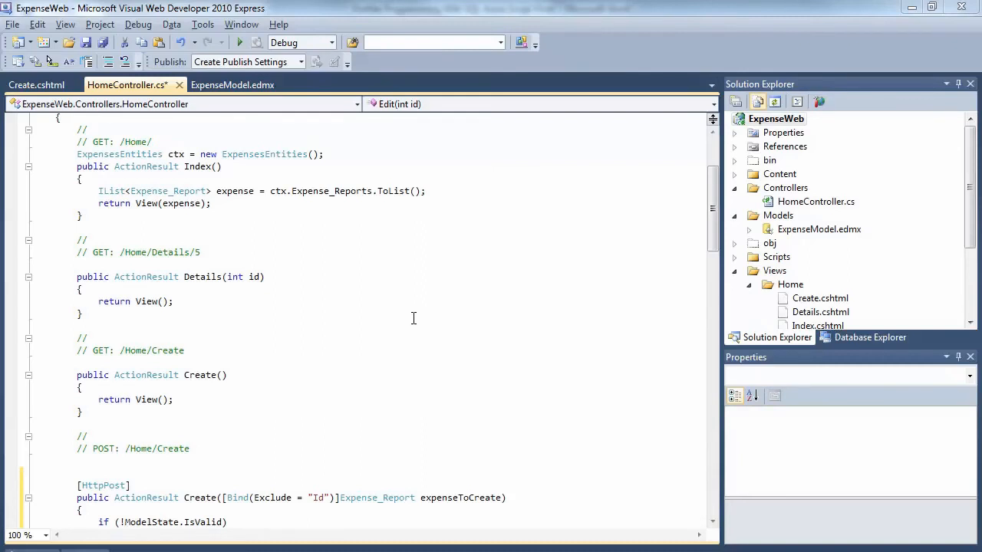
pyautogui.scroll(-3)
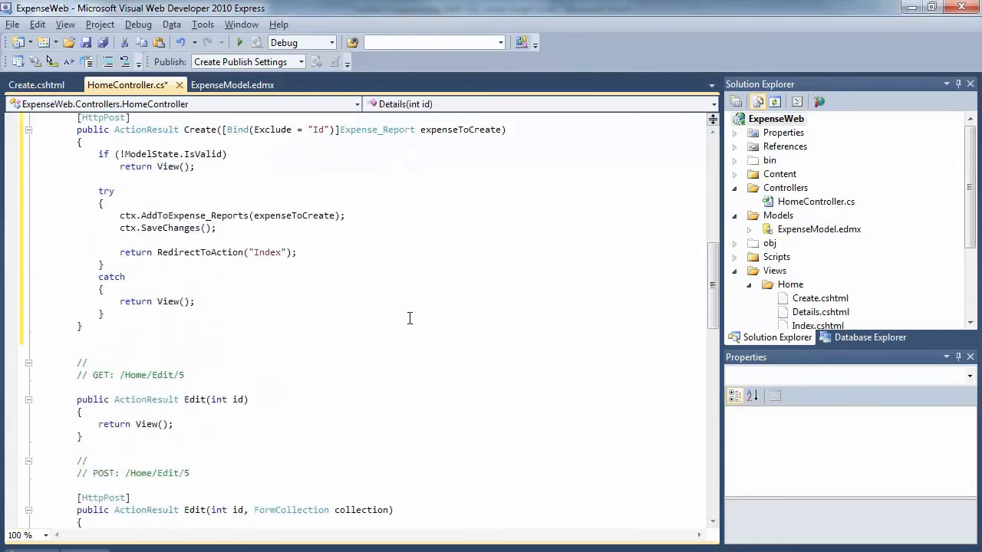
pyautogui.scroll(-3)
pyautogui.write('Expense_Report ')
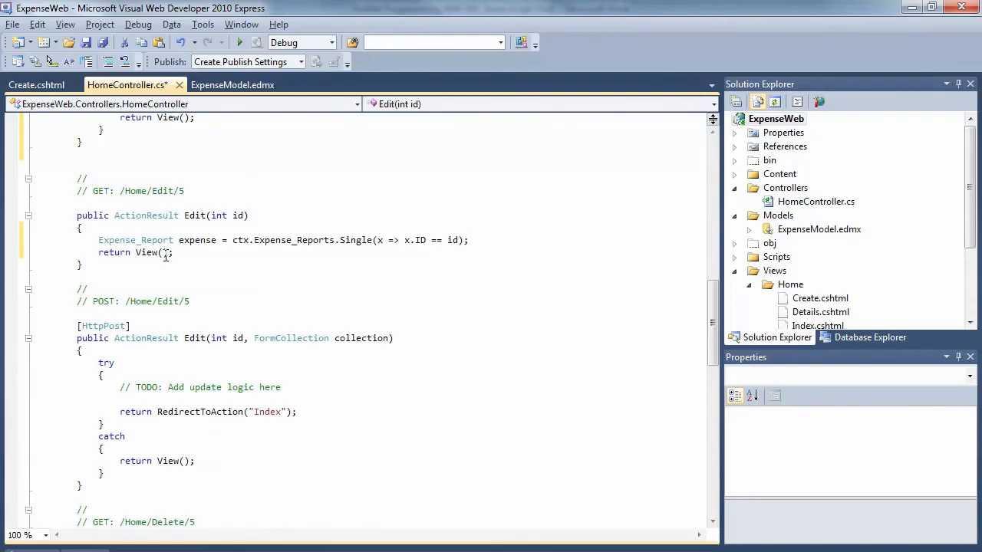
# - Make Edit(int id) return the matching expense and scaffold an Edit view for it
pyautogui.write('expense')
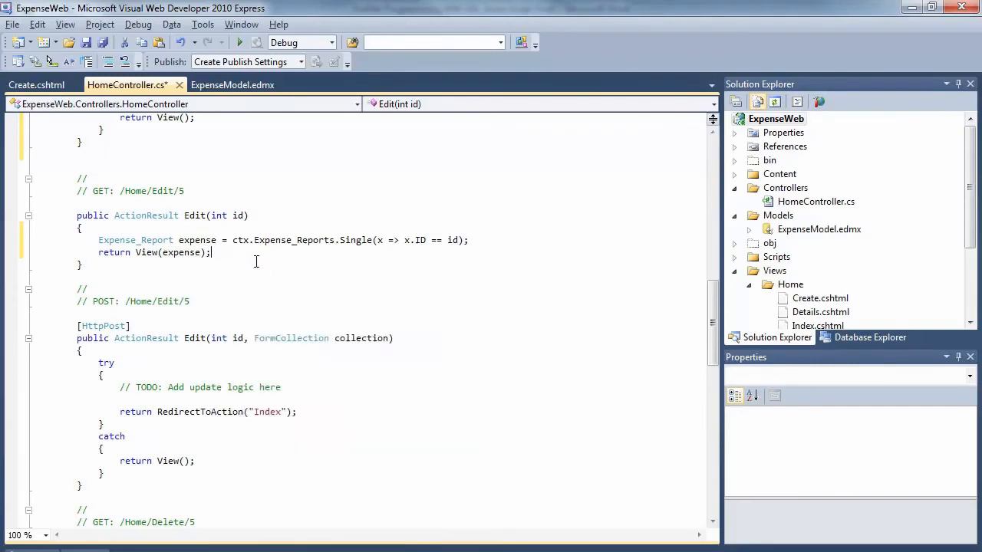
pyautogui.click(405, 298)
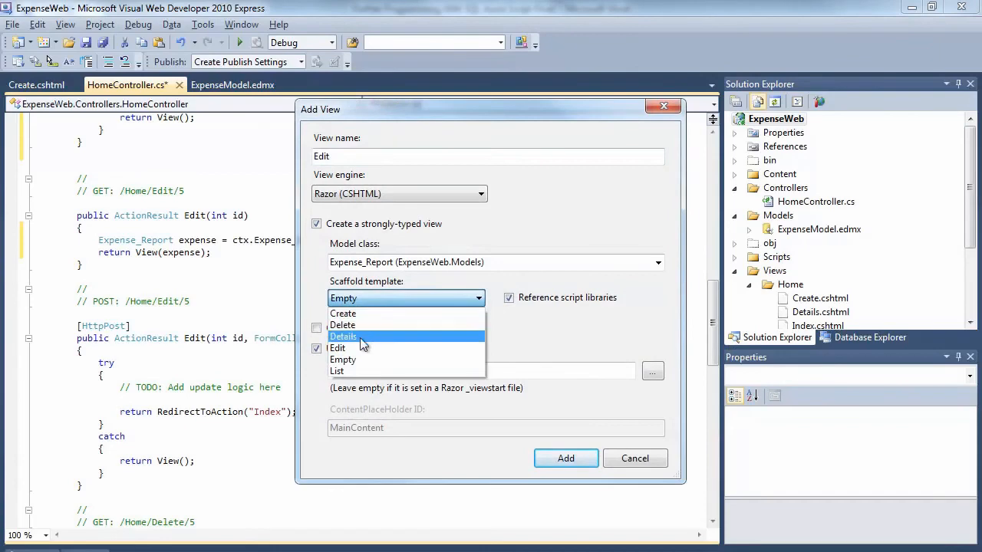
pyautogui.click(338, 348)
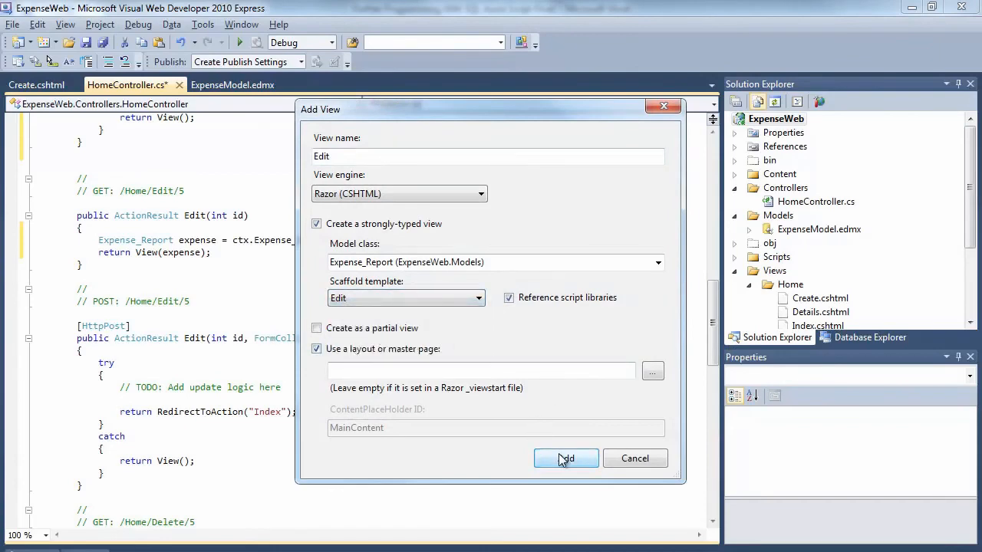
pyautogui.click(566, 458)
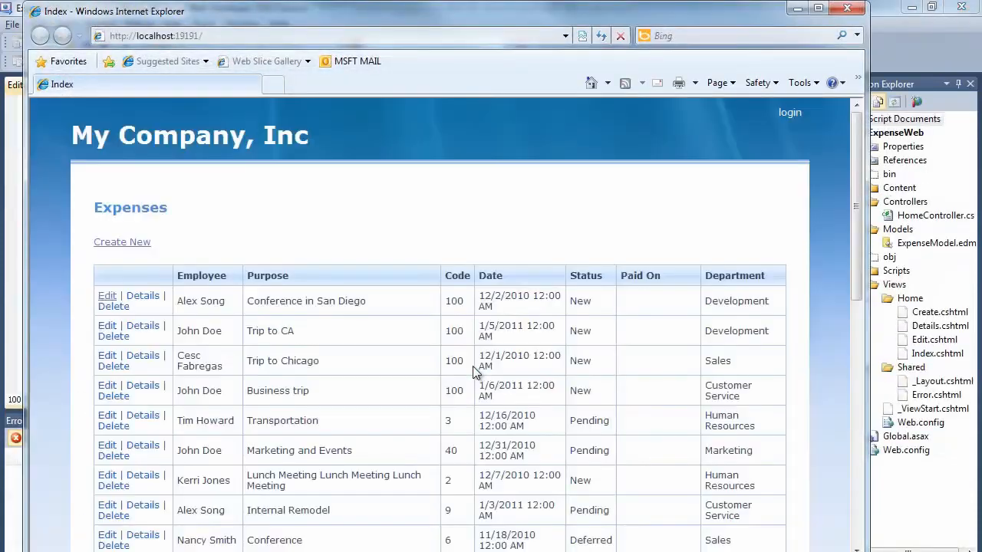
# - Open the Edit form for the Conference in San Diego expense and scroll its pre-filled fields
pyautogui.click(874, 119)
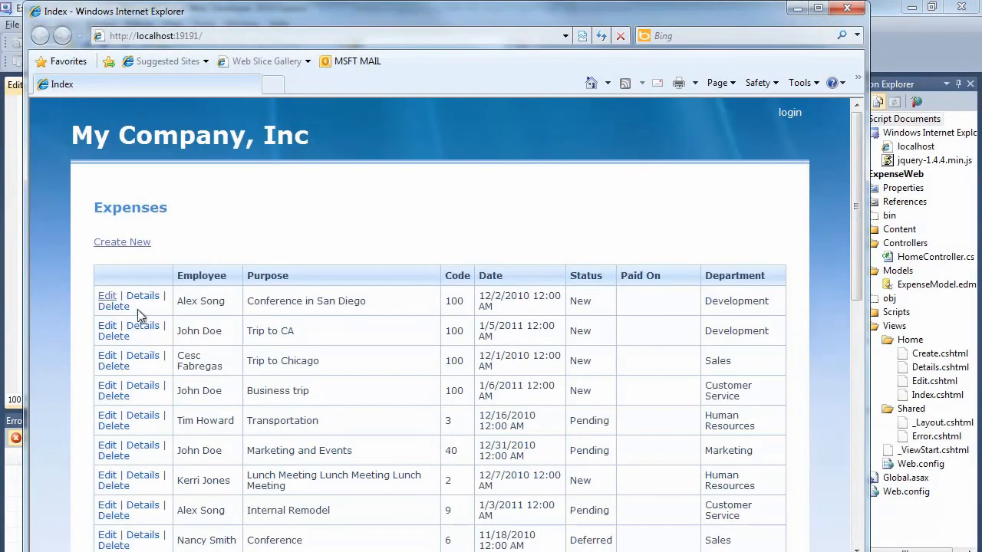
pyautogui.click(107, 295)
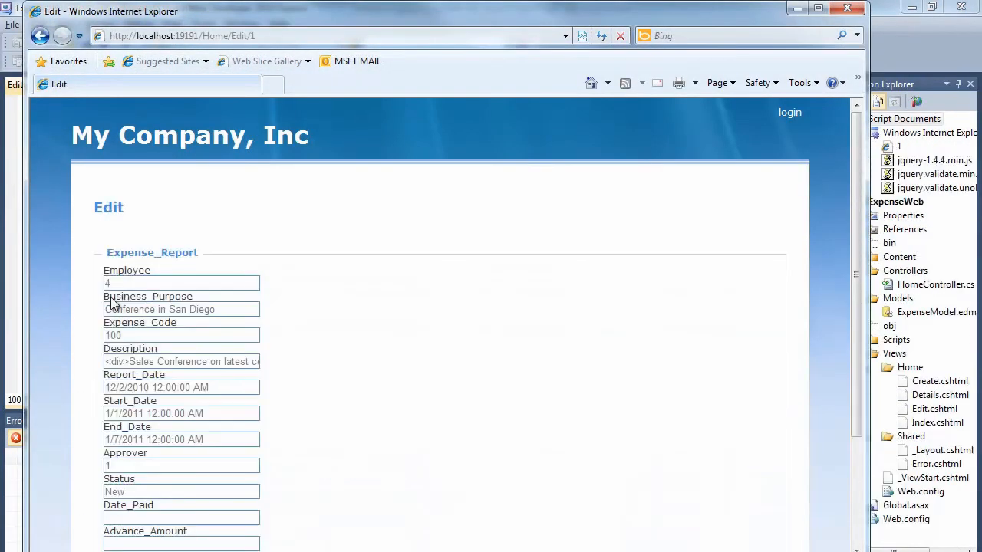
pyautogui.scroll(-3)
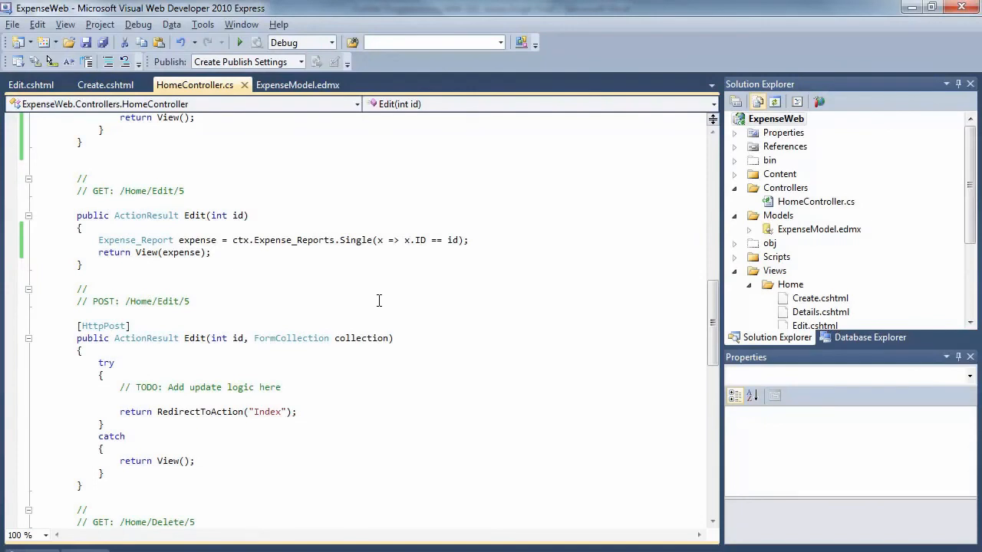
# - Review the POST Edit code that applies updatedExpense values and calls SaveChanges
pyautogui.scroll(3)
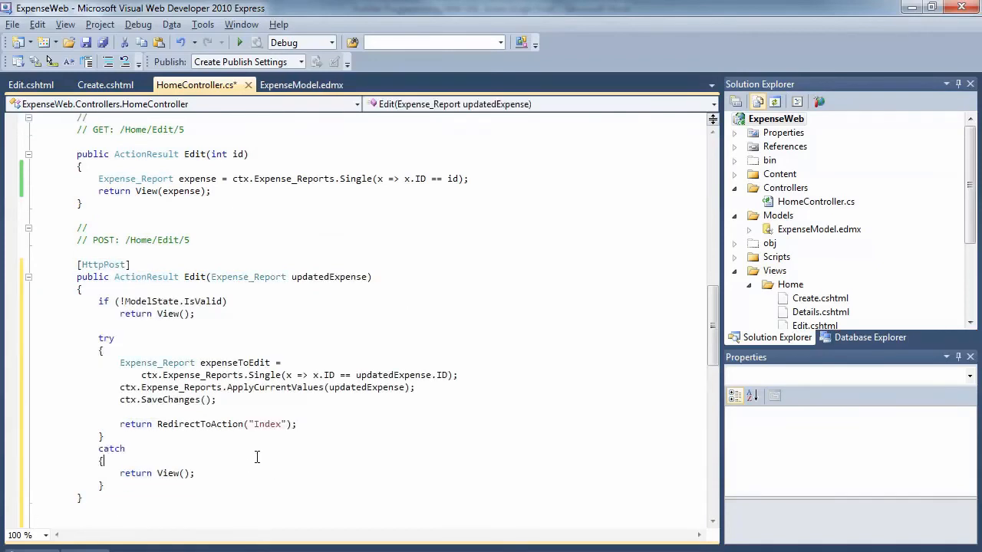
pyautogui.scroll(-3)
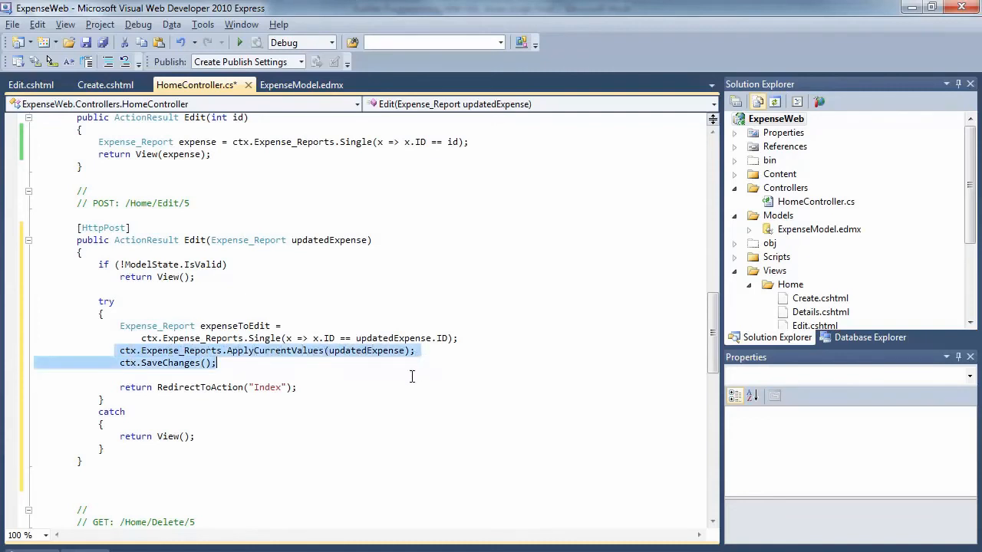
pyautogui.click(406, 387)
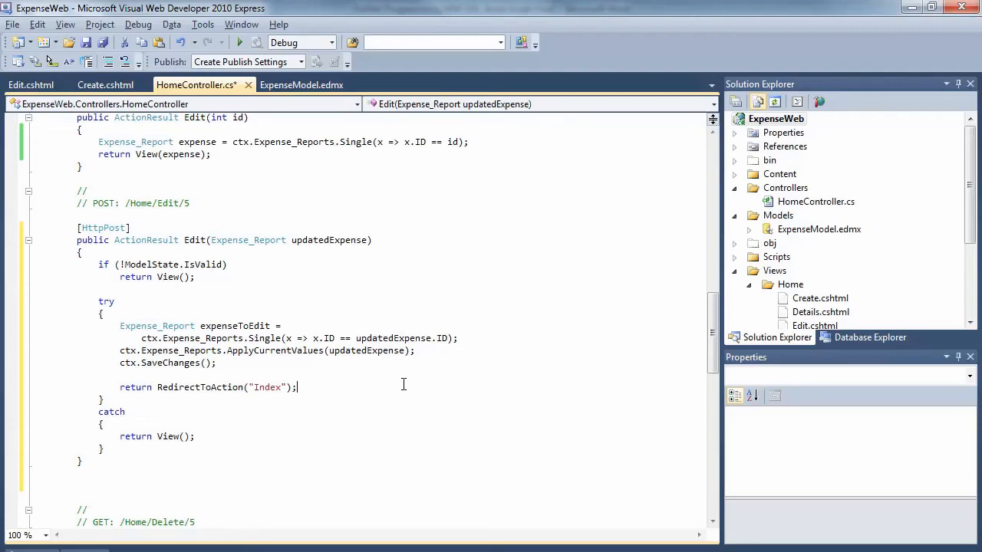
pyautogui.scroll(-3)
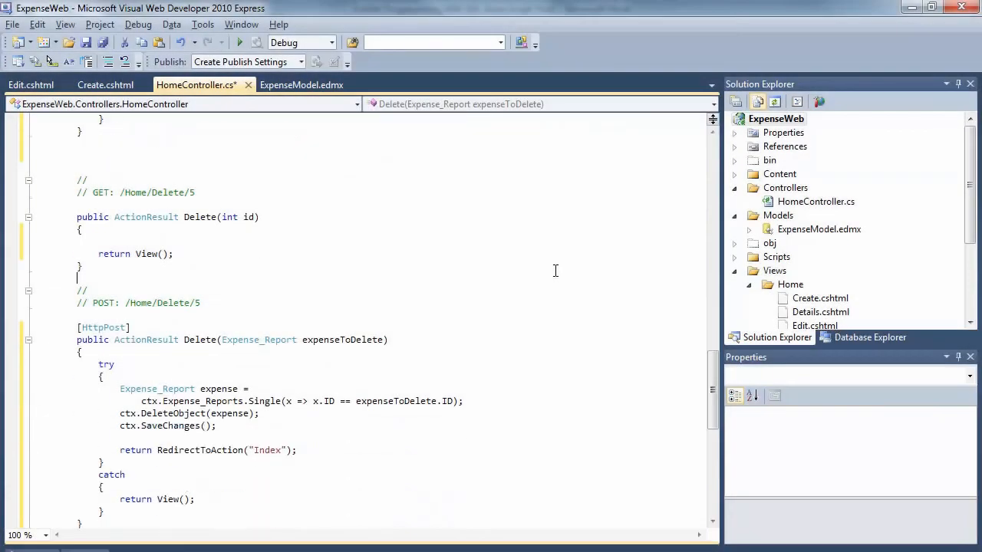
pyautogui.moveTo(545, 273)
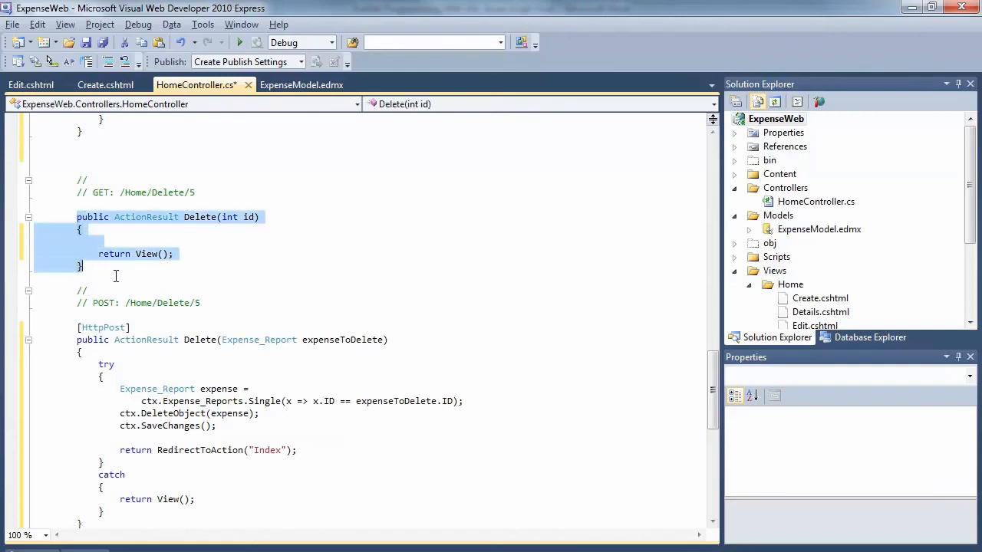
# - Load the expense from ctx in GET Delete and generate the Delete scaffold view
pyautogui.click(103, 242)
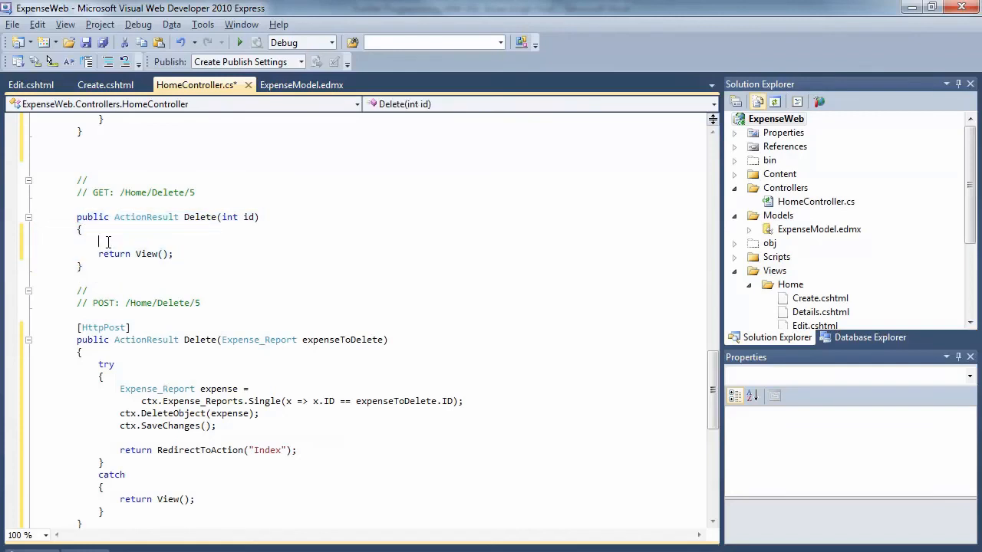
pyautogui.write('Expense_Report')
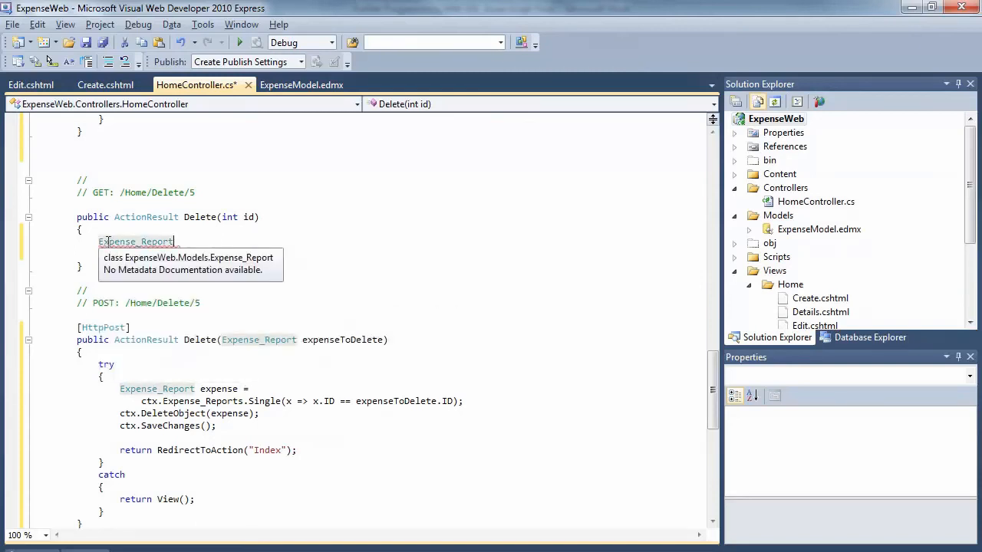
pyautogui.write('exp')
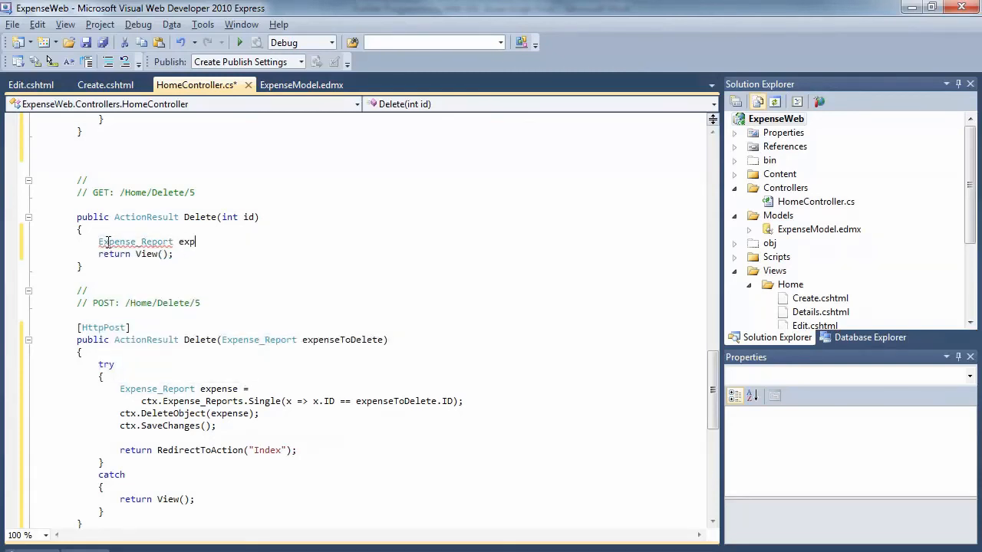
pyautogui.write('ense')
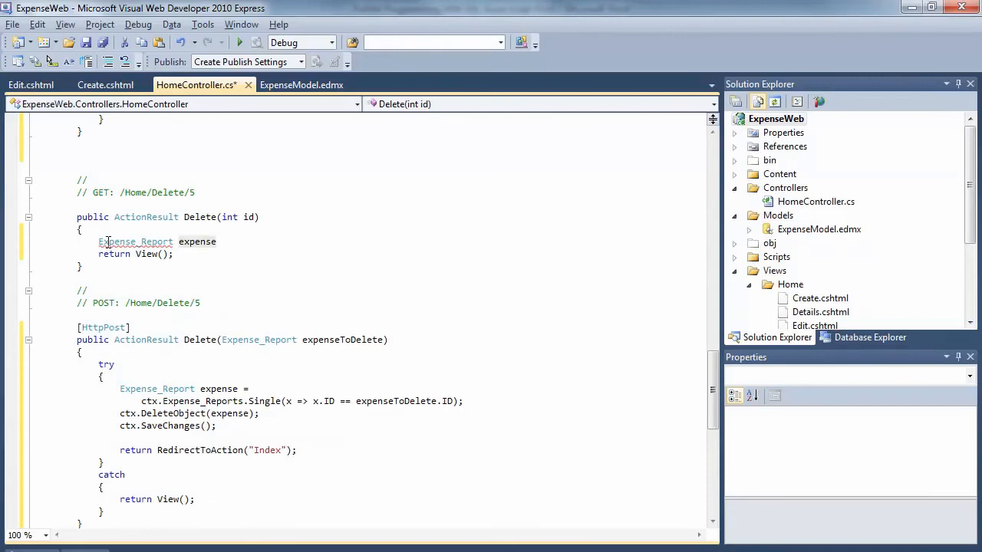
pyautogui.write('=')
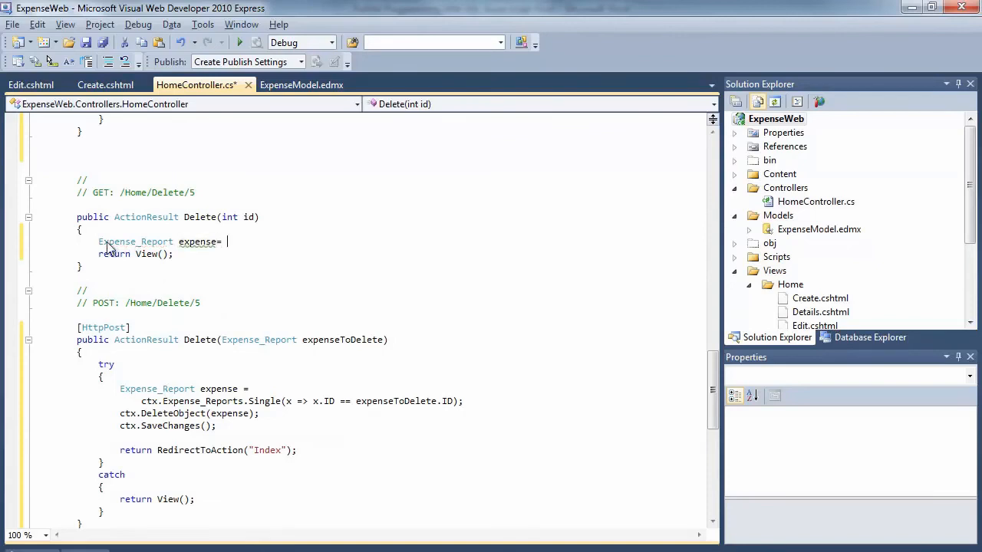
pyautogui.write('ctx')
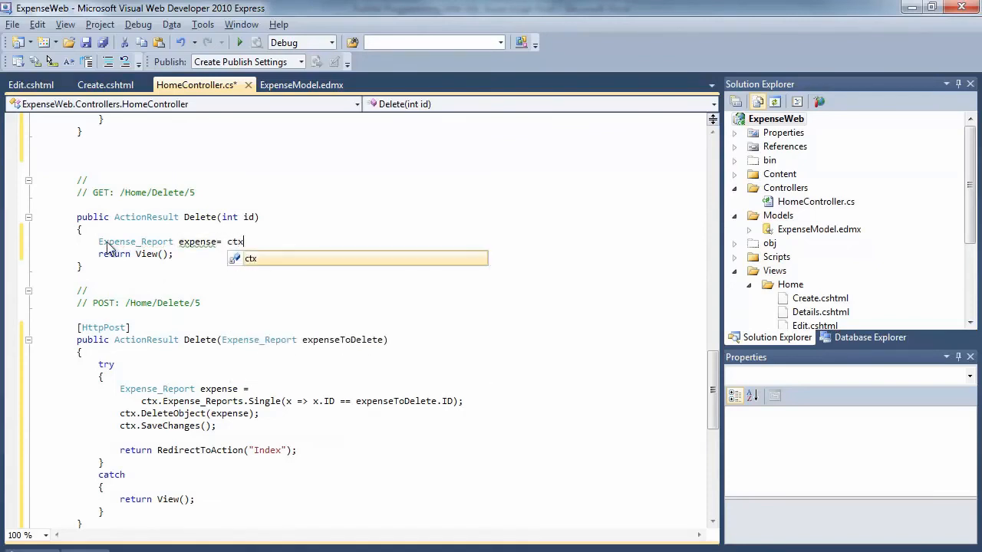
pyautogui.write('.Expense_')
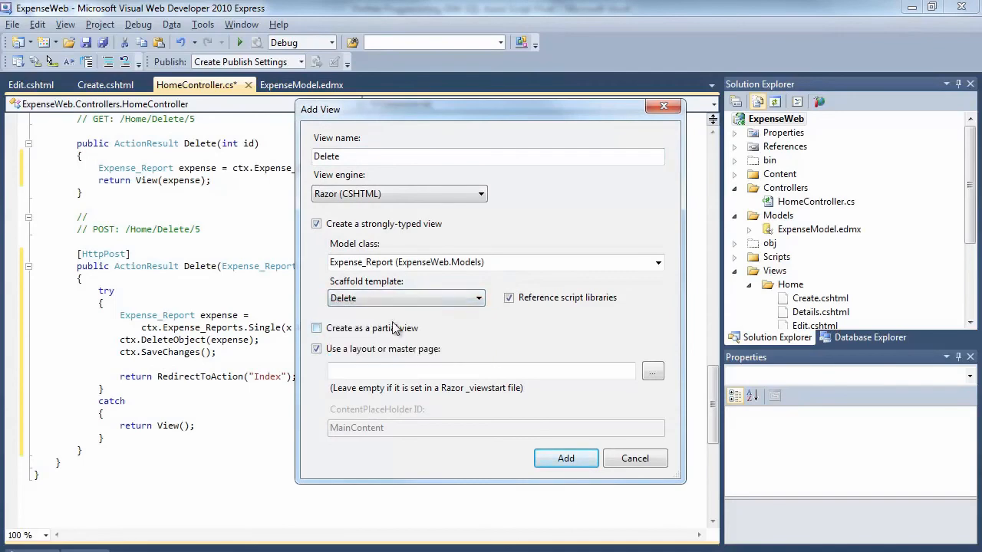
pyautogui.click(565, 458)
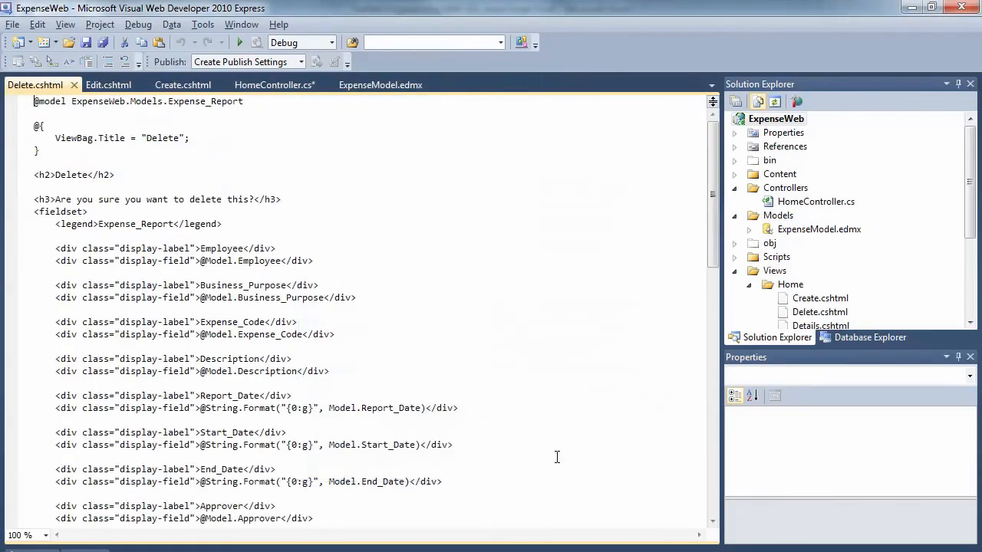
pyautogui.moveTo(459, 337)
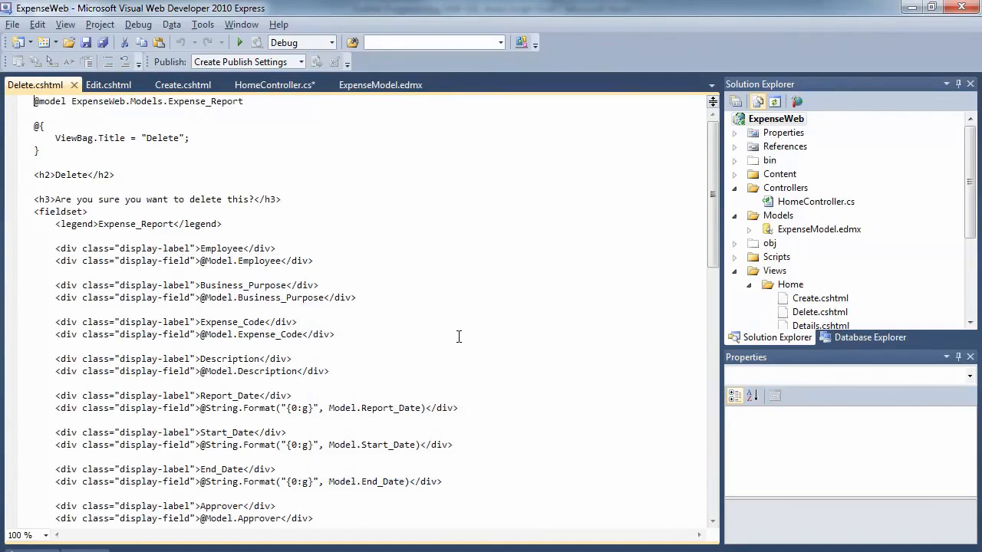
# - Build the ExpenseWeb project from the Debug menu
pyautogui.click(138, 23)
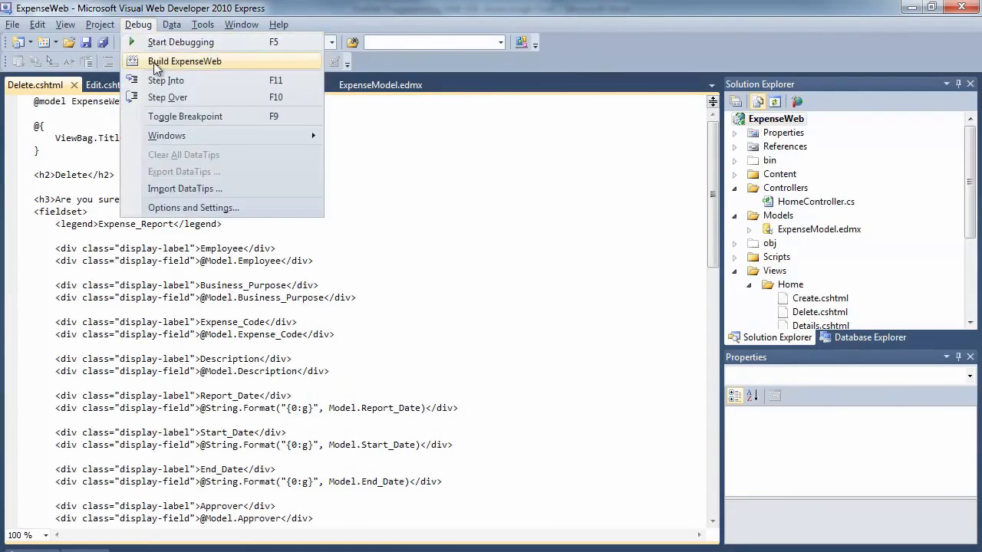
pyautogui.click(184, 60)
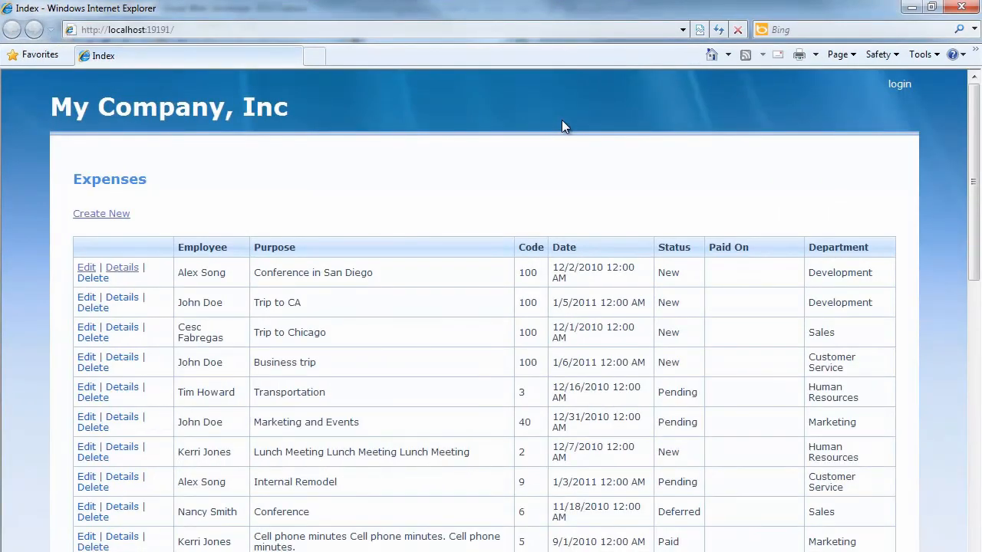
pyautogui.moveTo(101, 213)
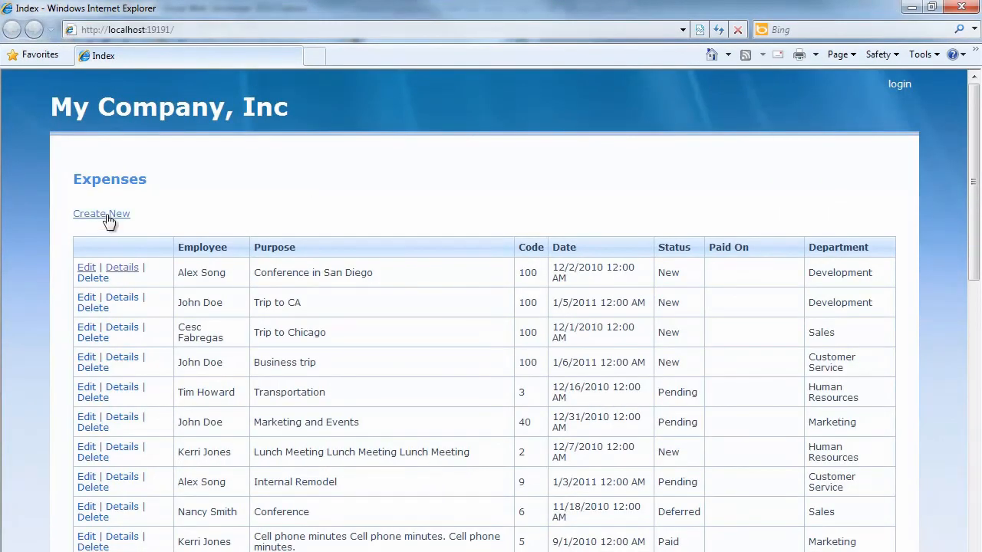
pyautogui.click(101, 213)
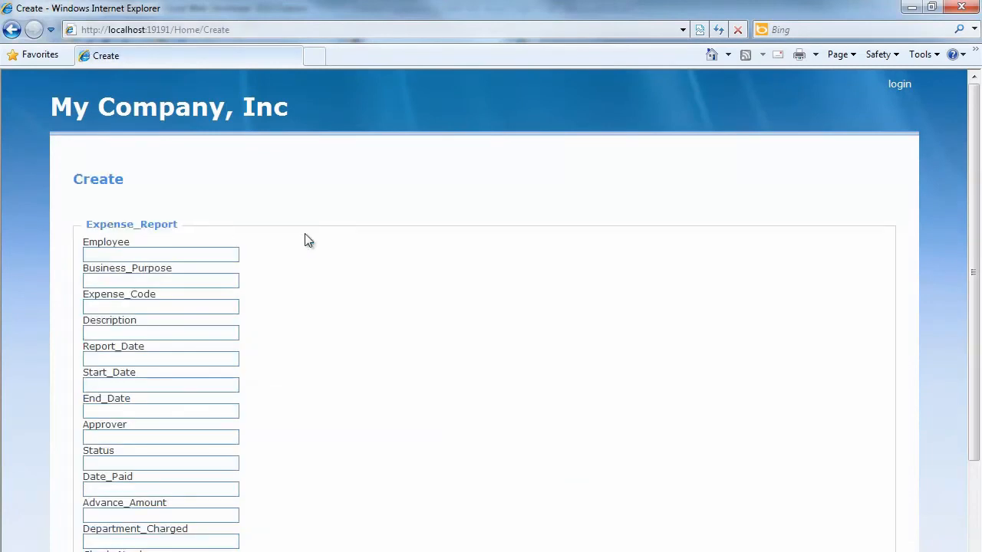
pyautogui.scroll(-3)
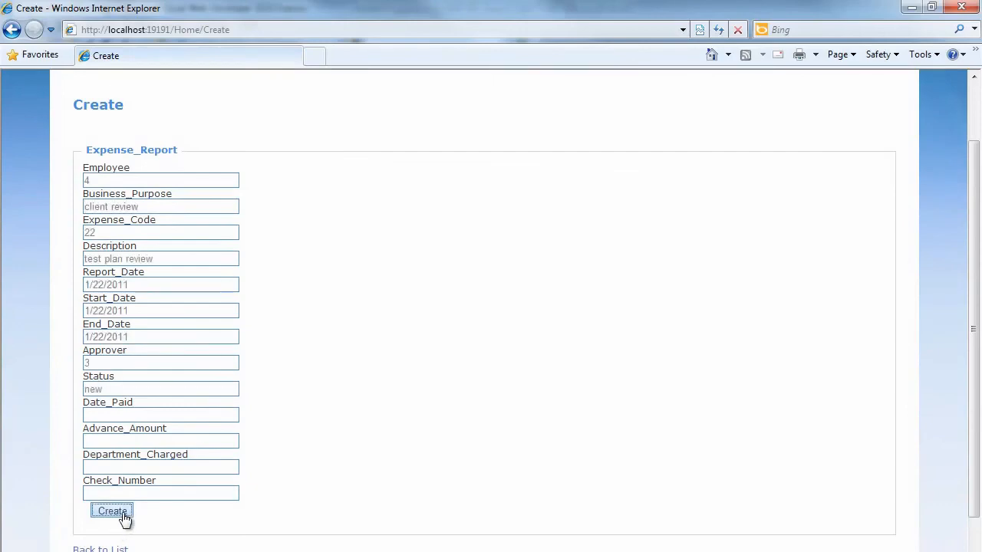
pyautogui.click(111, 511)
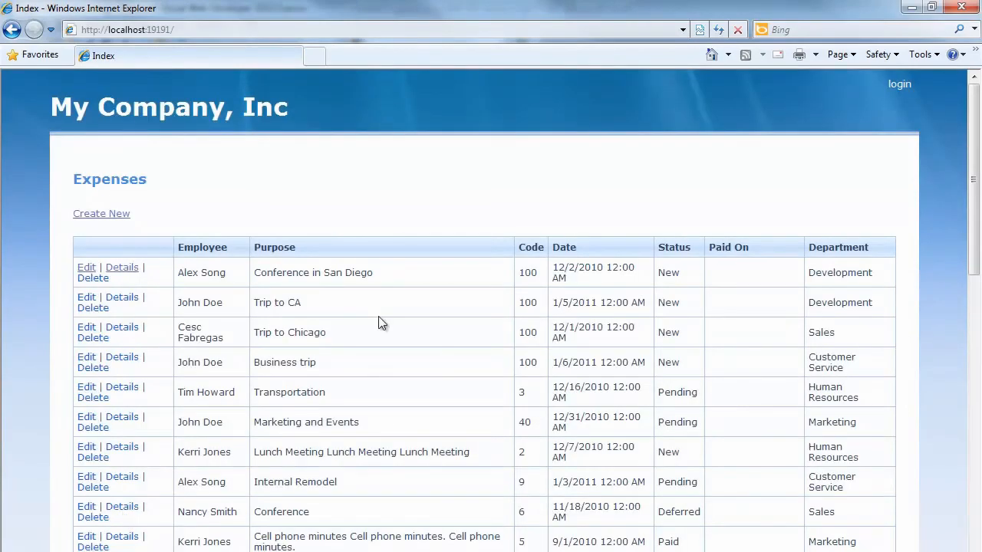
pyautogui.scroll(-3)
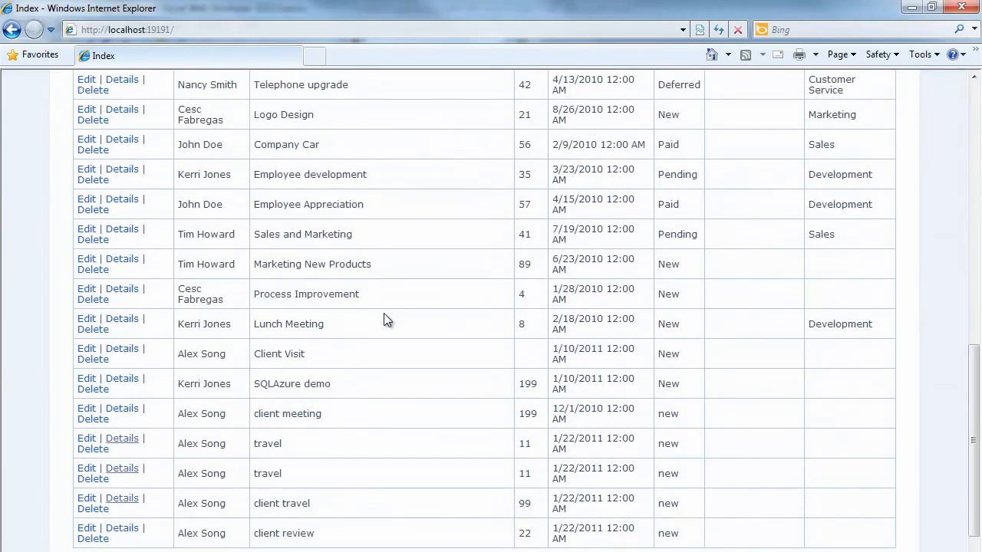
pyautogui.moveTo(227, 489)
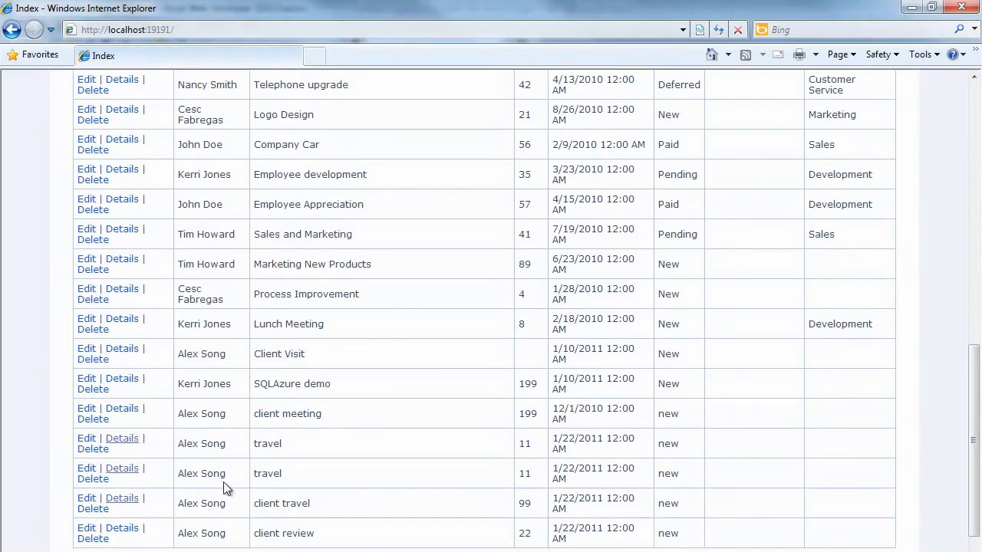
pyautogui.moveTo(123, 529)
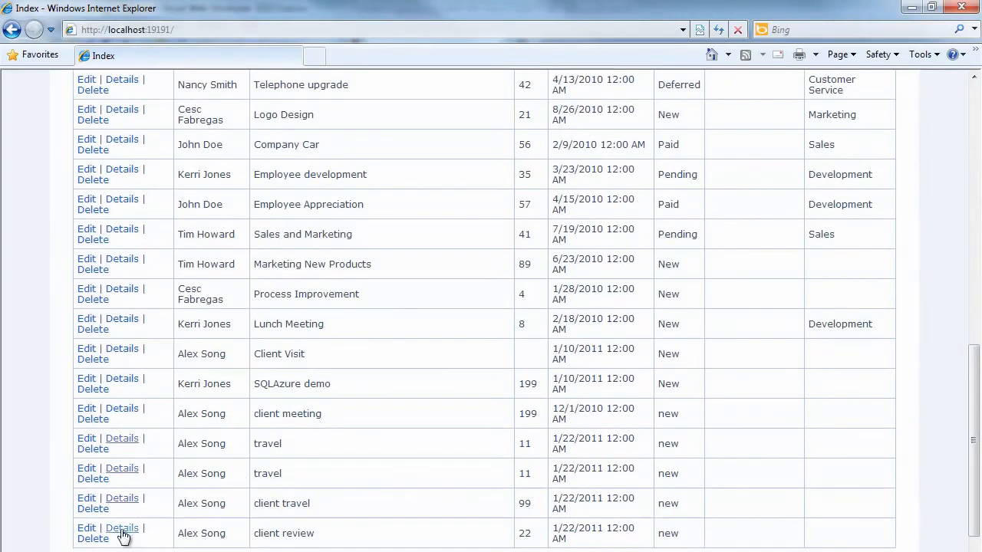
# - View the client review expense's details, then delete it and confirm the deletion
pyautogui.click(121, 528)
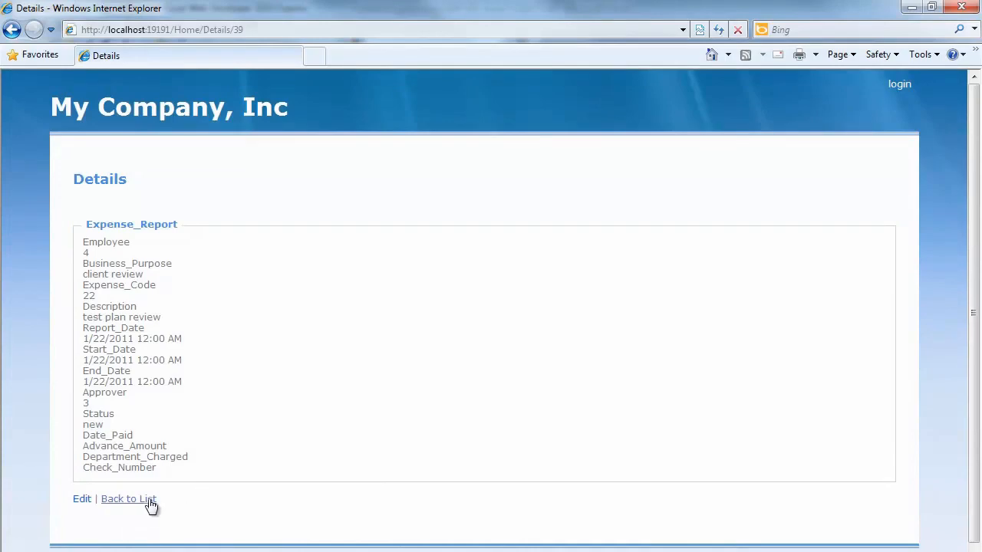
pyautogui.click(128, 498)
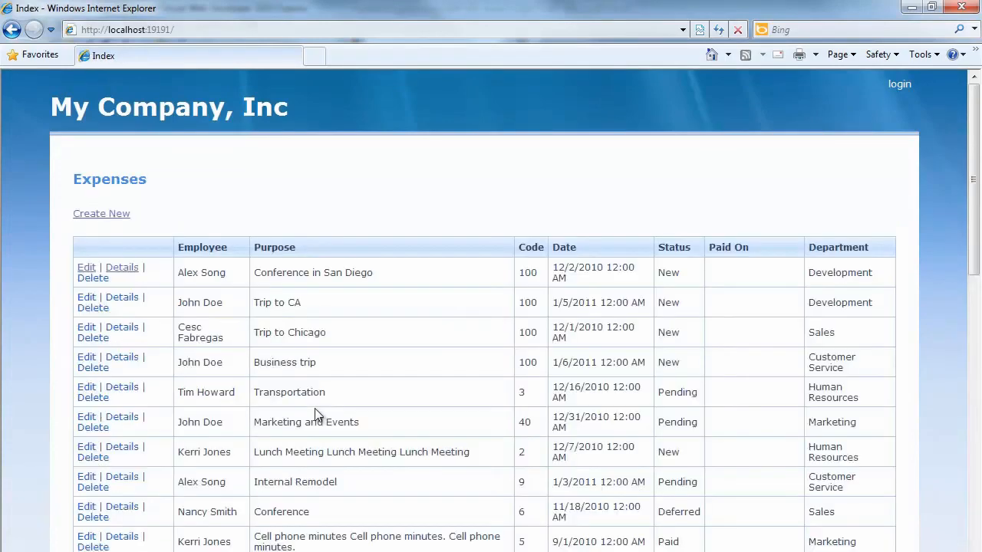
pyautogui.scroll(-3)
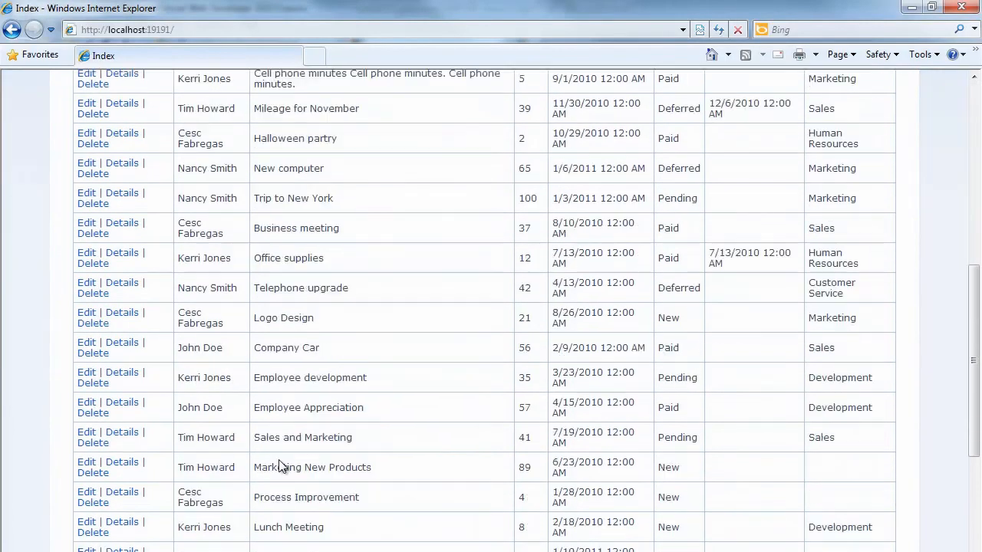
pyautogui.scroll(-3)
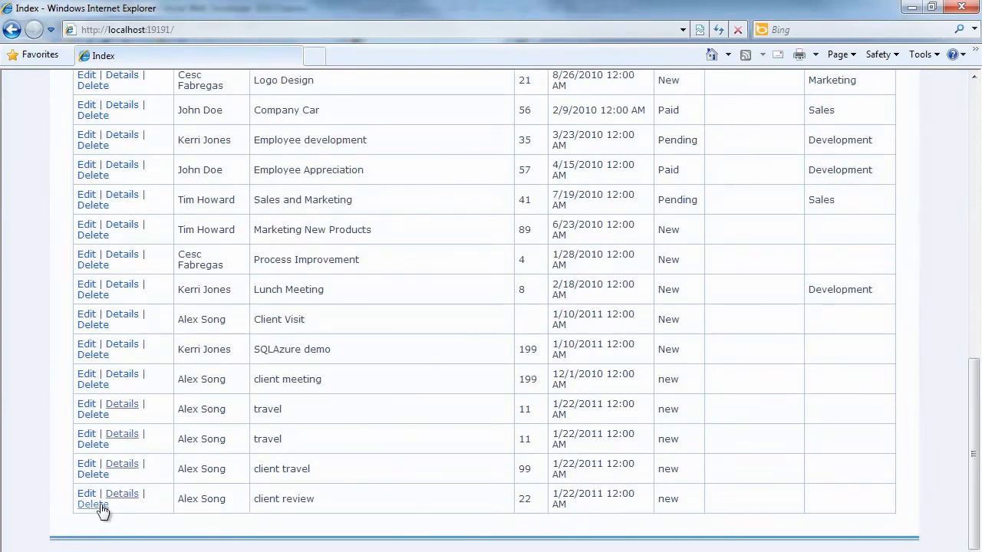
pyautogui.click(92, 504)
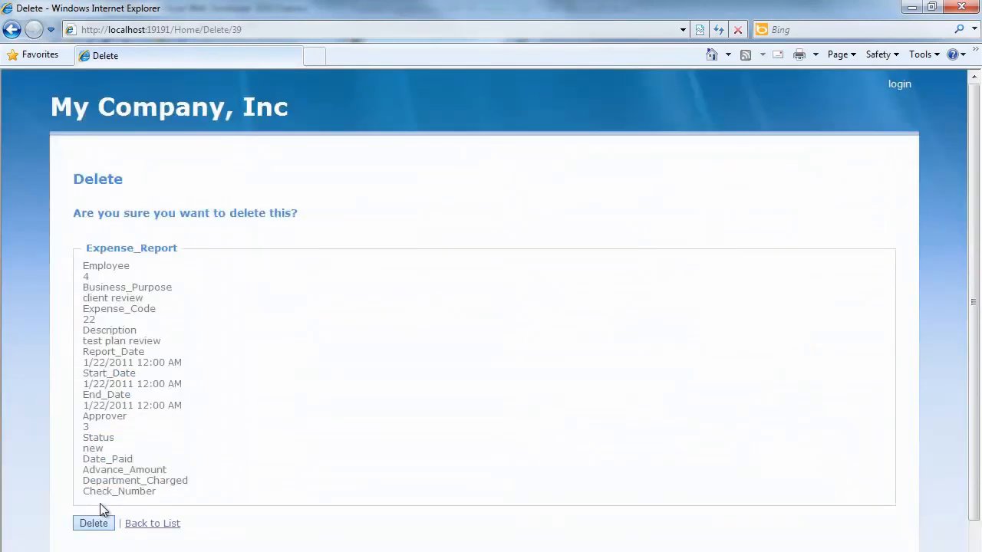
pyautogui.moveTo(308, 351)
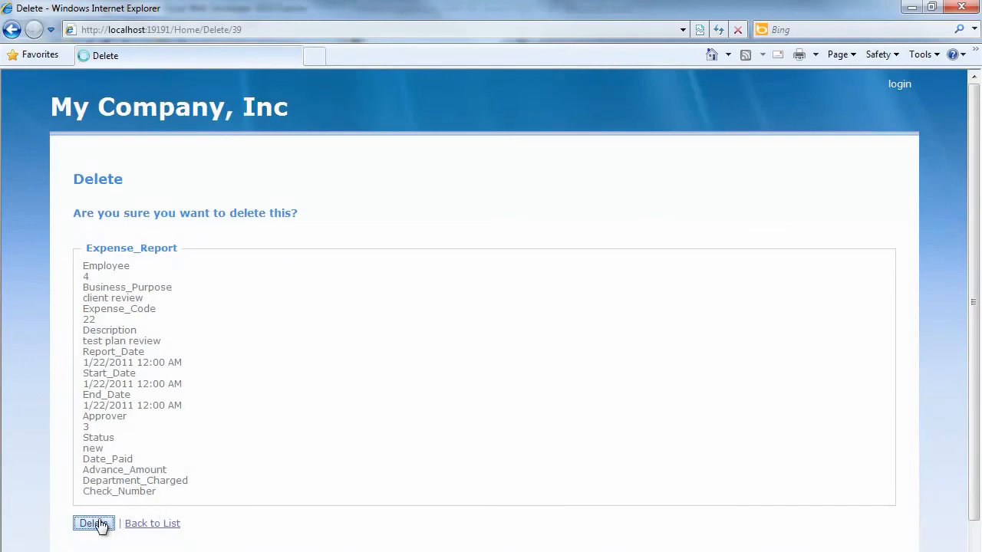
pyautogui.click(92, 523)
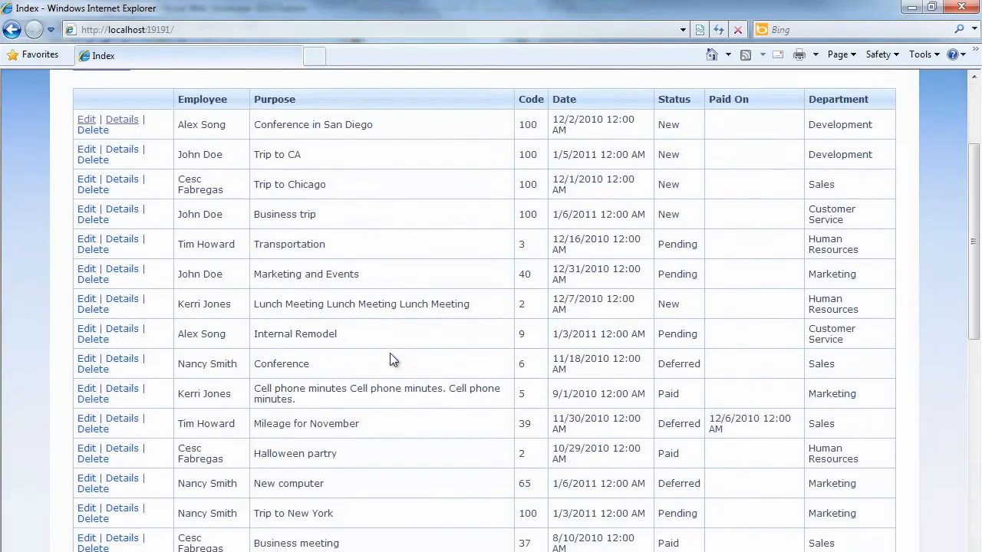
pyautogui.scroll(-3)
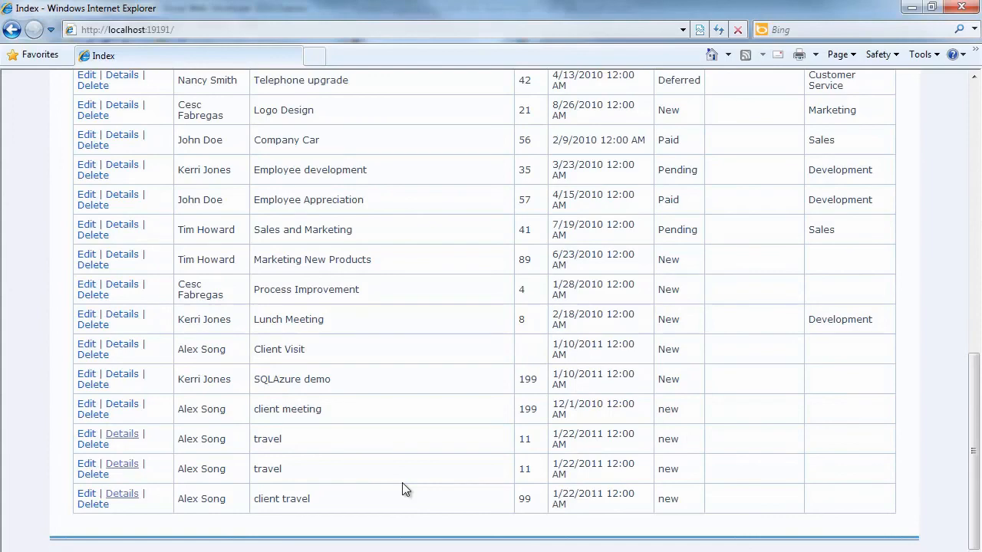
pyautogui.scroll(3)
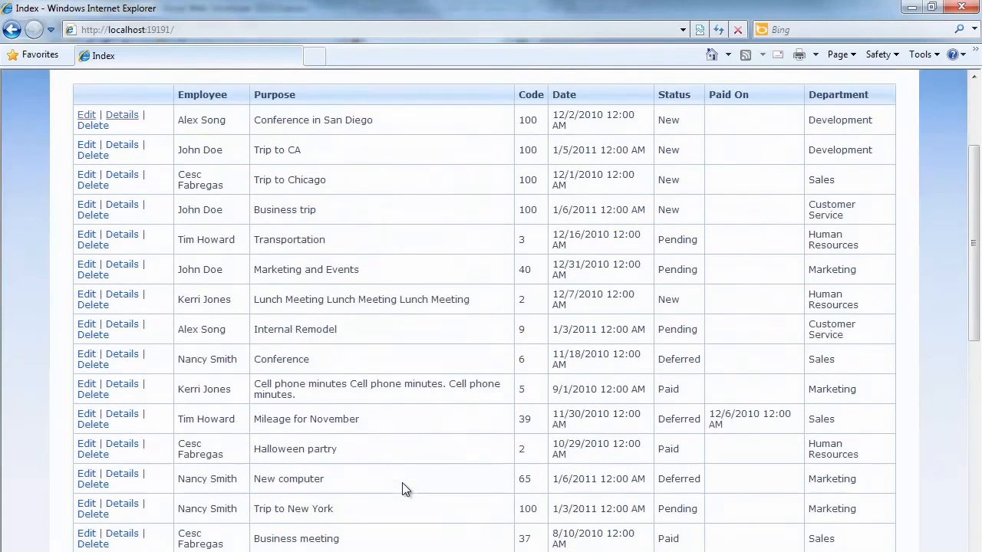
pyautogui.scroll(3)
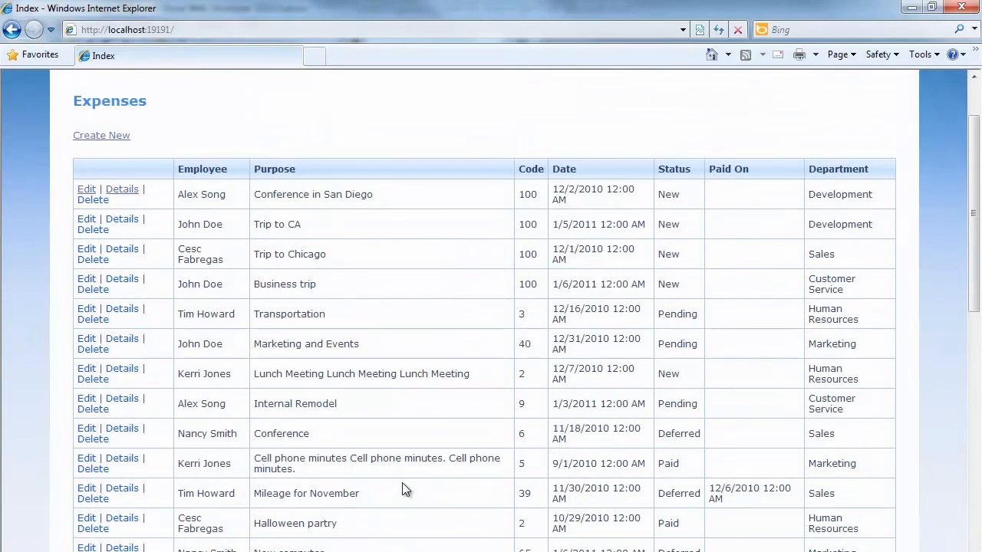